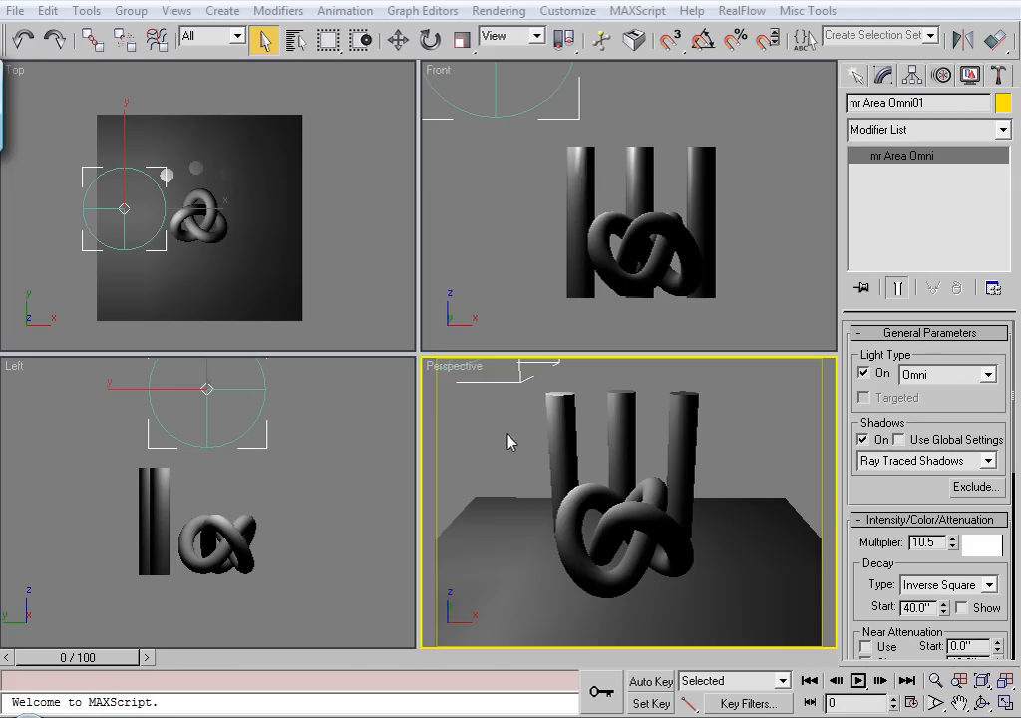
- Select mr Area Omni01 from the scene list and scroll to its Area Light Parameters
click(506, 436)
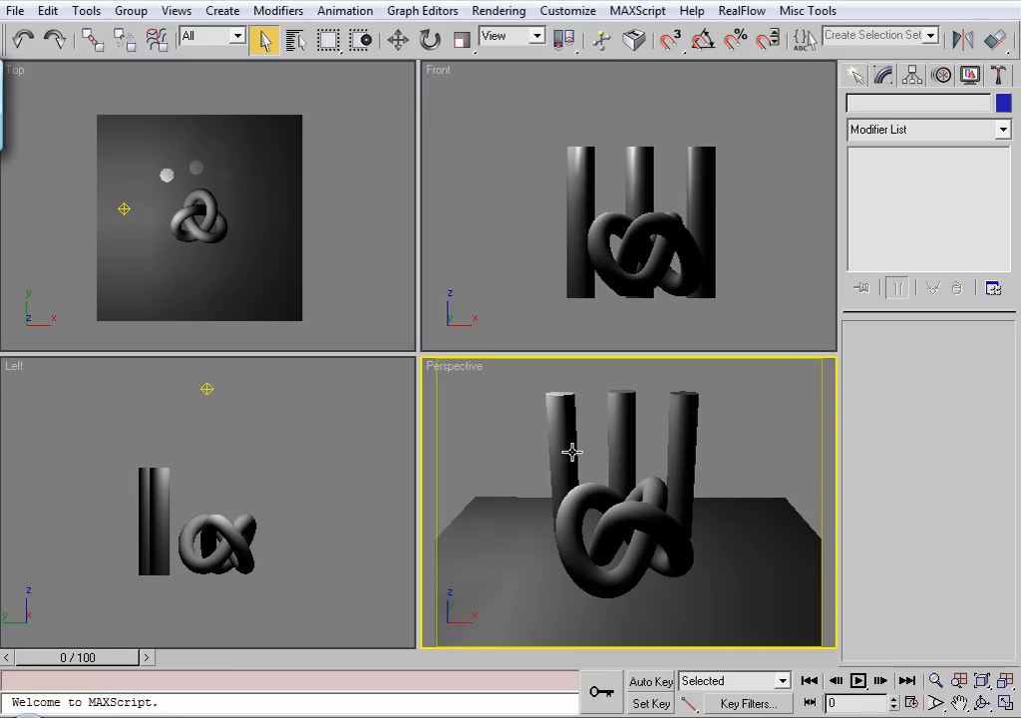
mouse_move(554, 435)
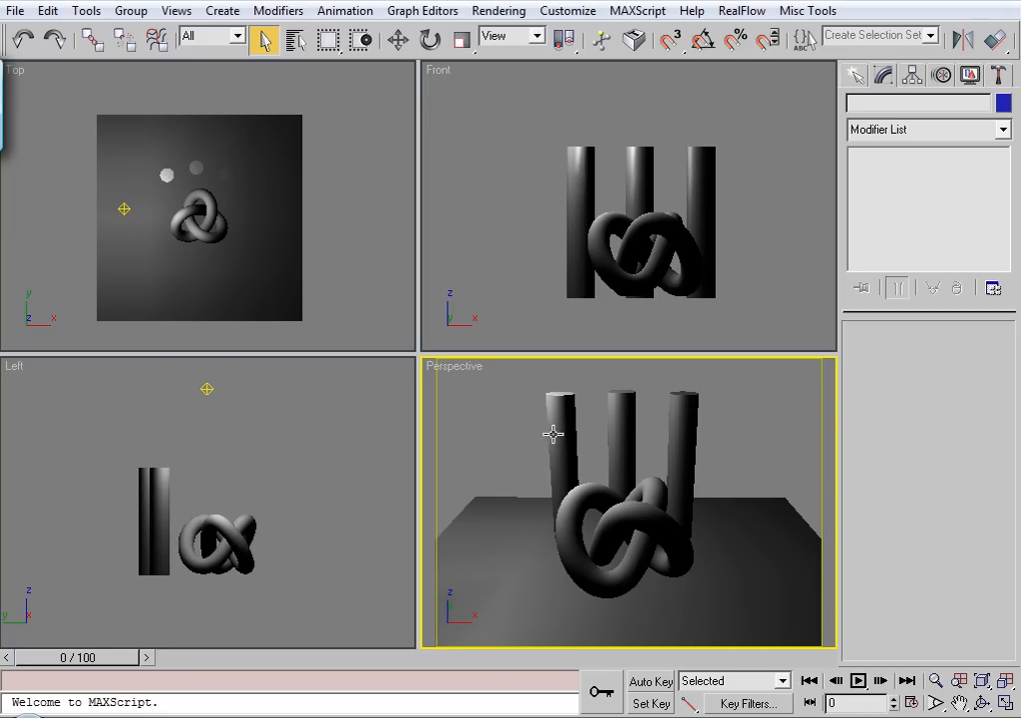
mouse_move(257, 107)
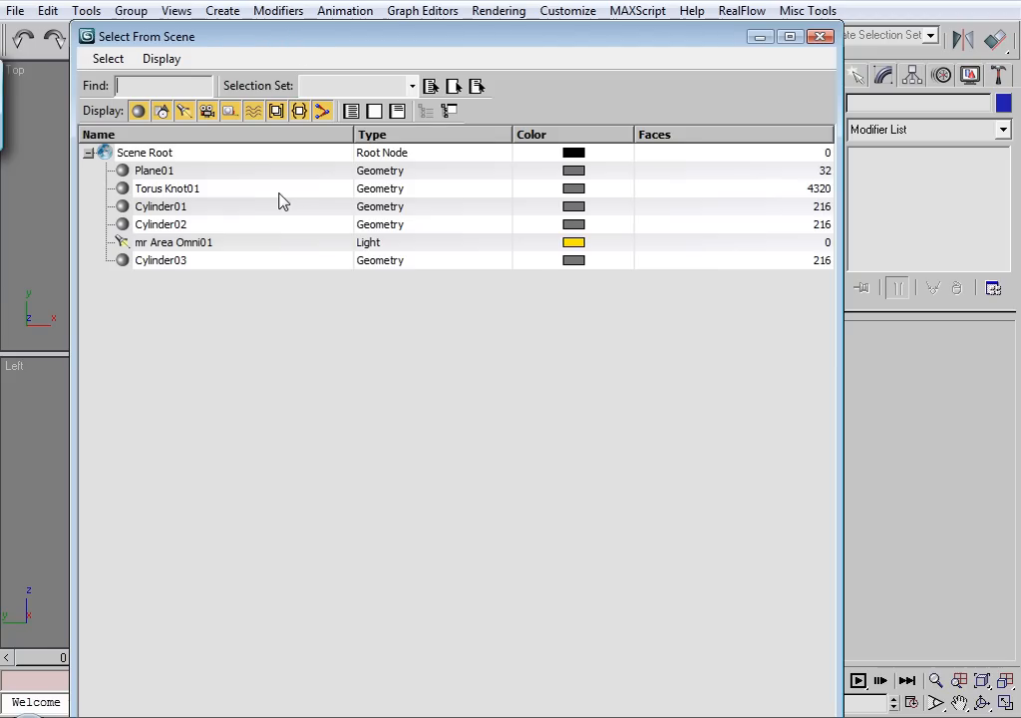
click(174, 244)
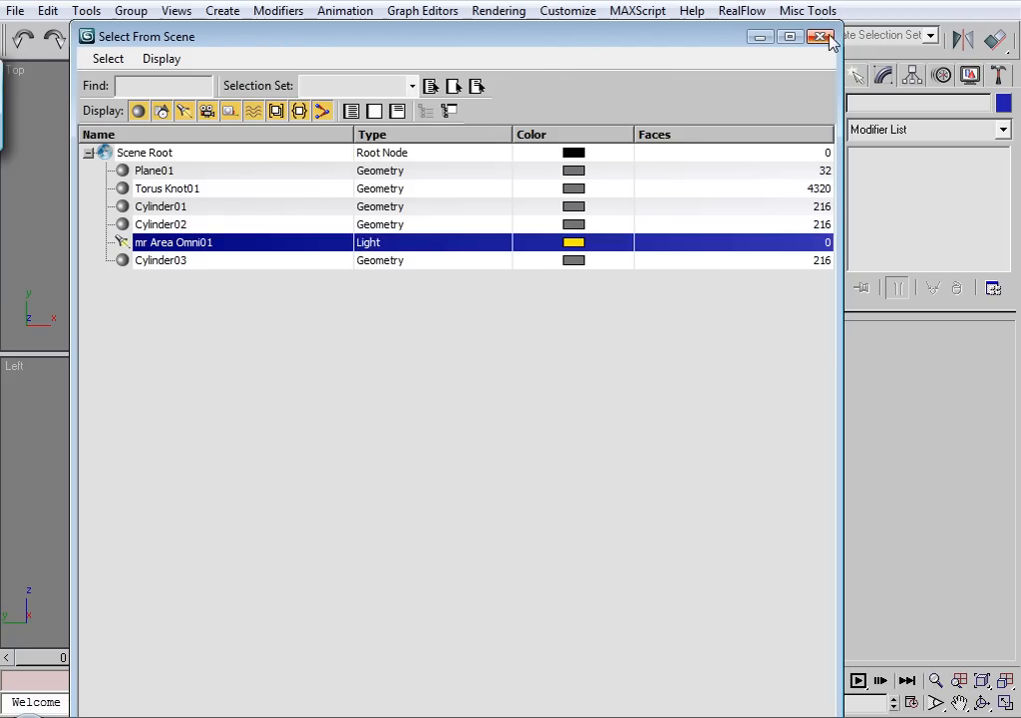
click(822, 36)
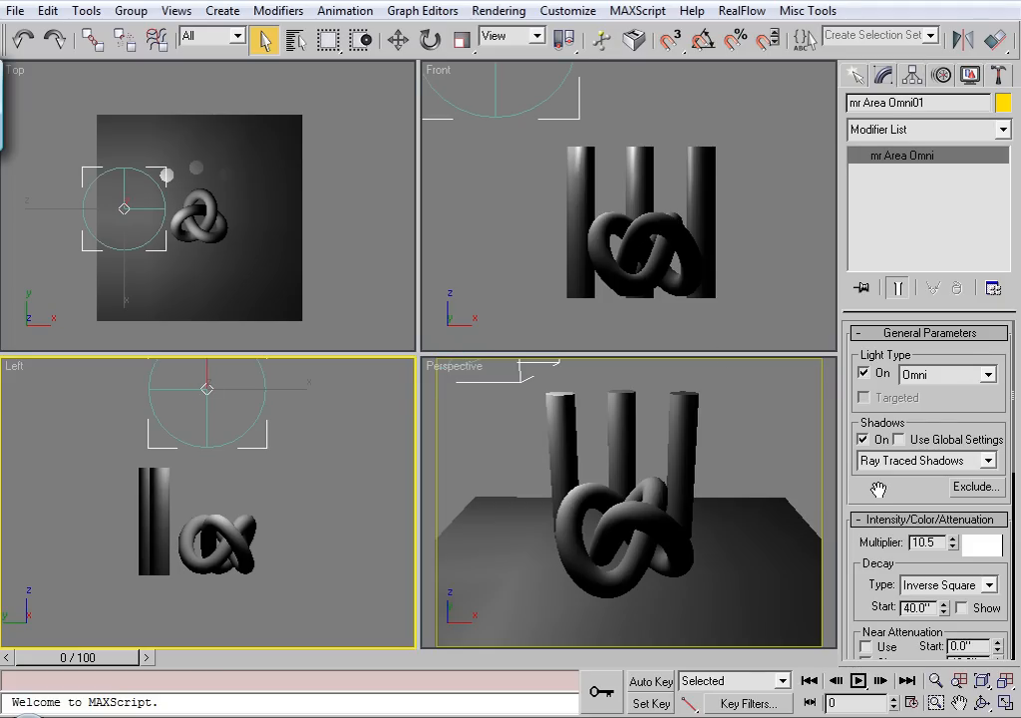
scroll(down, 3)
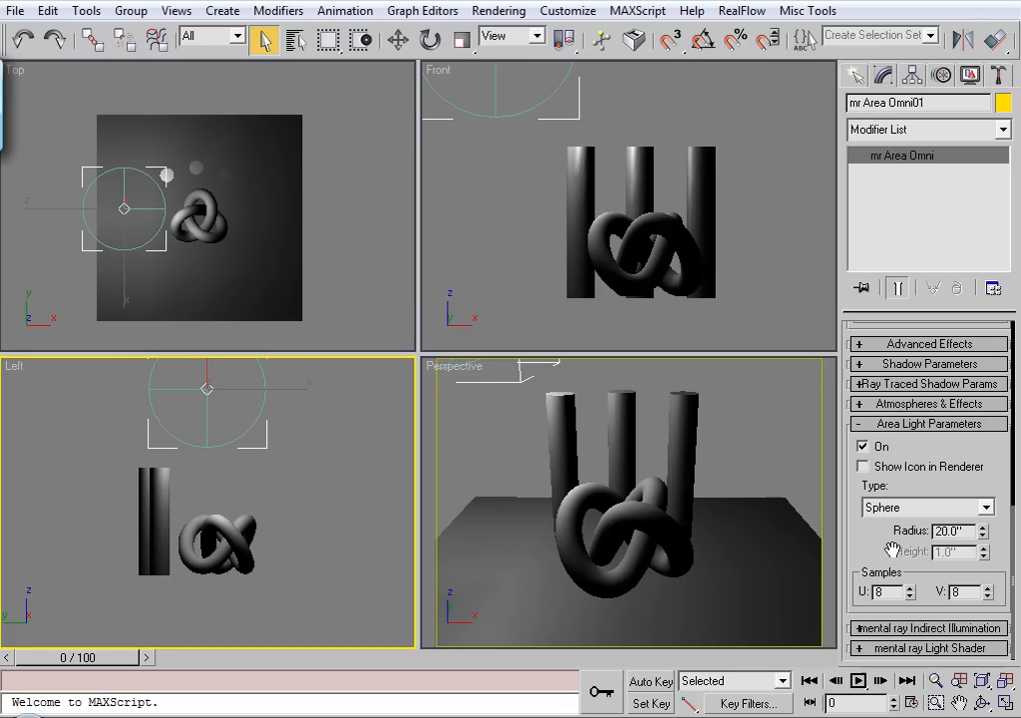
click(933, 369)
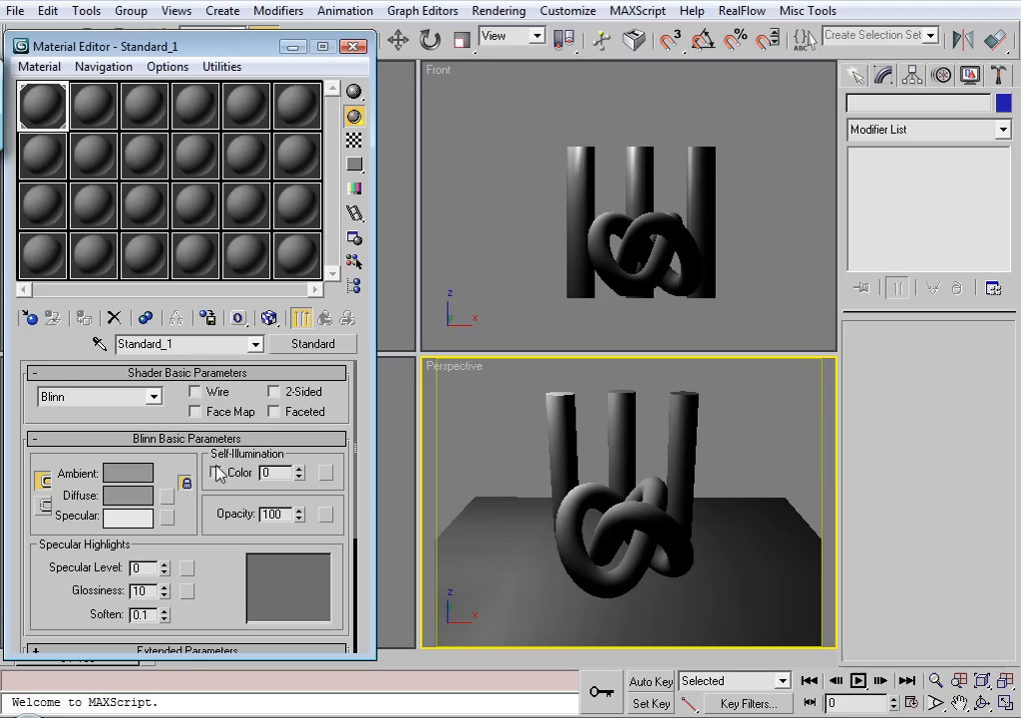
- Enable Self-Illumination Color on the knot's material and confirm a bright blue
click(289, 470)
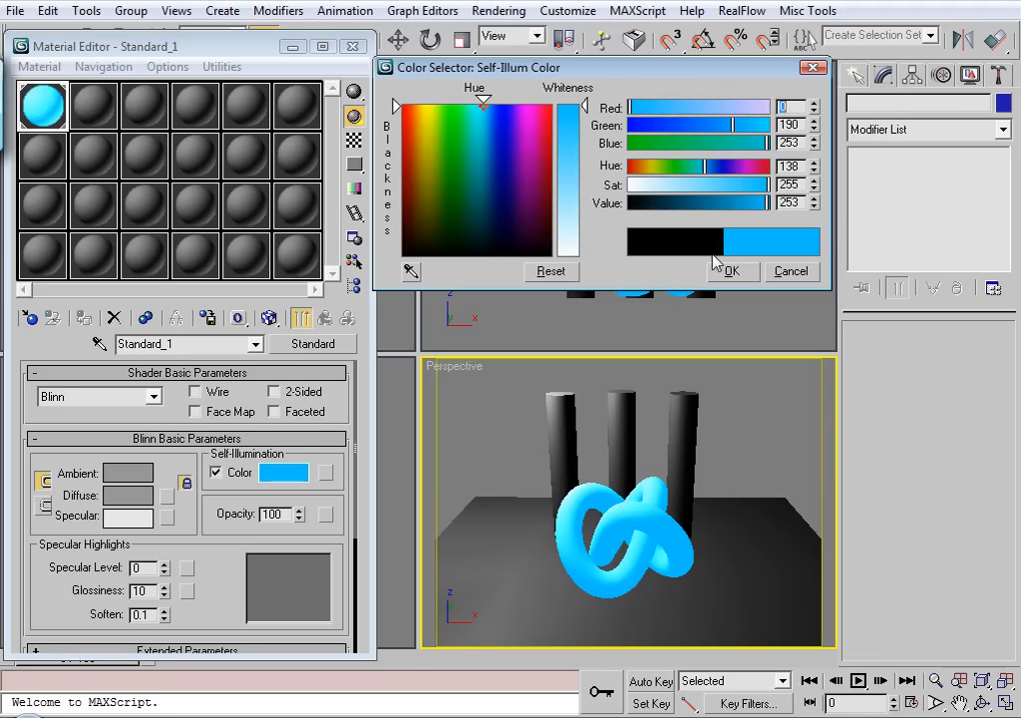
click(732, 271)
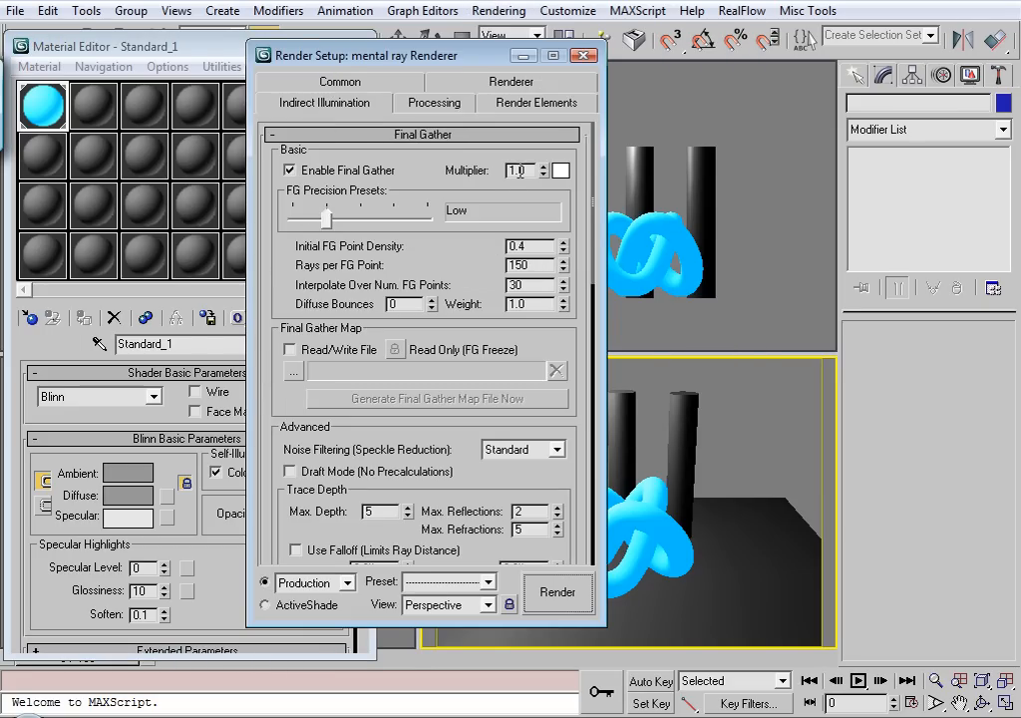
click(582, 56)
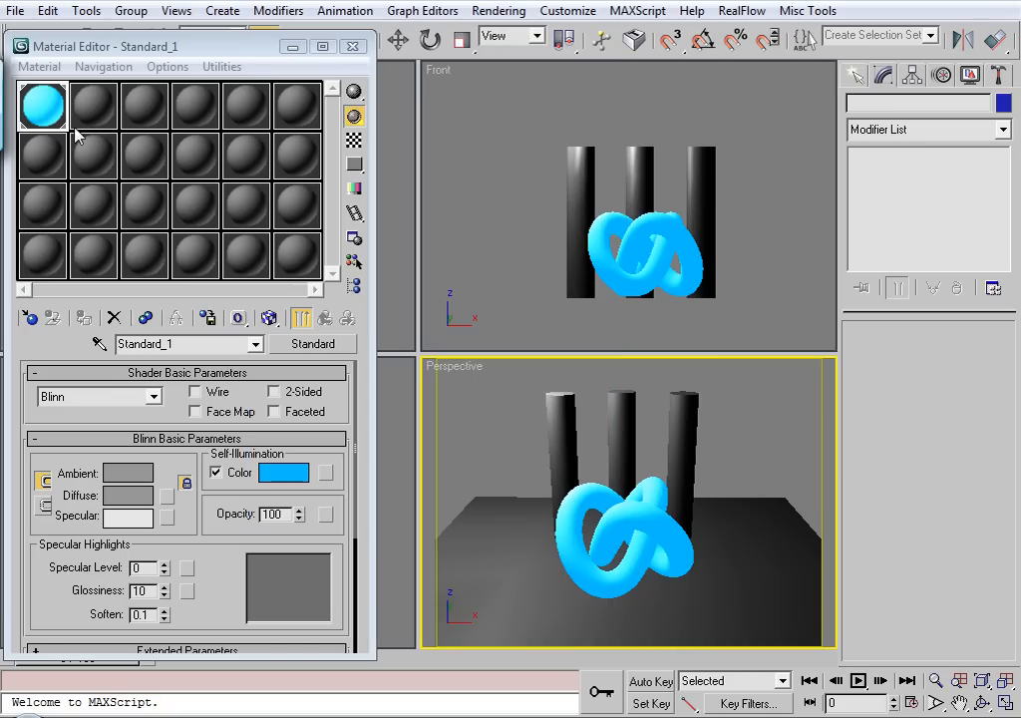
mouse_move(261, 494)
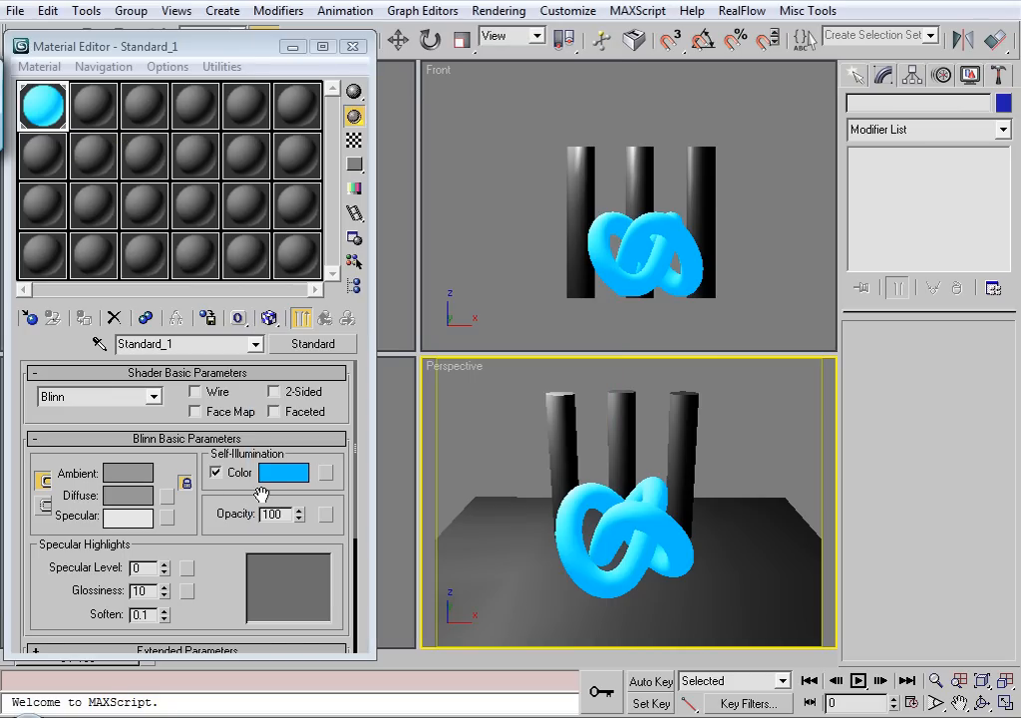
mouse_move(483, 485)
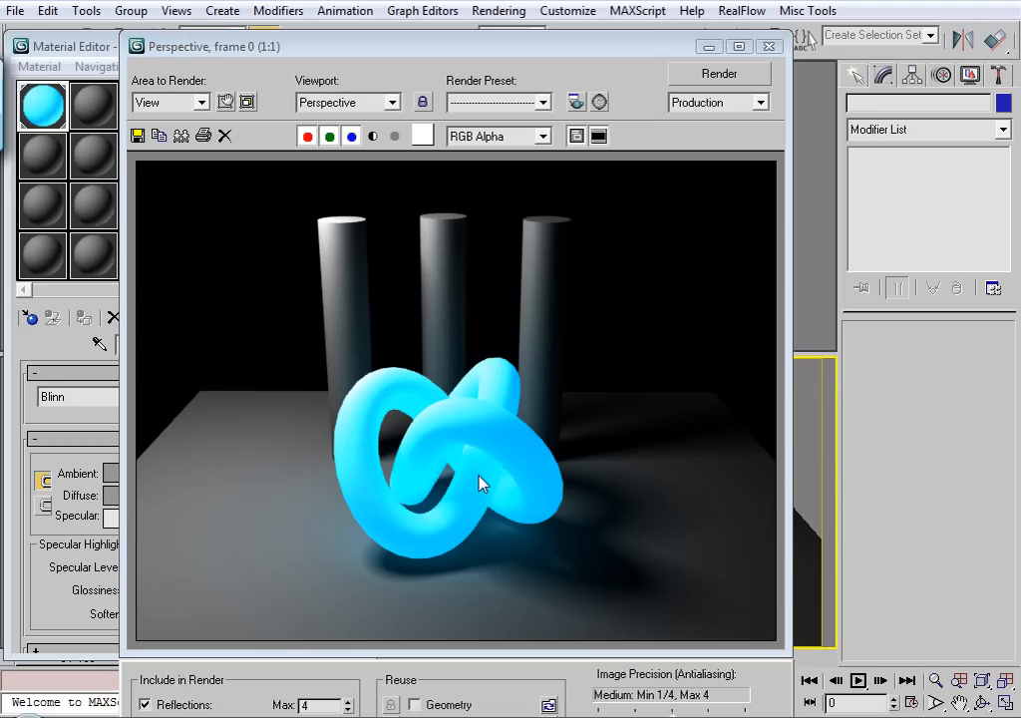
mouse_move(510, 498)
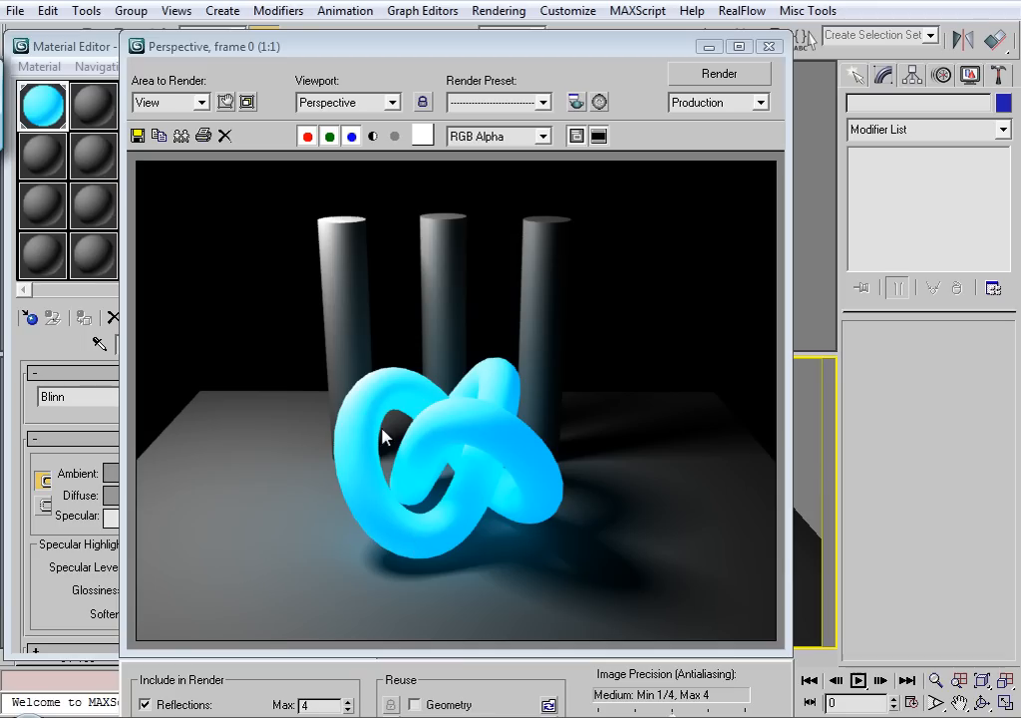
mouse_move(420, 406)
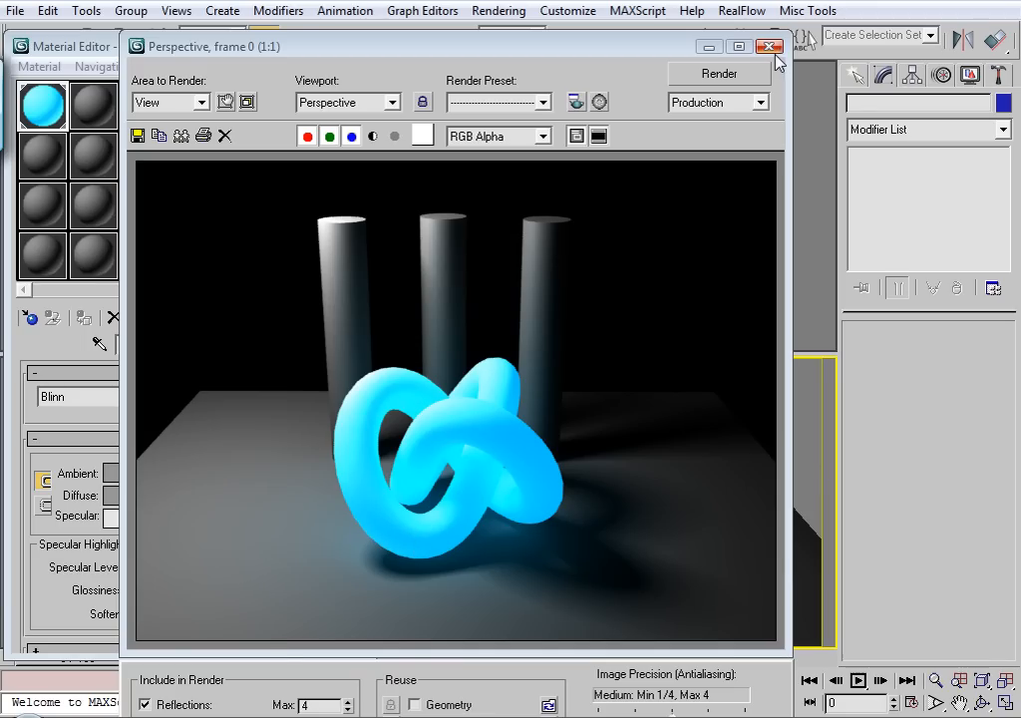
click(770, 46)
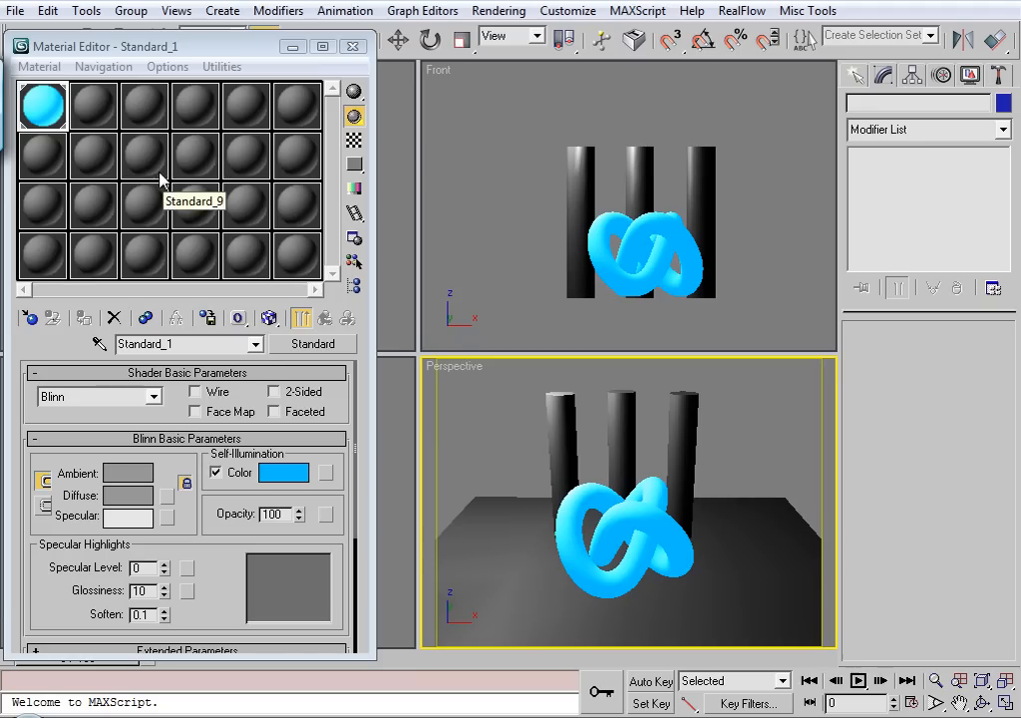
mouse_move(90, 114)
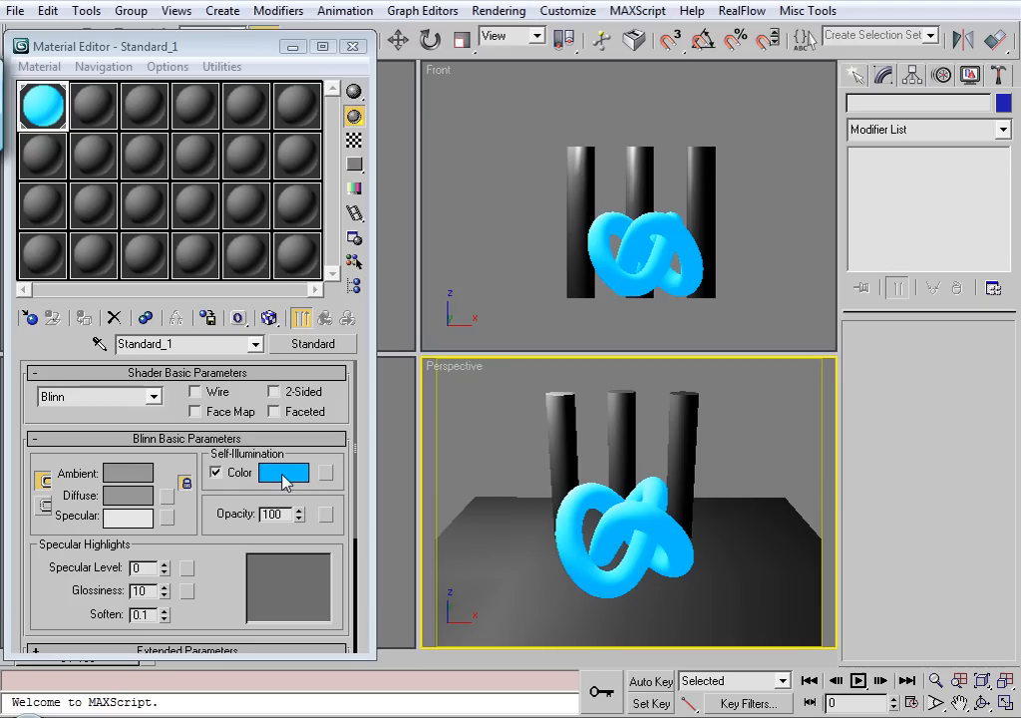
mouse_move(228, 263)
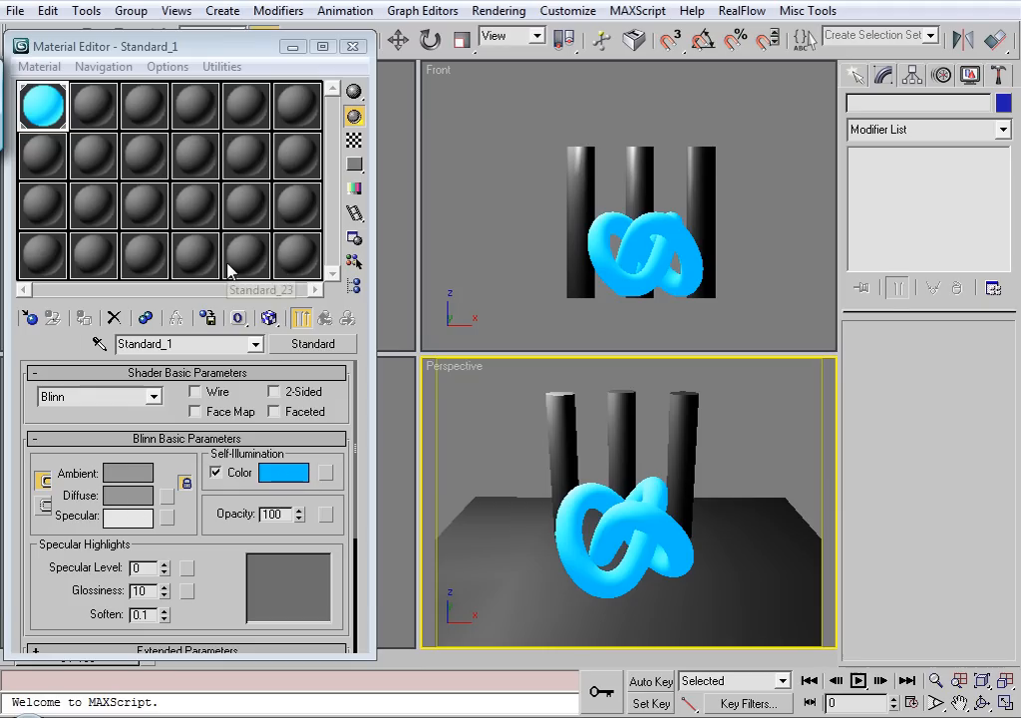
mouse_move(238, 317)
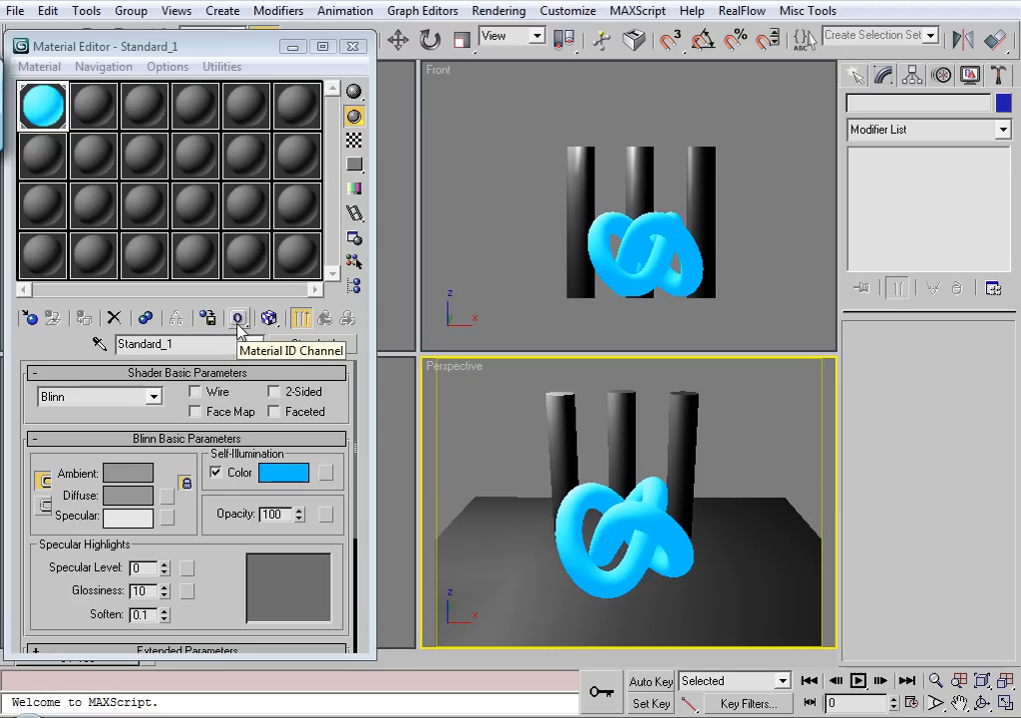
- Choose an effects channel number from the Material ID Channel flyout
click(237, 319)
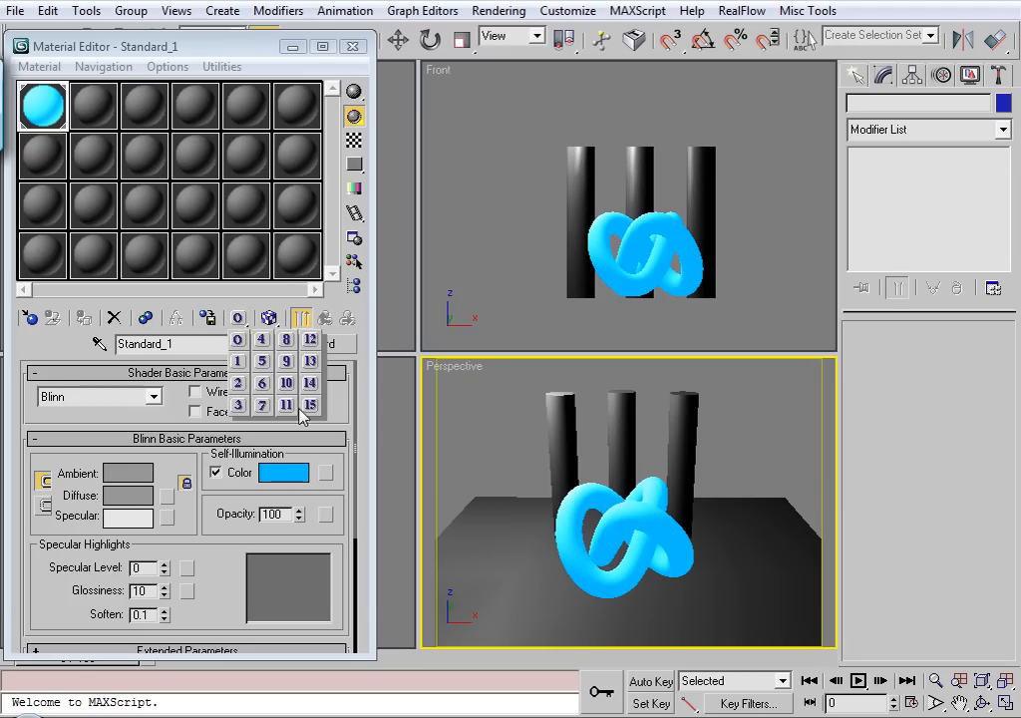
click(287, 339)
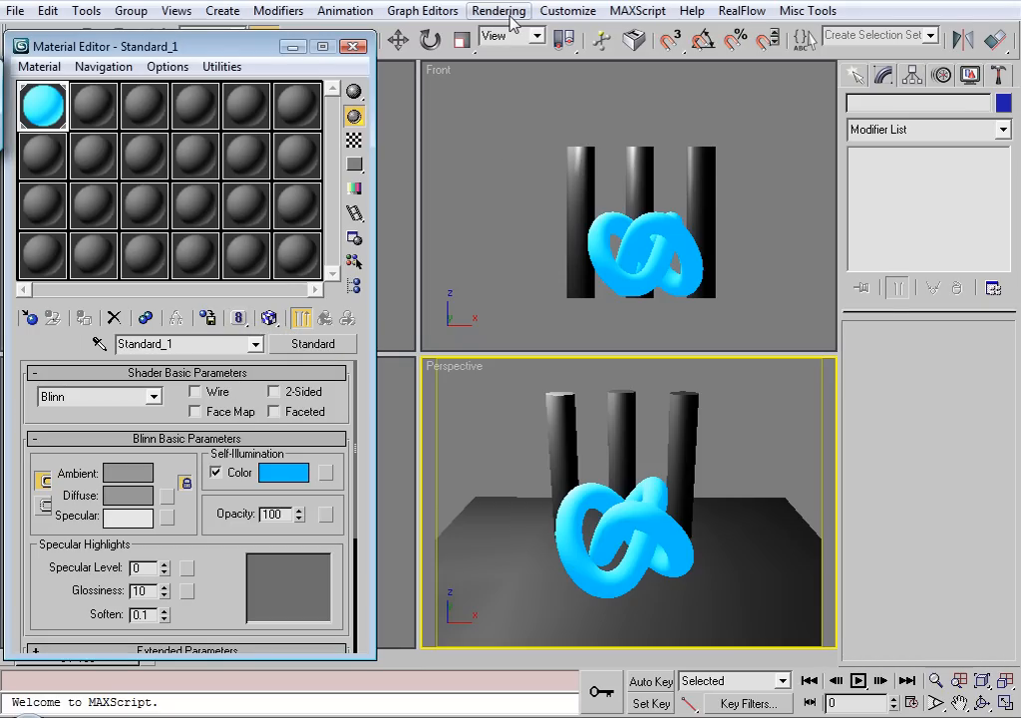
- Add a Lens Effects entry in the Environment and Effects dialog
click(498, 12)
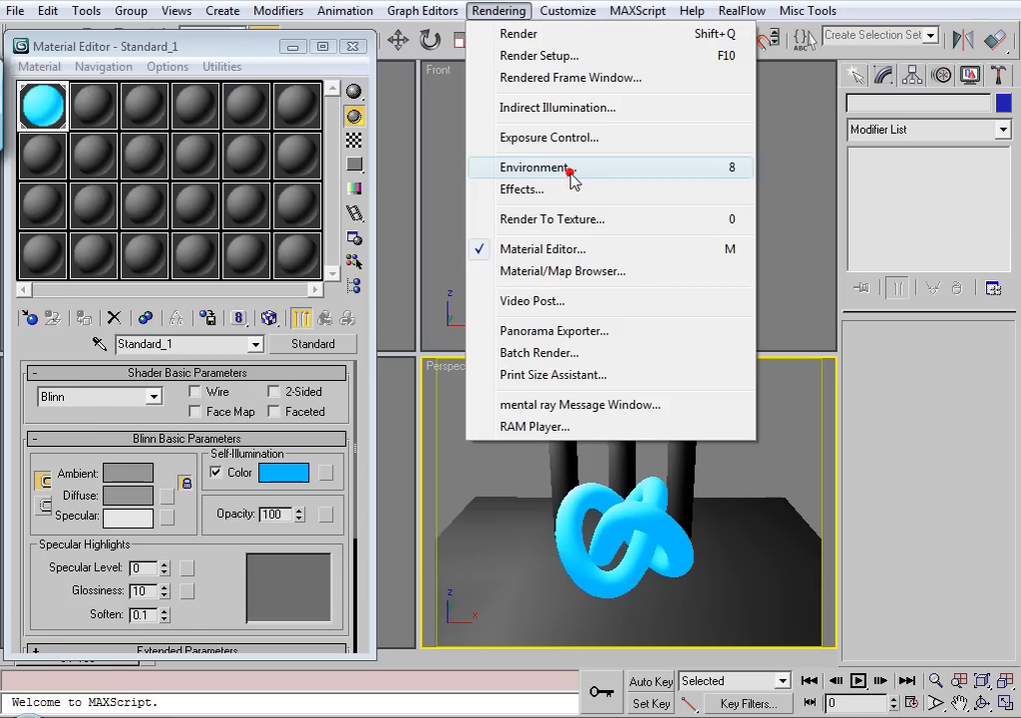
click(538, 168)
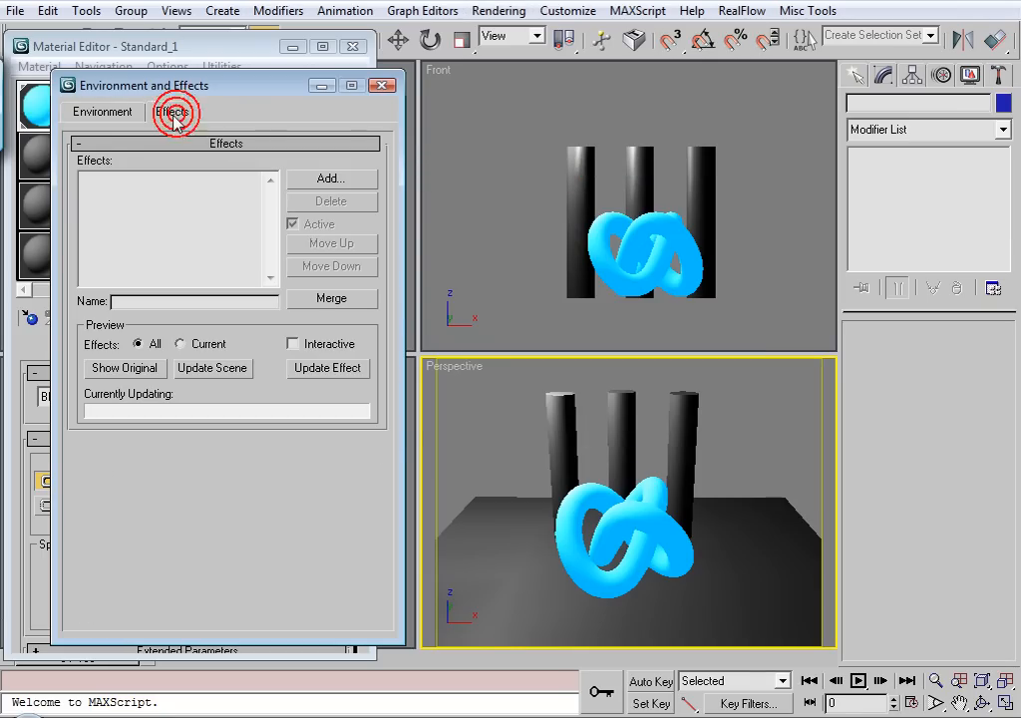
click(331, 178)
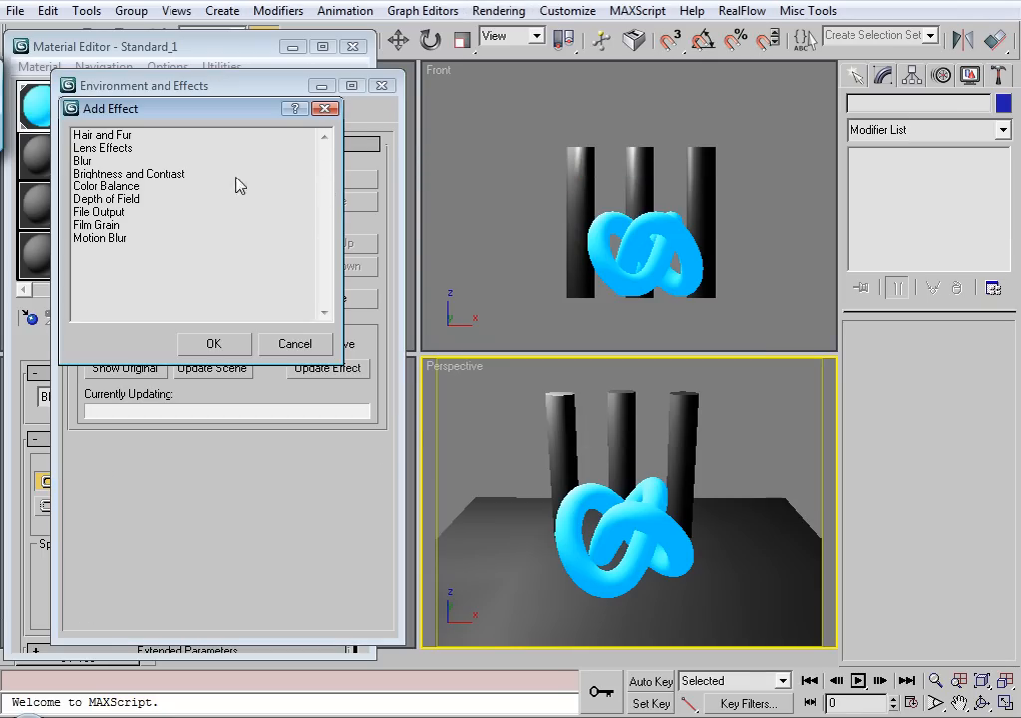
click(213, 343)
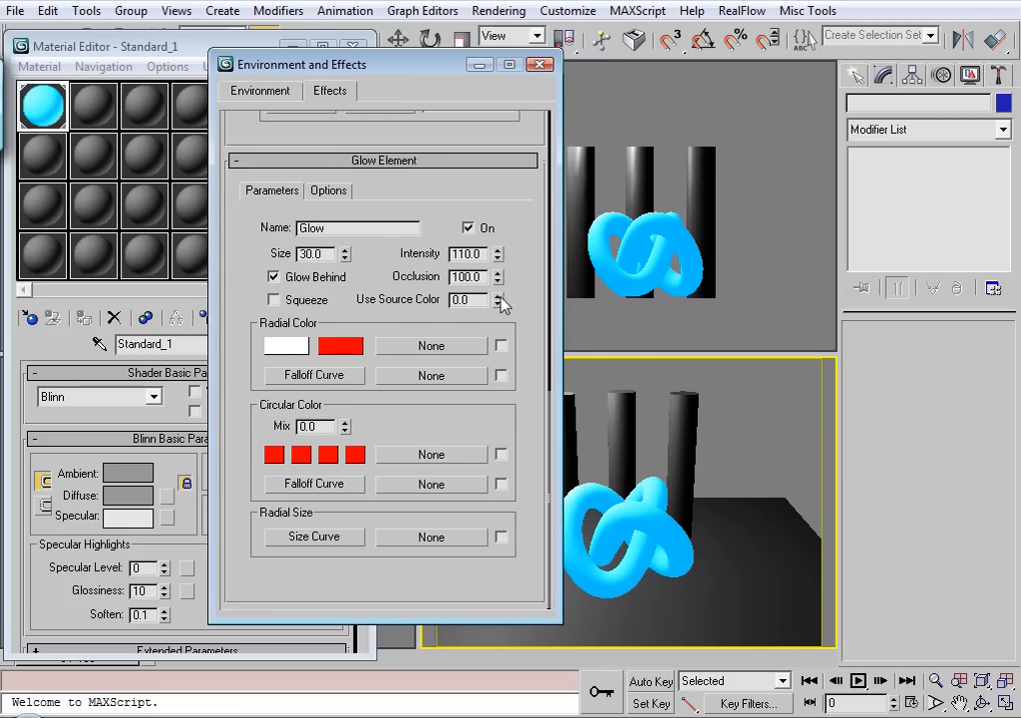
mouse_move(598, 514)
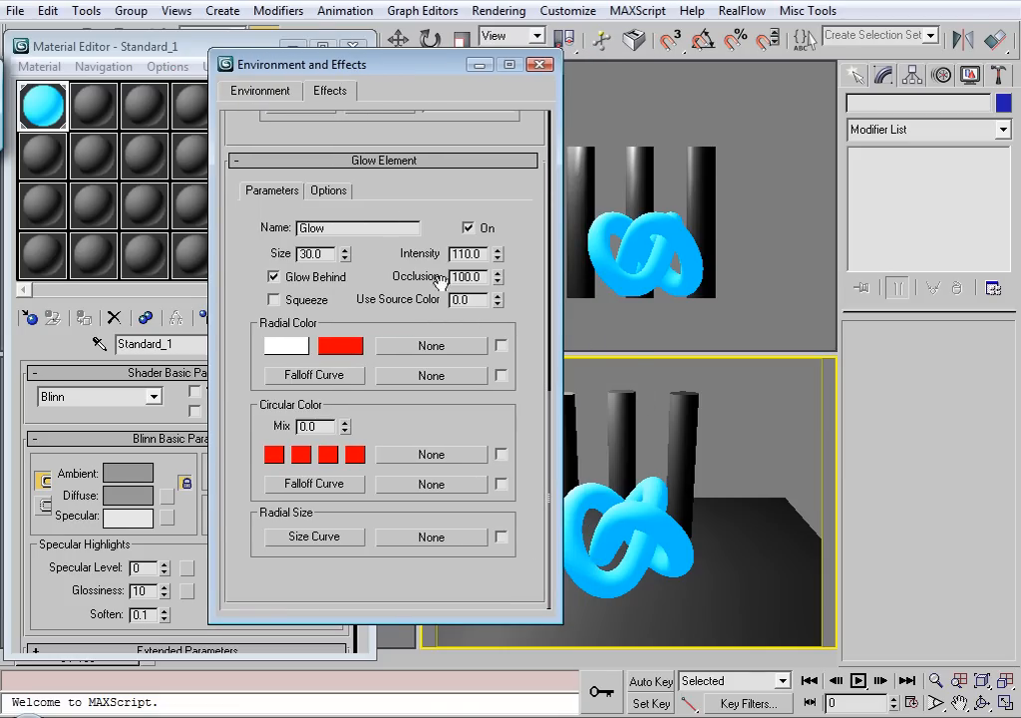
mouse_move(349, 261)
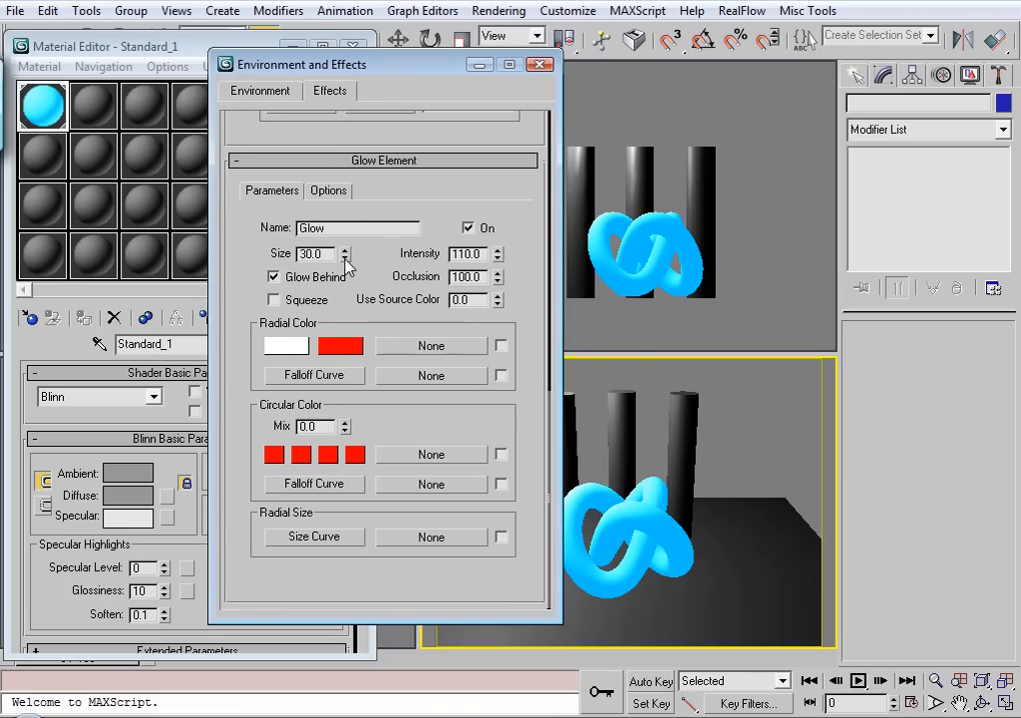
- Set the Glow element's Size to 29 and Intensity to 111
click(347, 258)
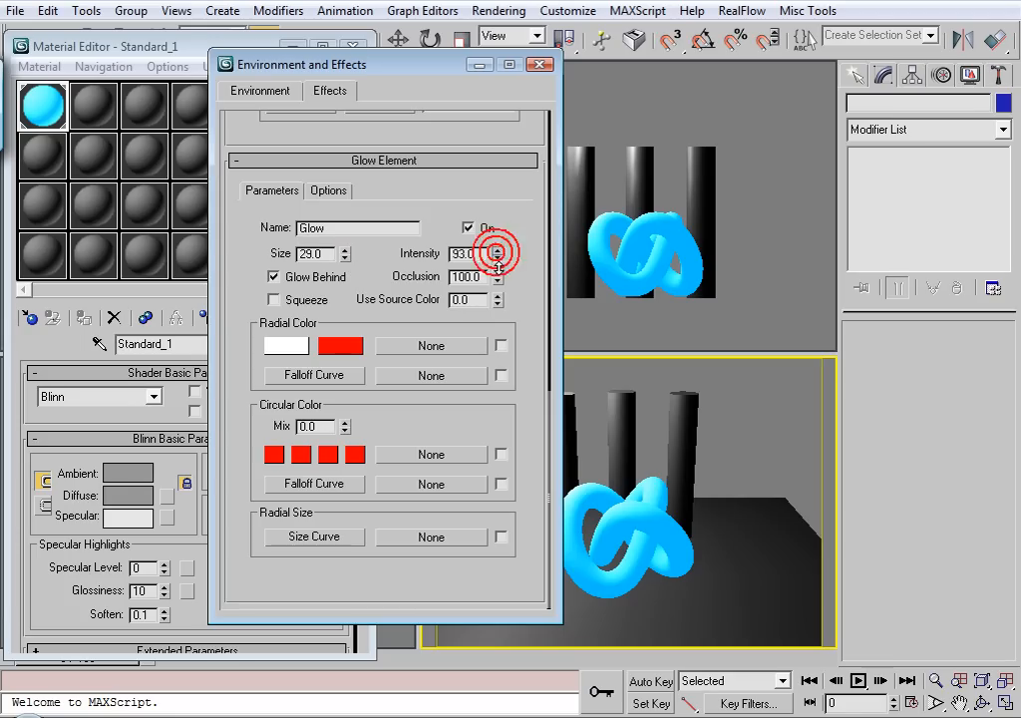
click(494, 250)
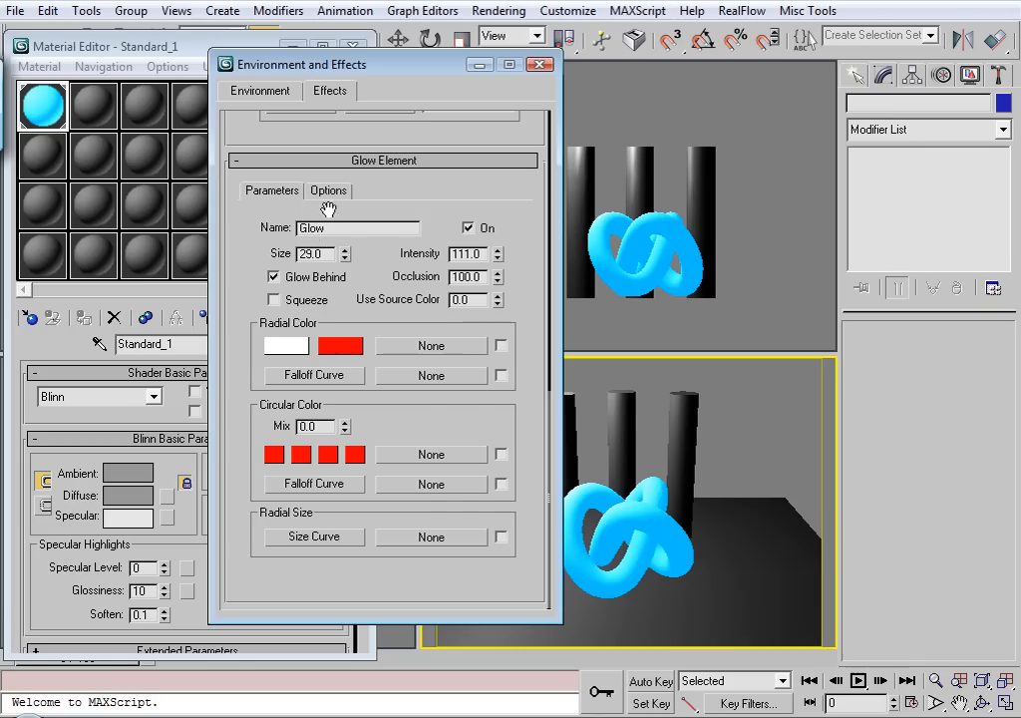
- In Glow Element Options, restrict the glow to Material ID 8 and return to Parameters
click(327, 191)
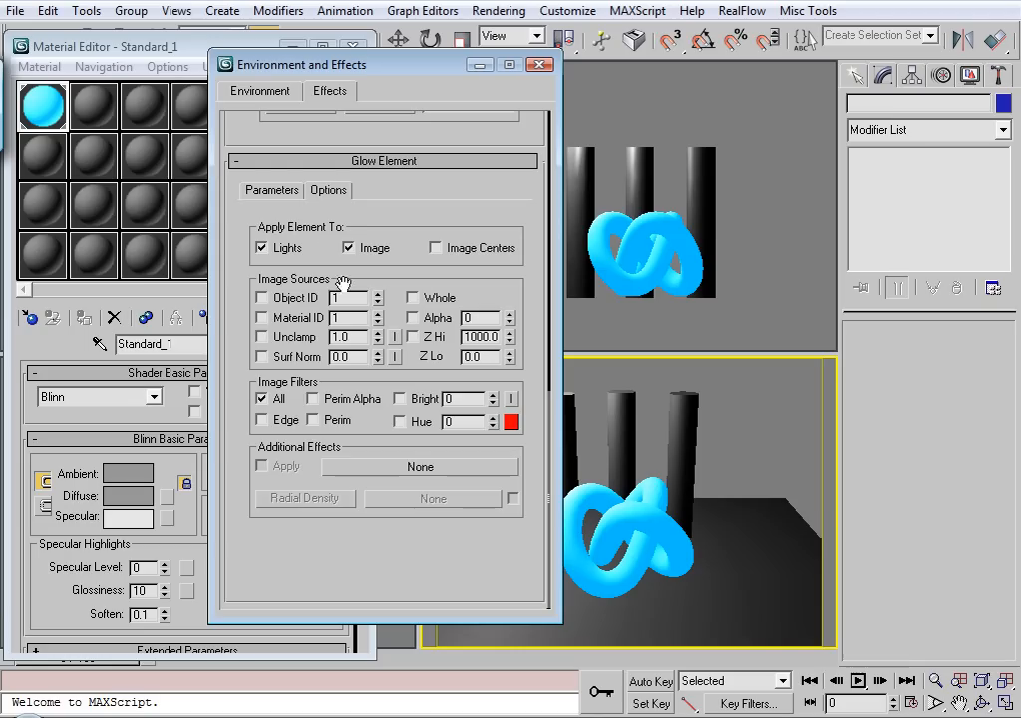
mouse_move(327, 281)
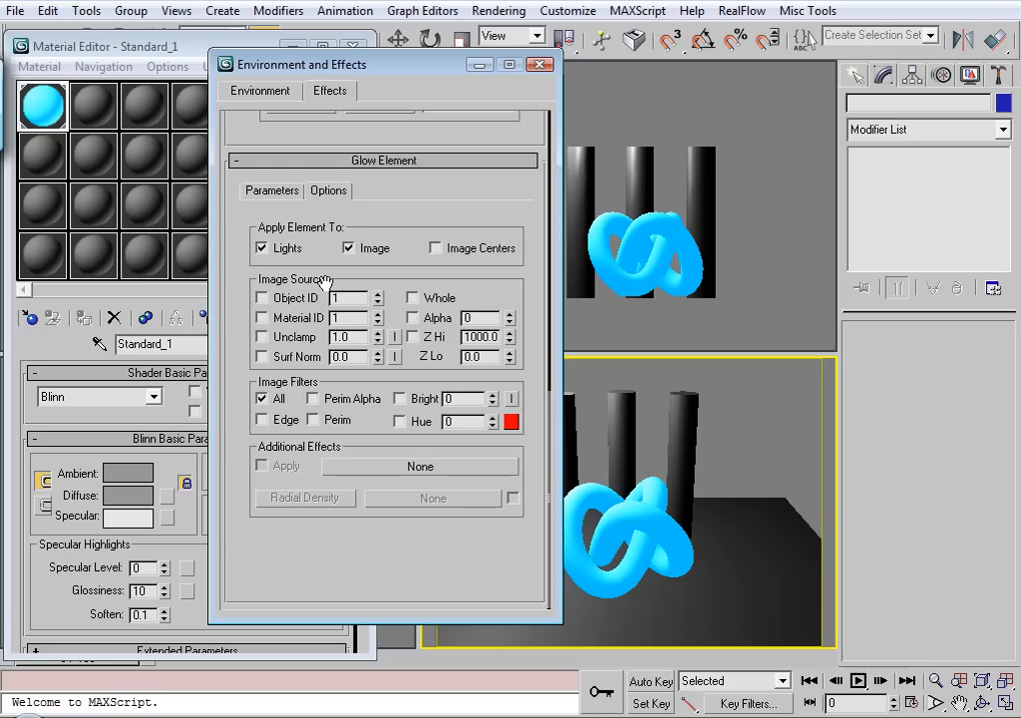
mouse_move(283, 309)
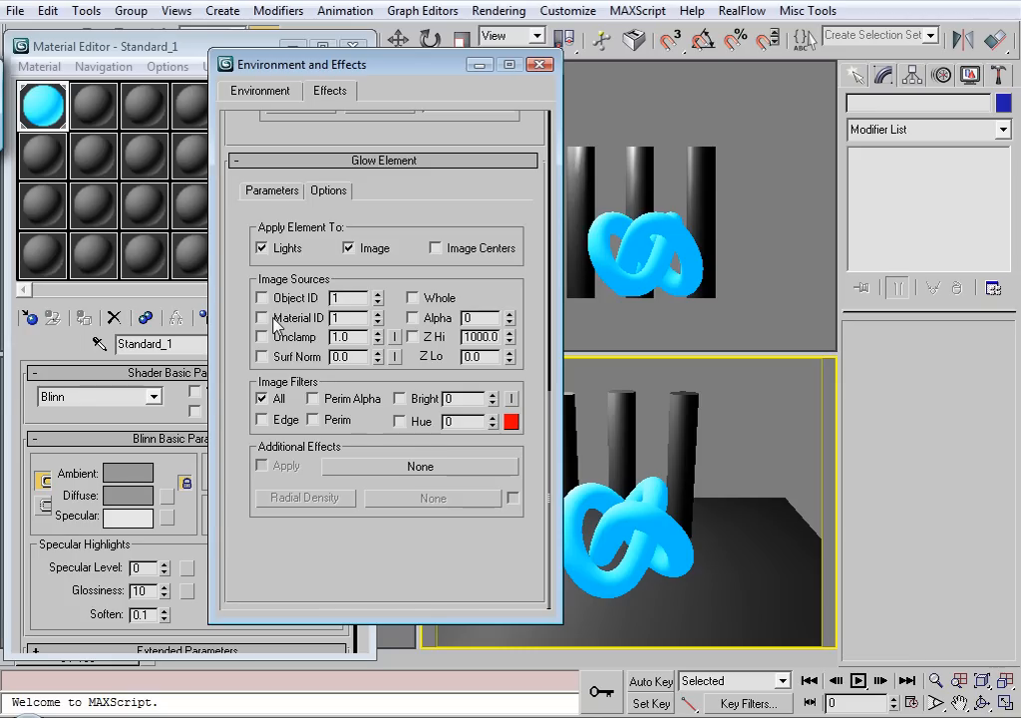
click(263, 317)
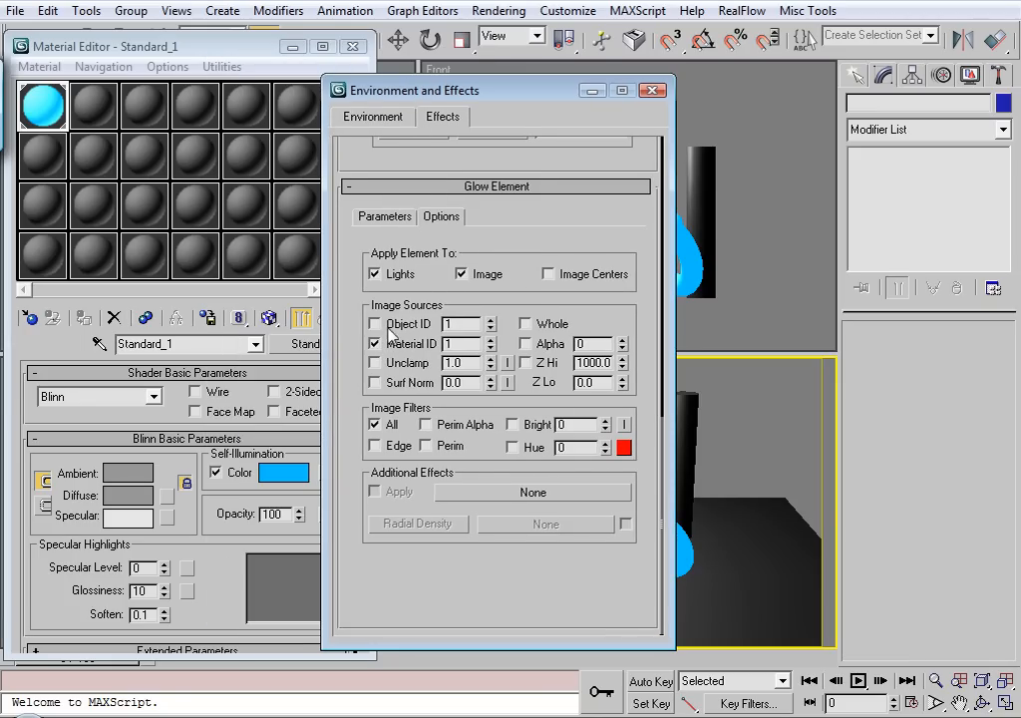
text(8)
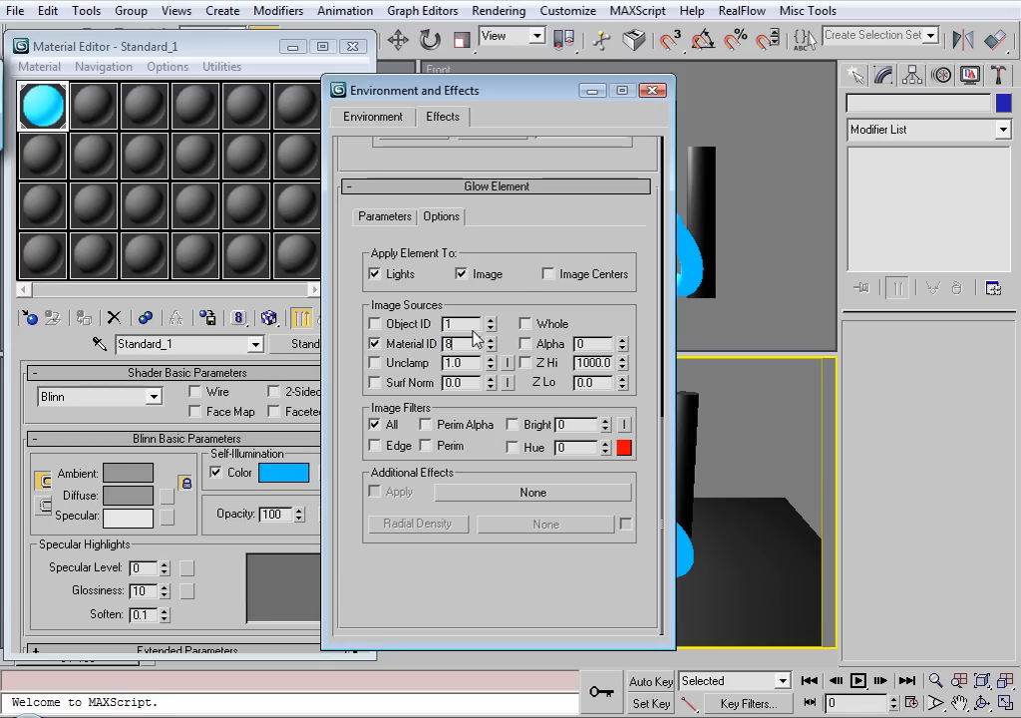
click(382, 215)
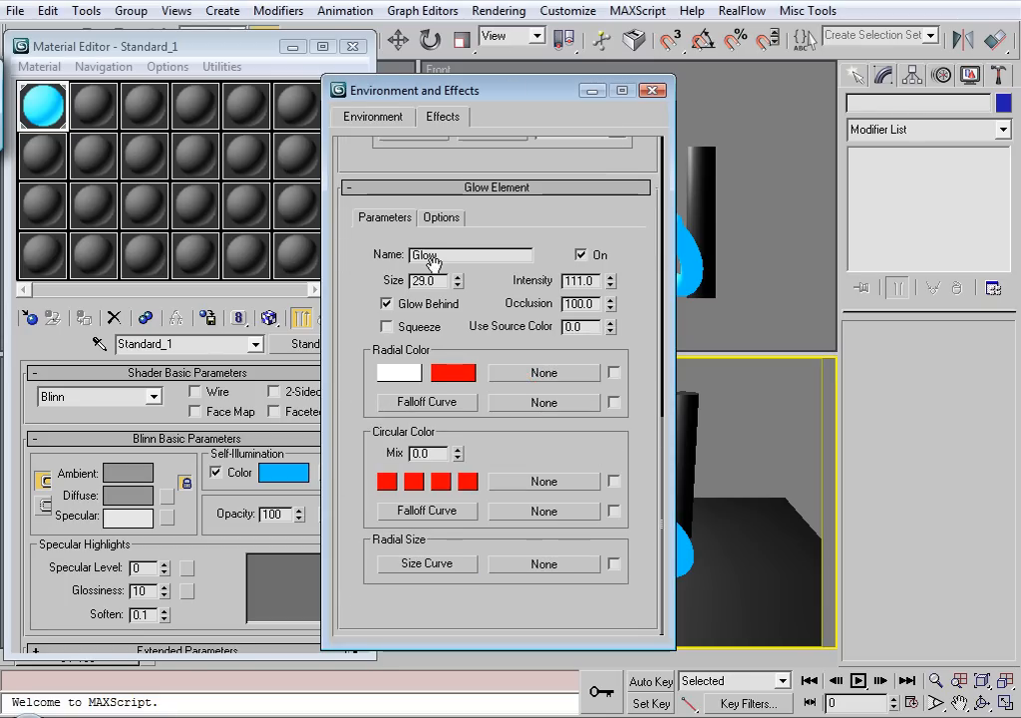
- Set the glow's Radial Color swatch to an orange hue
click(398, 373)
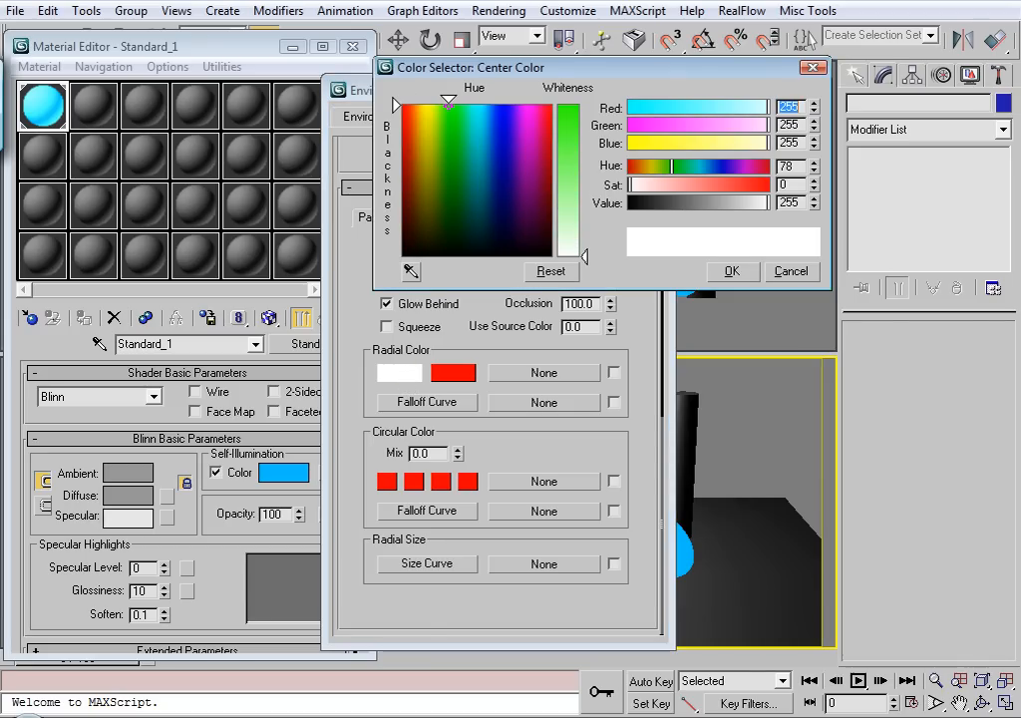
click(570, 111)
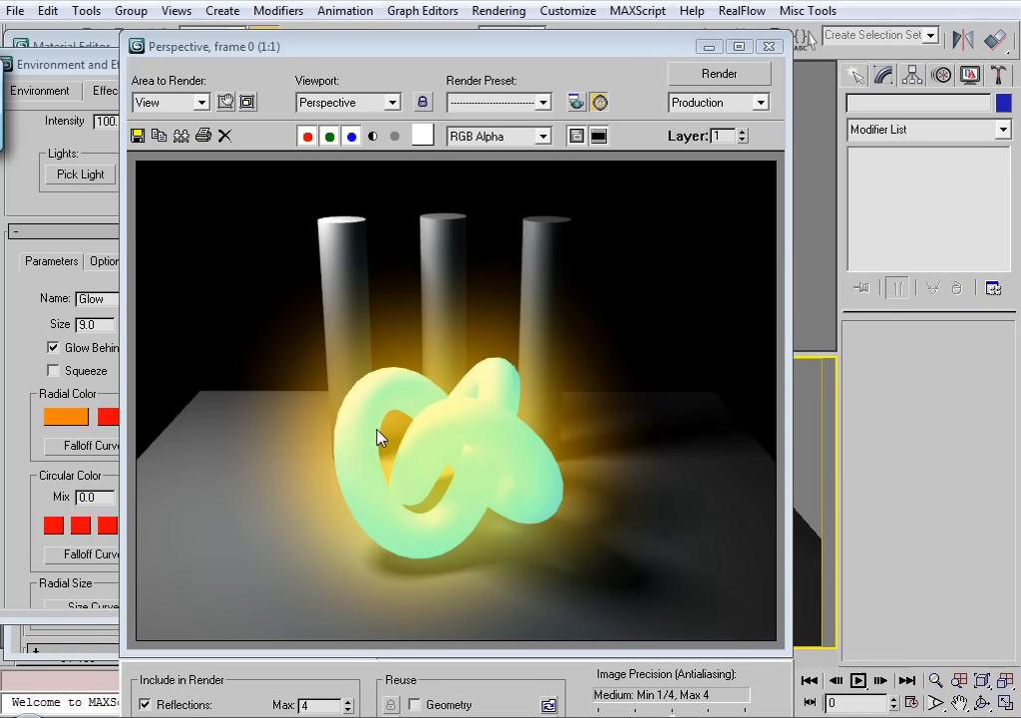
mouse_move(646, 459)
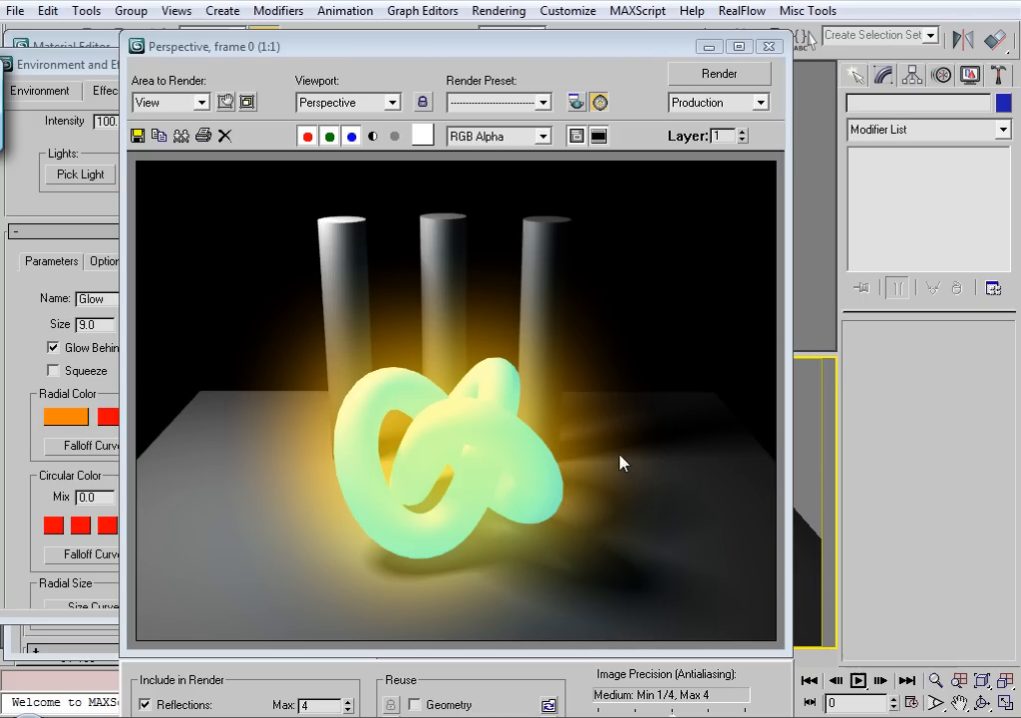
mouse_move(526, 478)
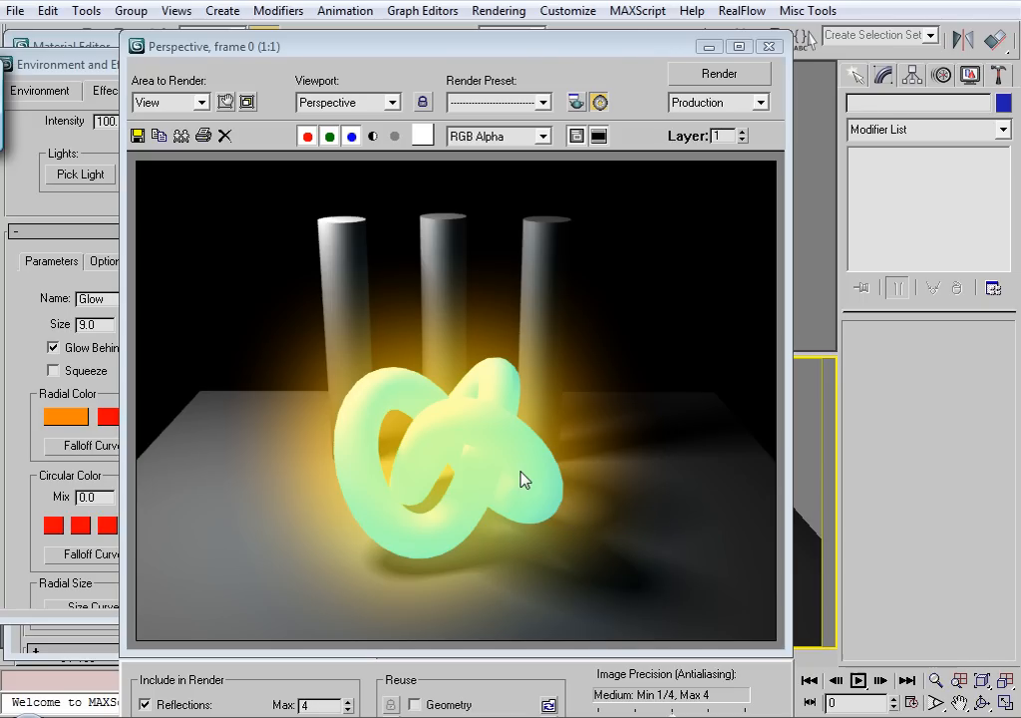
mouse_move(449, 100)
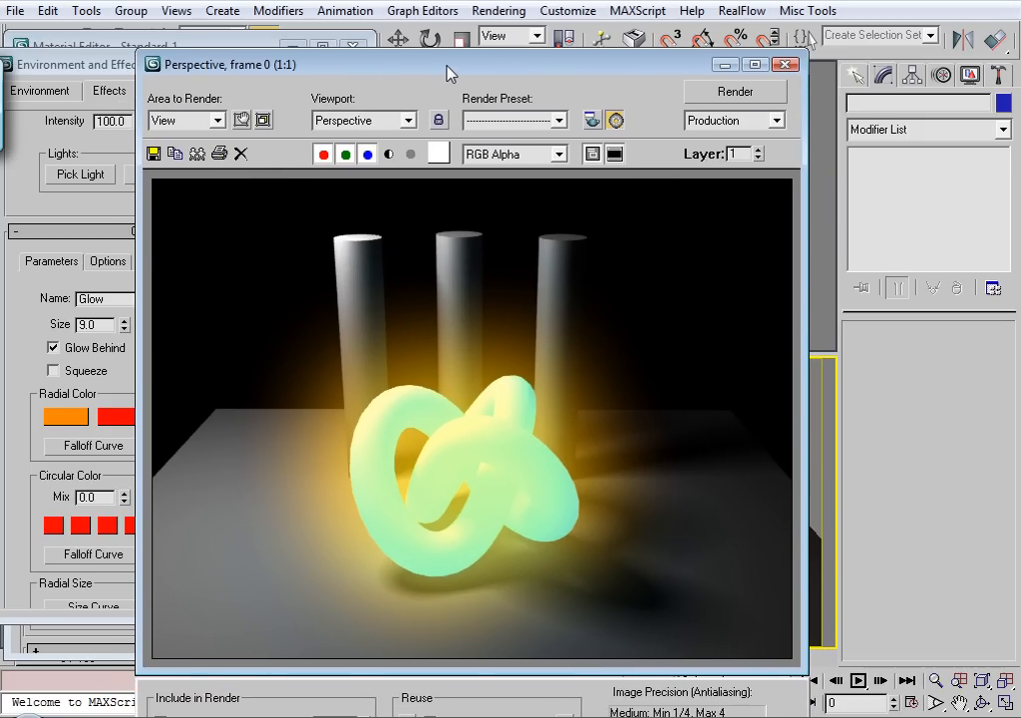
mouse_move(454, 495)
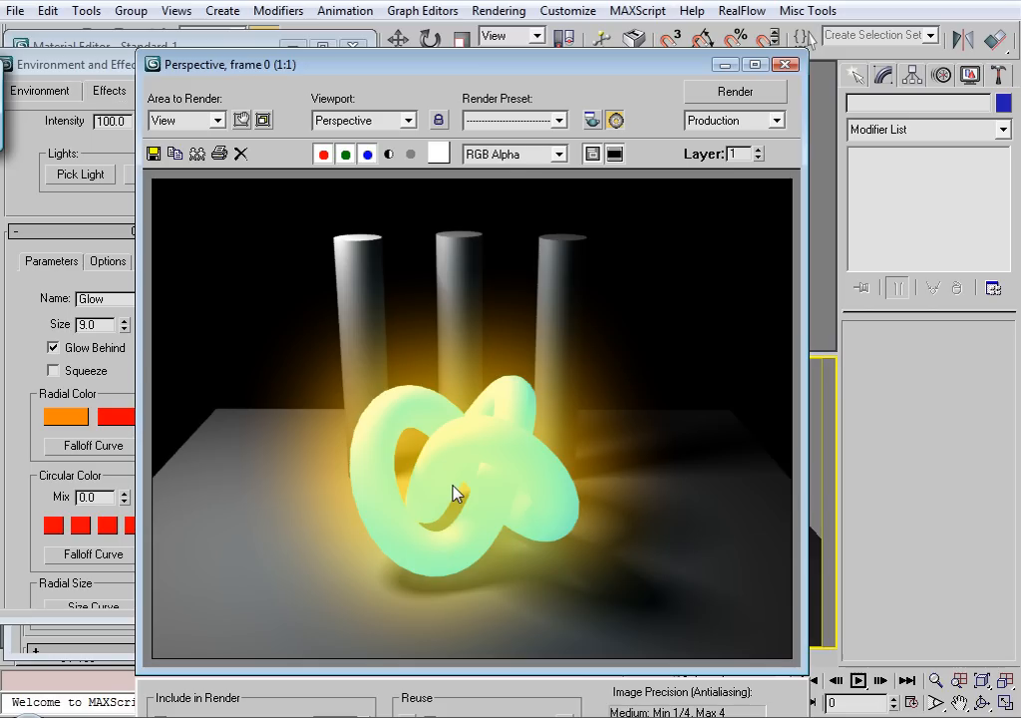
mouse_move(427, 468)
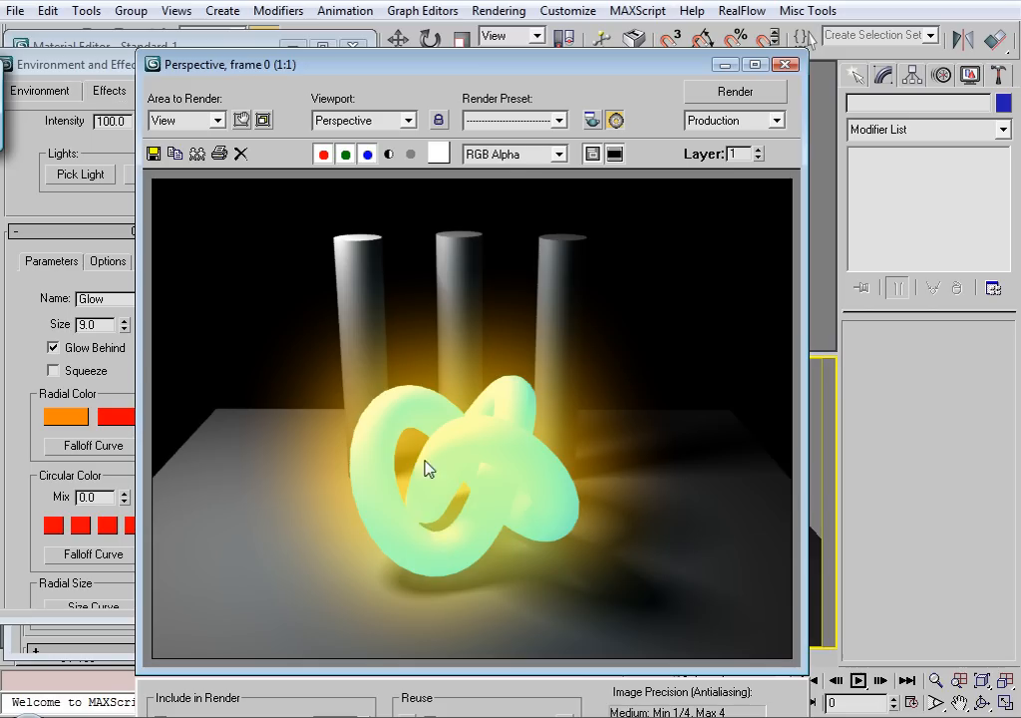
mouse_move(434, 534)
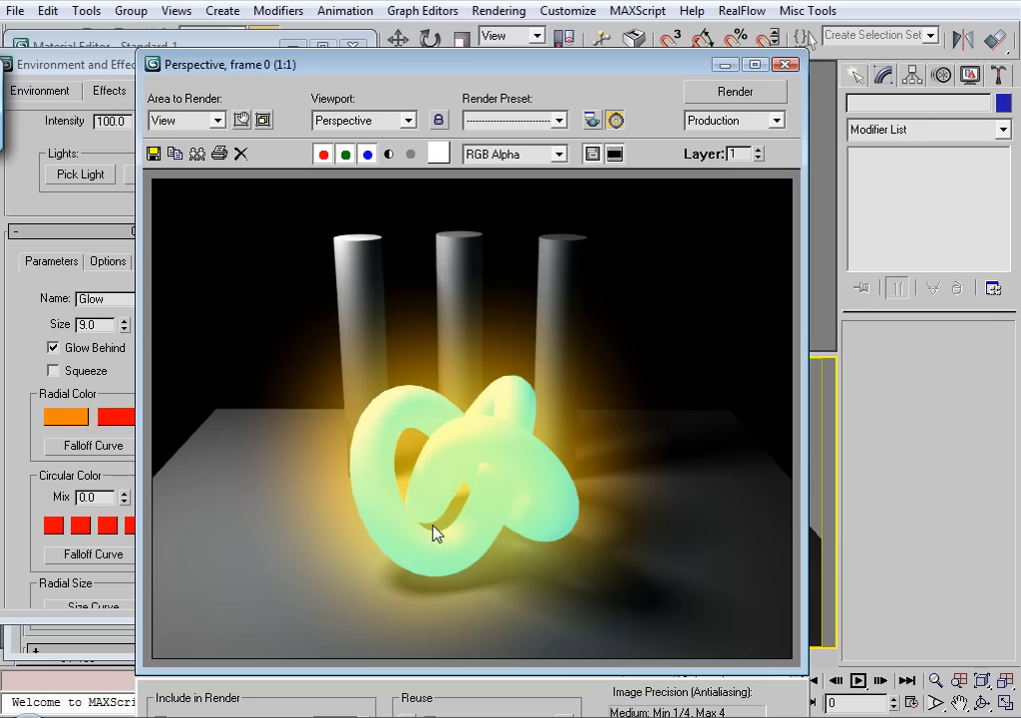
mouse_move(491, 506)
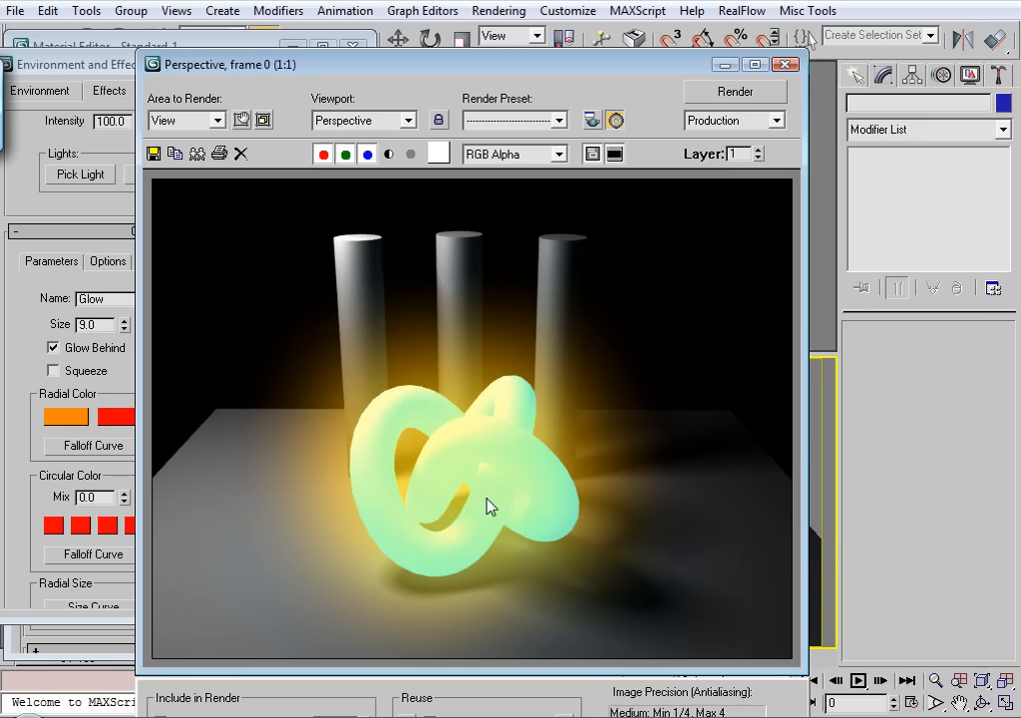
mouse_move(517, 426)
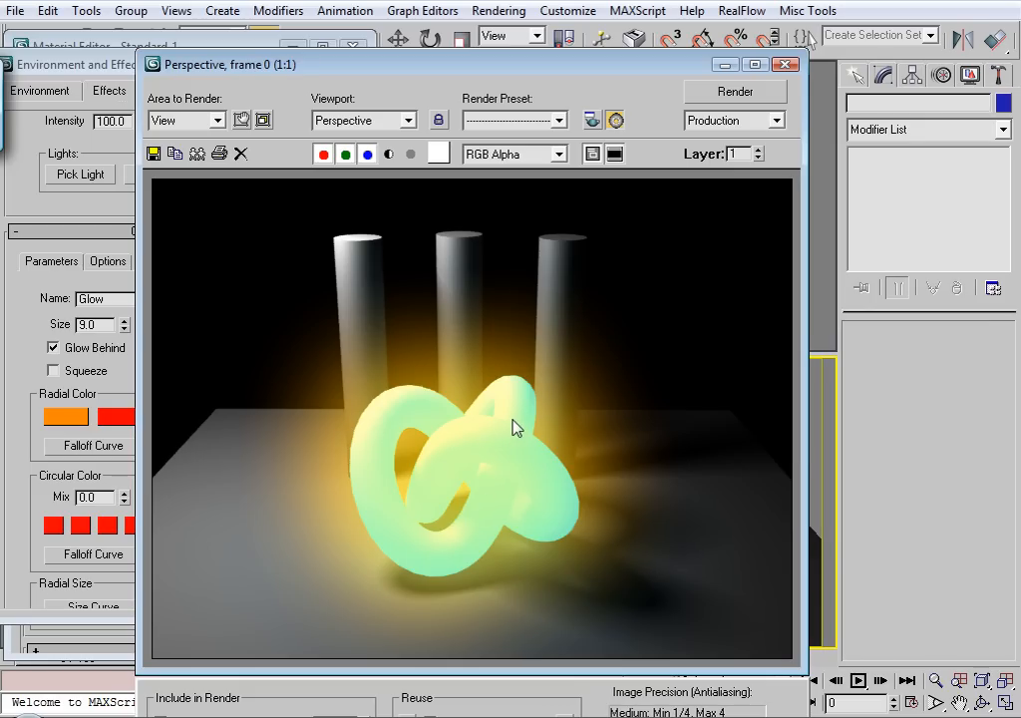
mouse_move(546, 406)
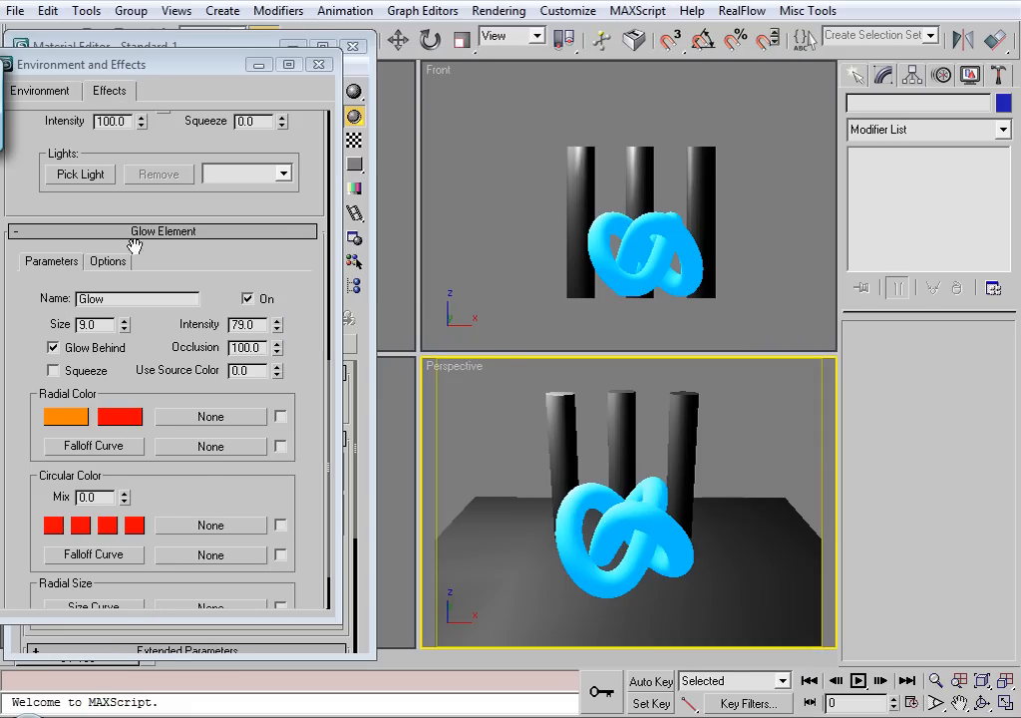
- Switch the glow's Image Filter from All to Perim so only edges glow
click(108, 261)
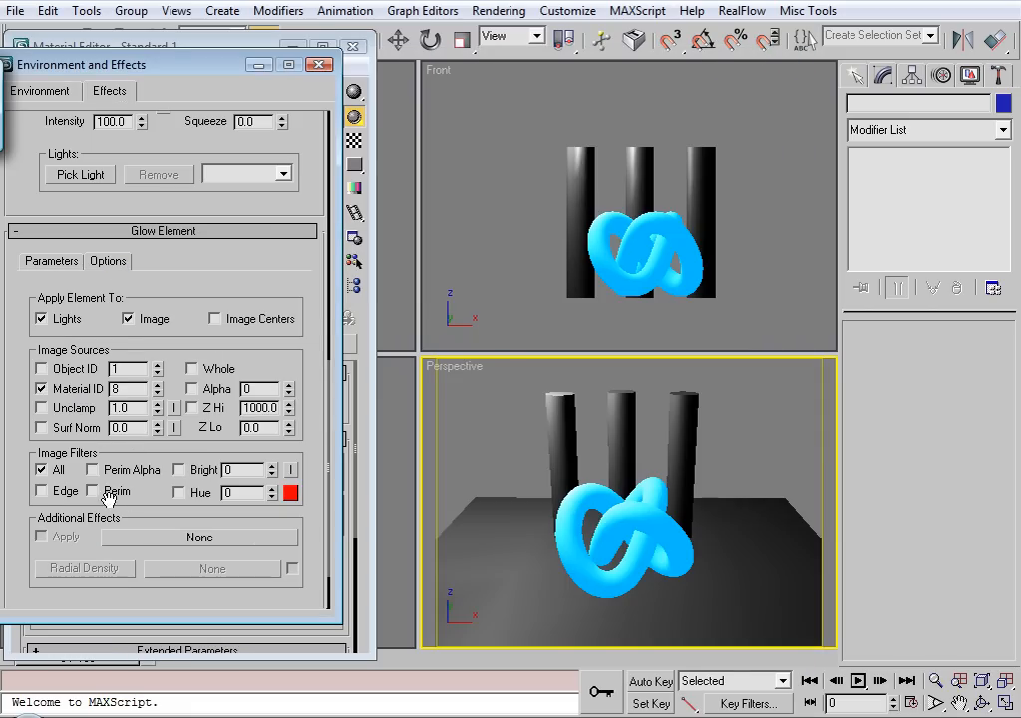
click(92, 490)
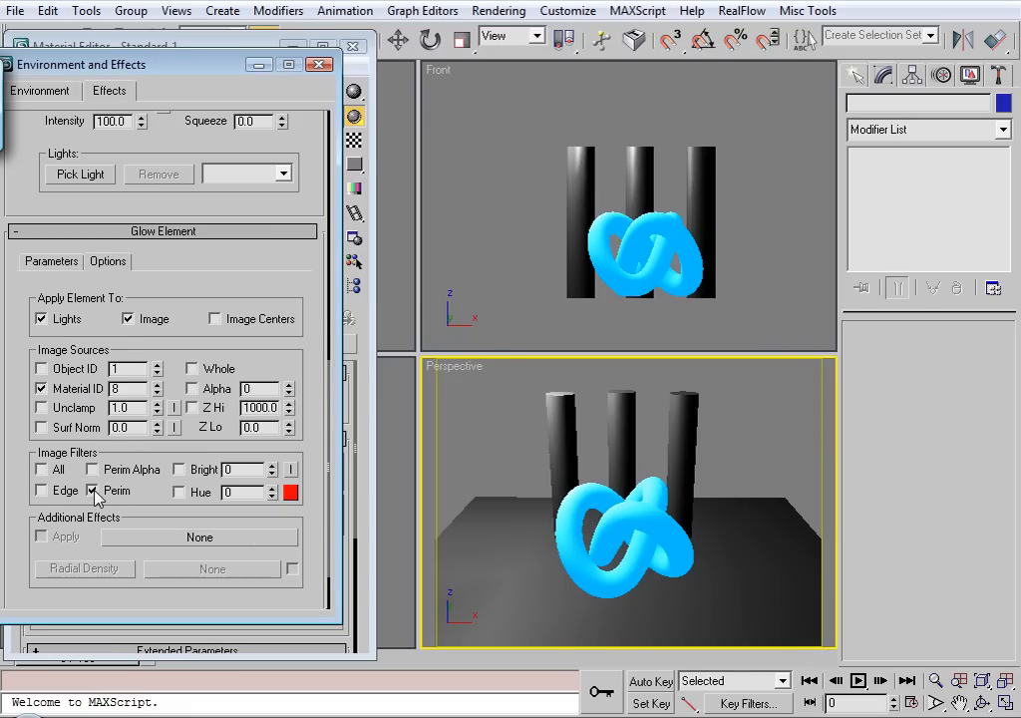
click(92, 490)
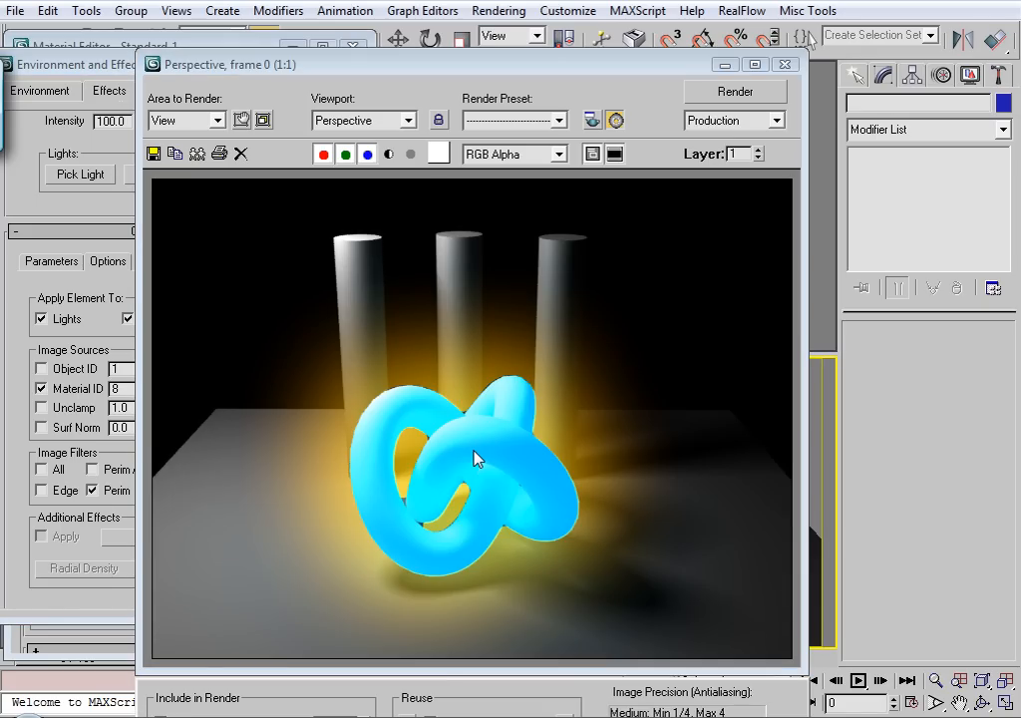
mouse_move(435, 518)
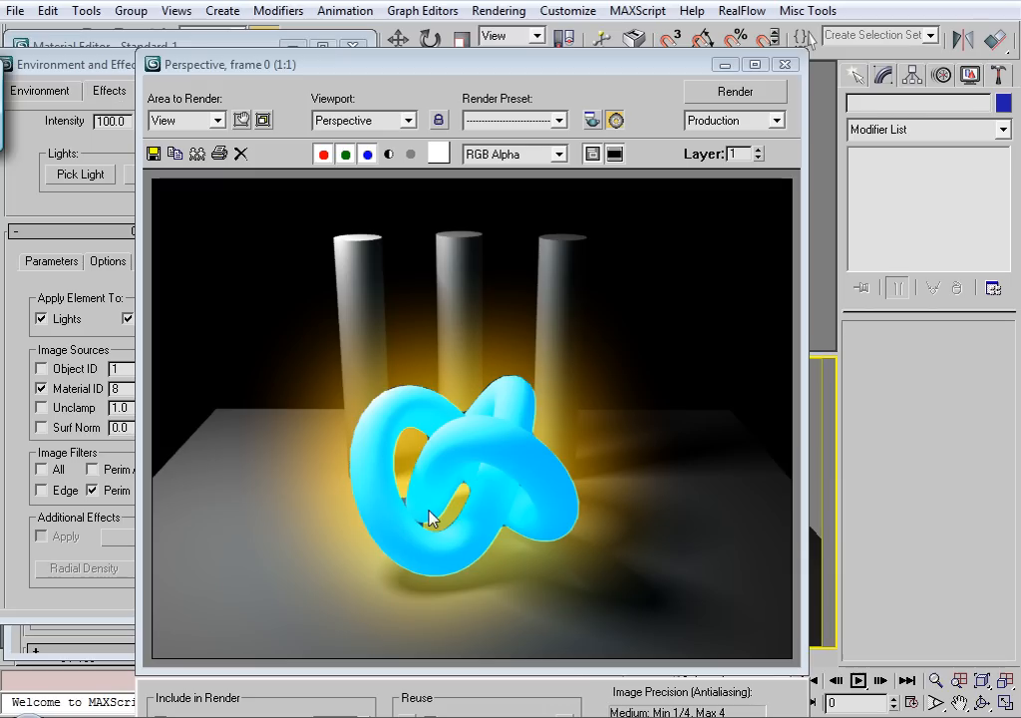
mouse_move(409, 506)
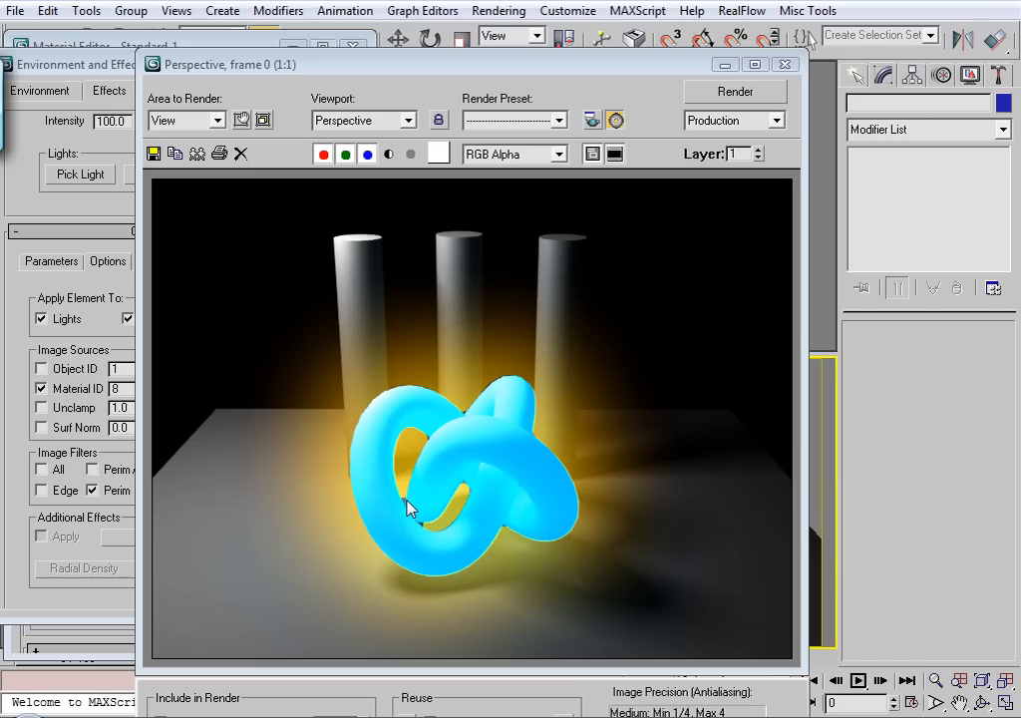
mouse_move(474, 500)
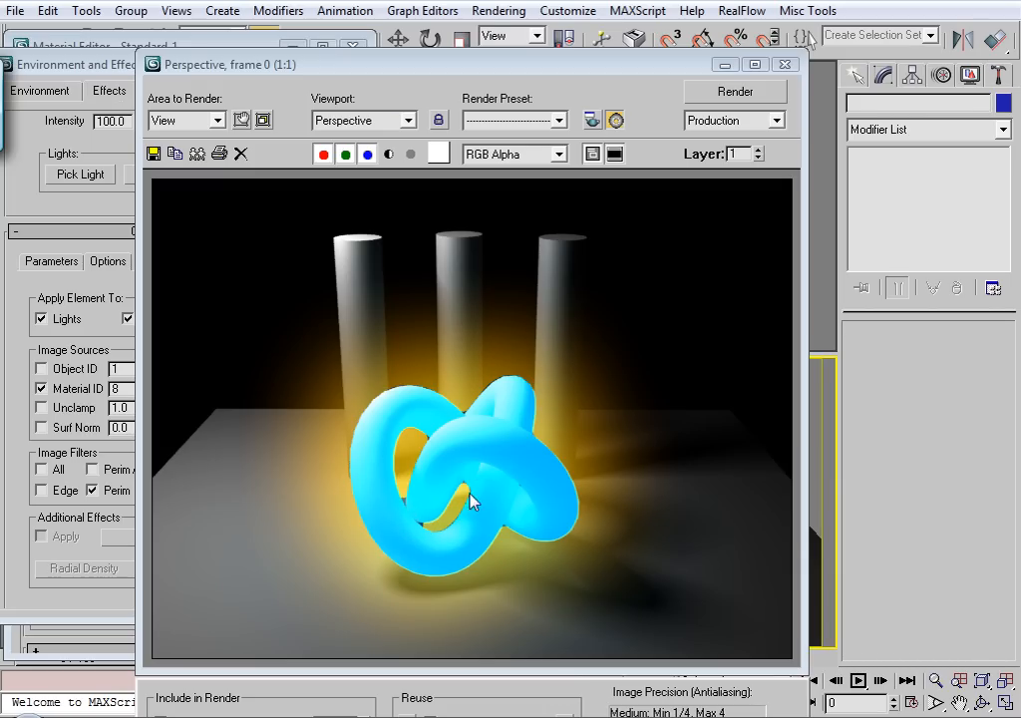
mouse_move(475, 416)
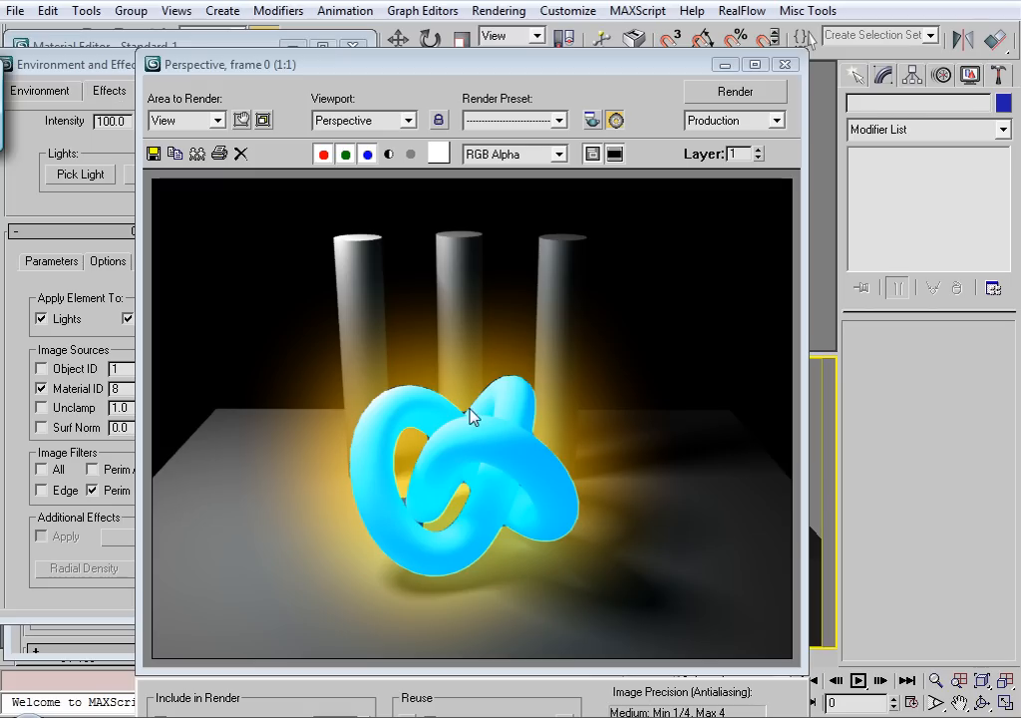
mouse_move(414, 429)
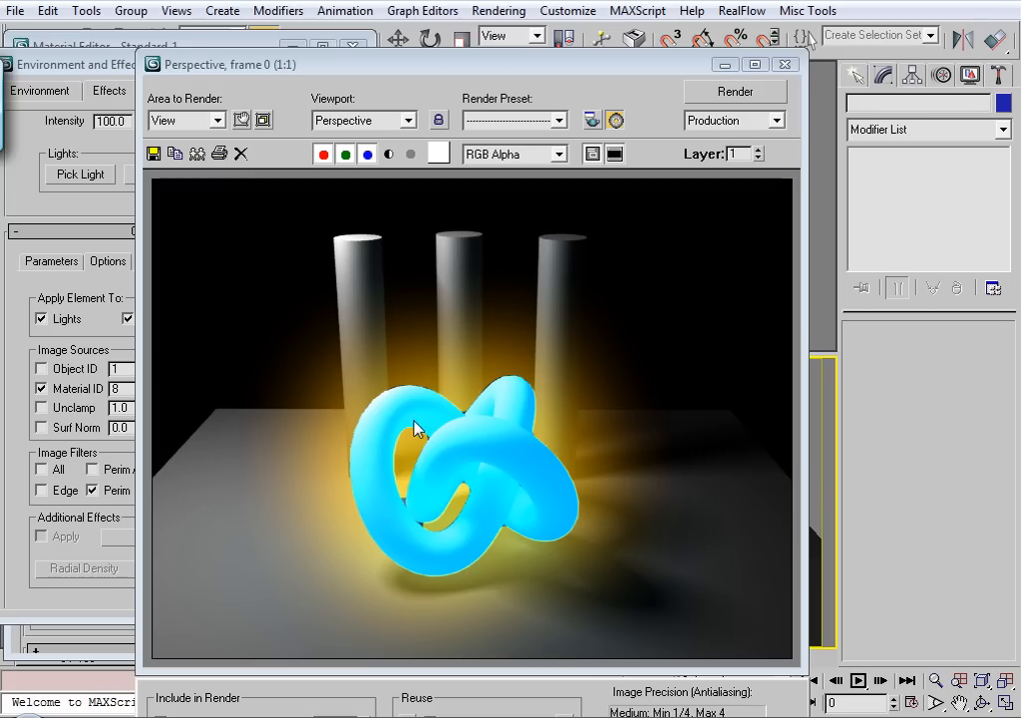
mouse_move(466, 470)
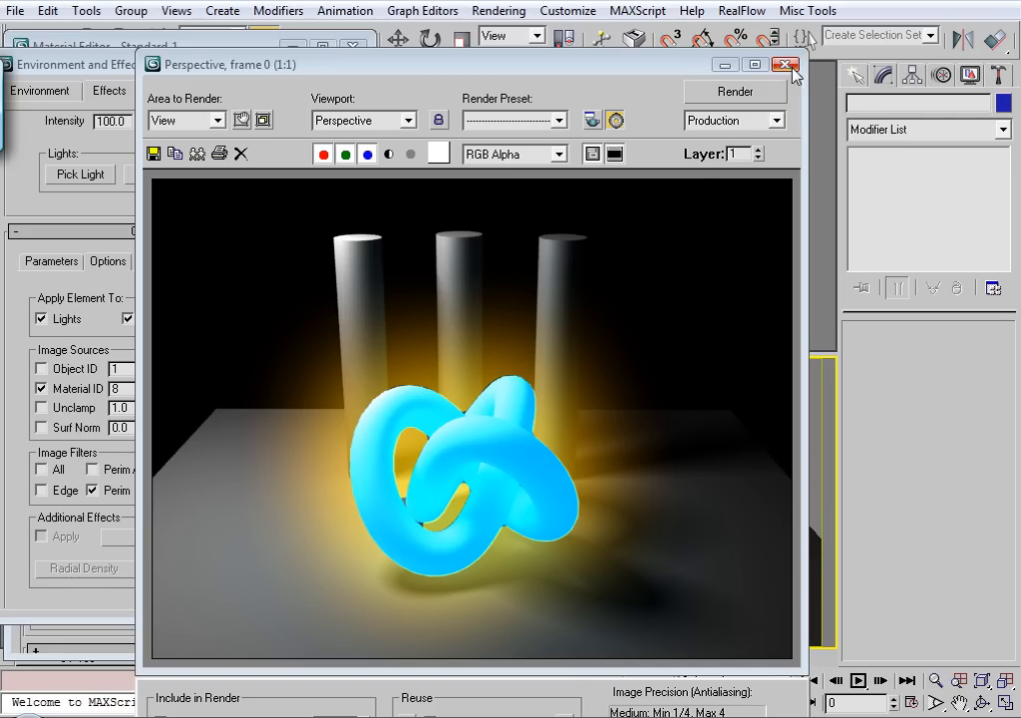
click(785, 63)
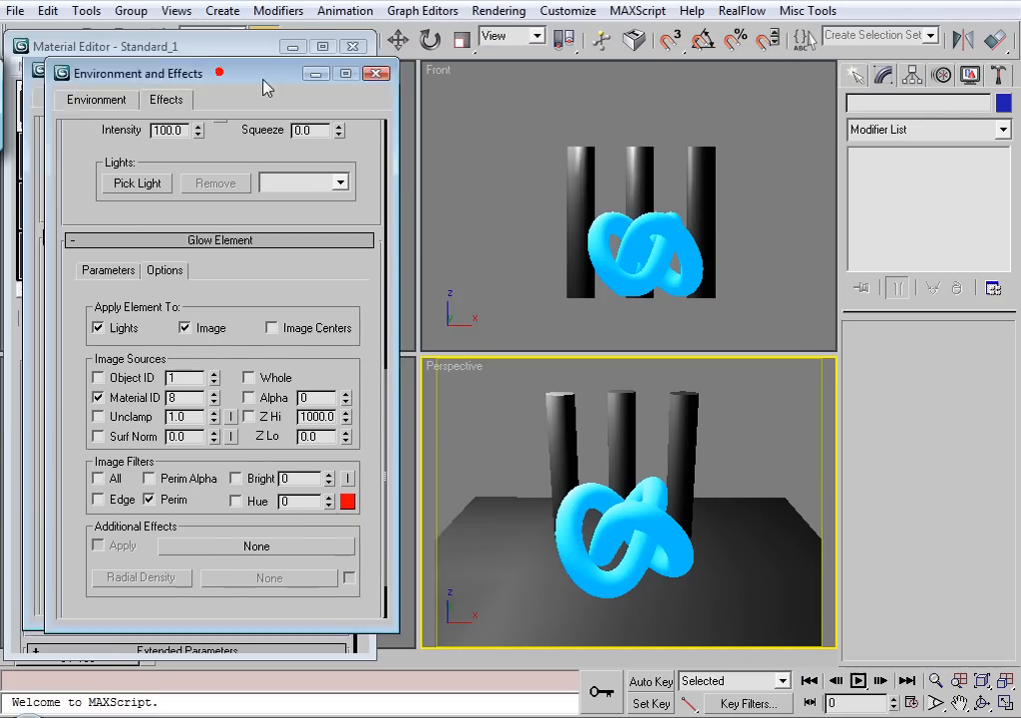
- Make slot 2 an Architectural material with blue diffuse colour and raised luminance
click(375, 71)
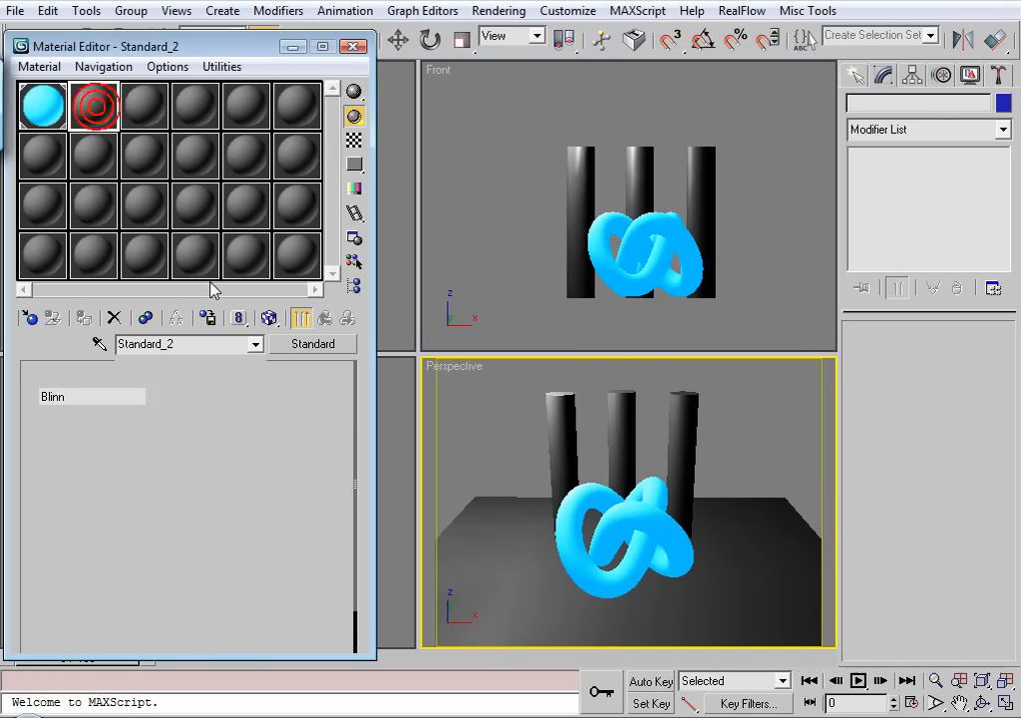
click(311, 343)
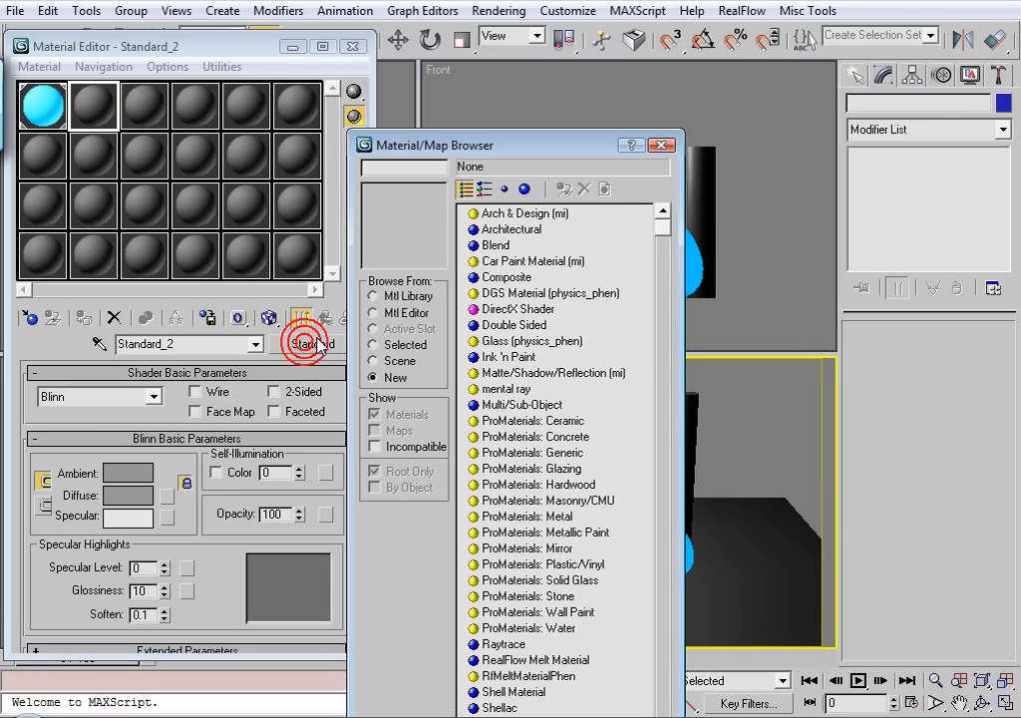
click(510, 229)
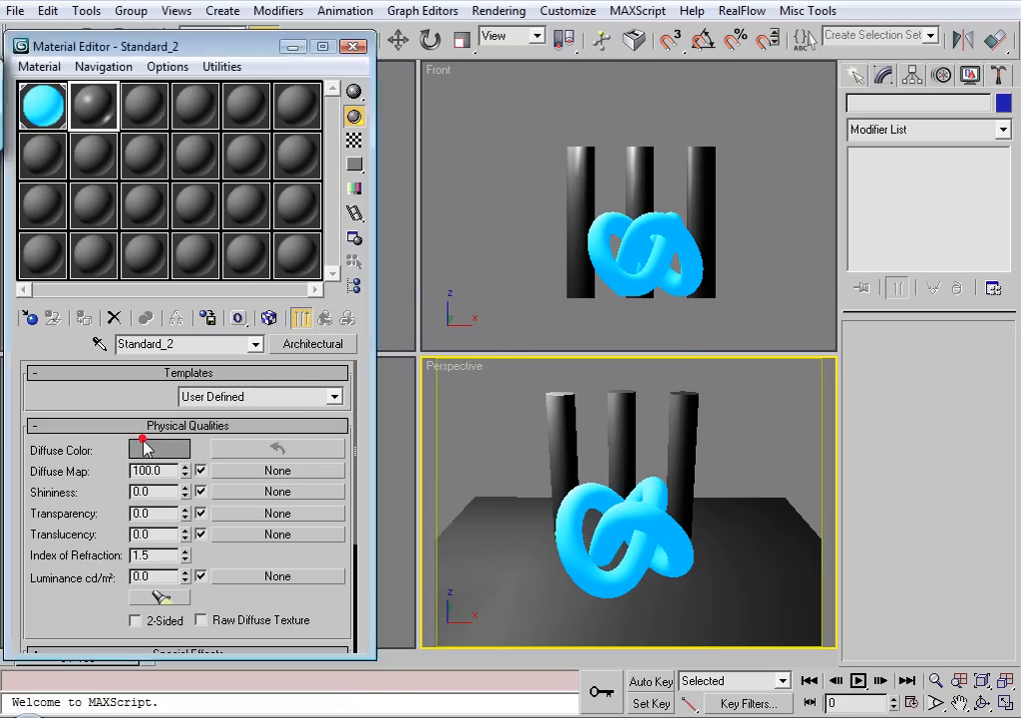
click(158, 451)
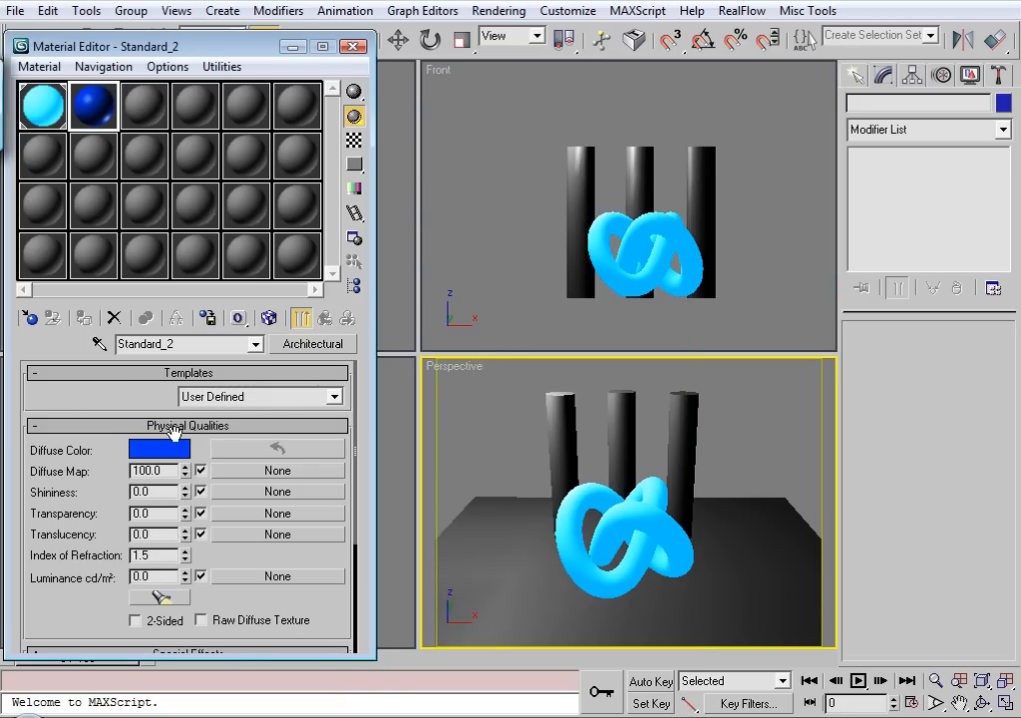
mouse_move(100, 578)
text(4600)
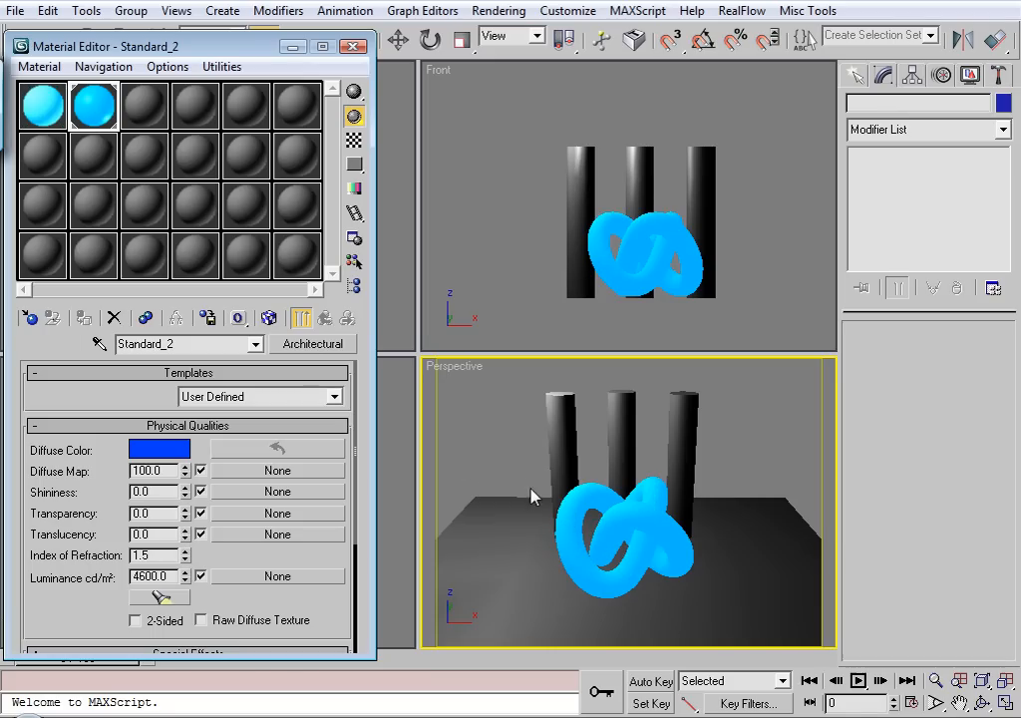
click(183, 573)
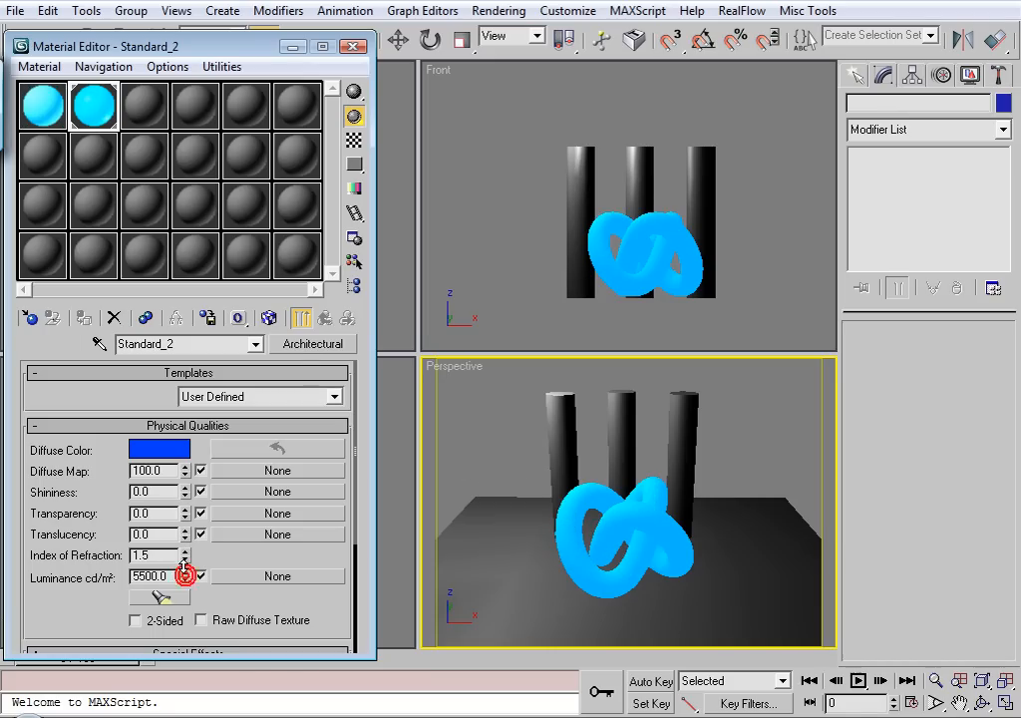
click(183, 570)
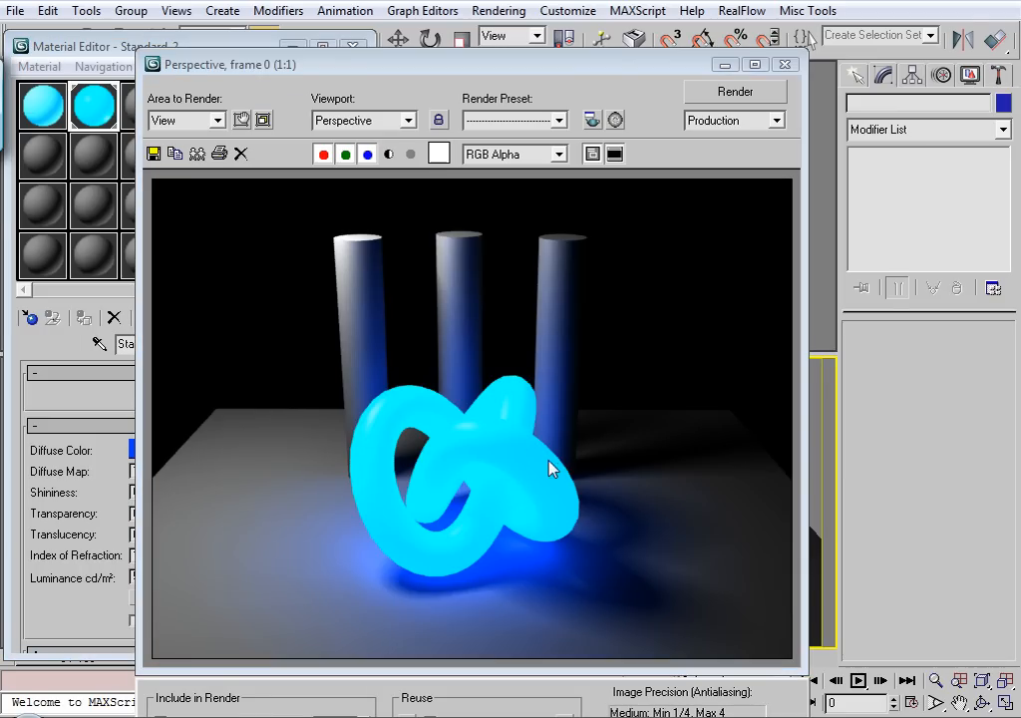
mouse_move(426, 367)
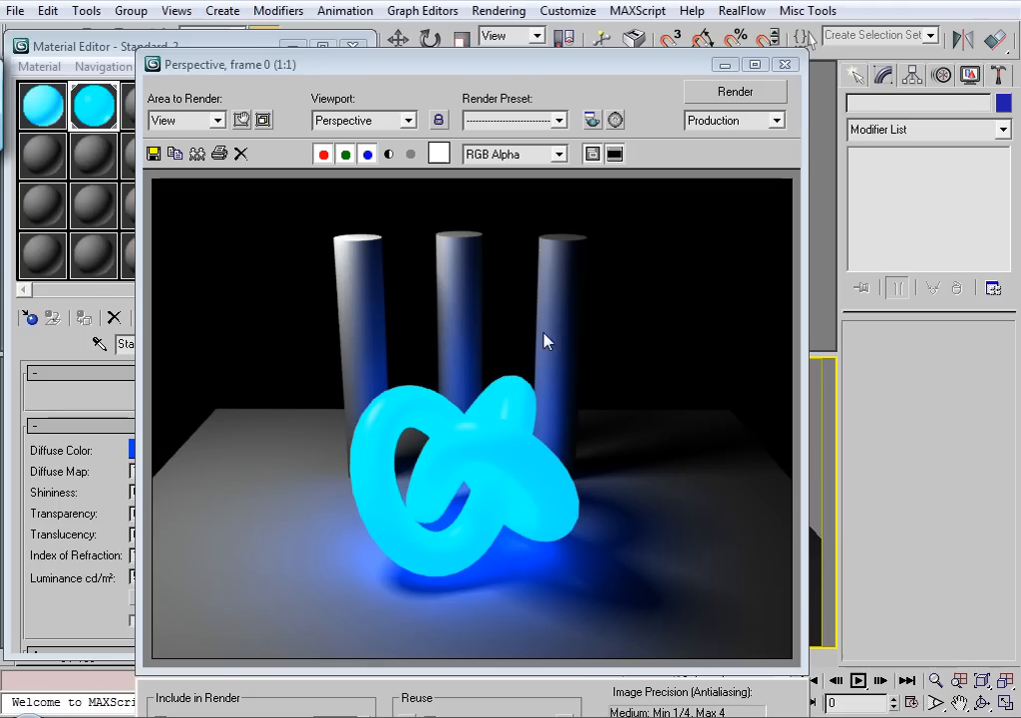
mouse_move(546, 279)
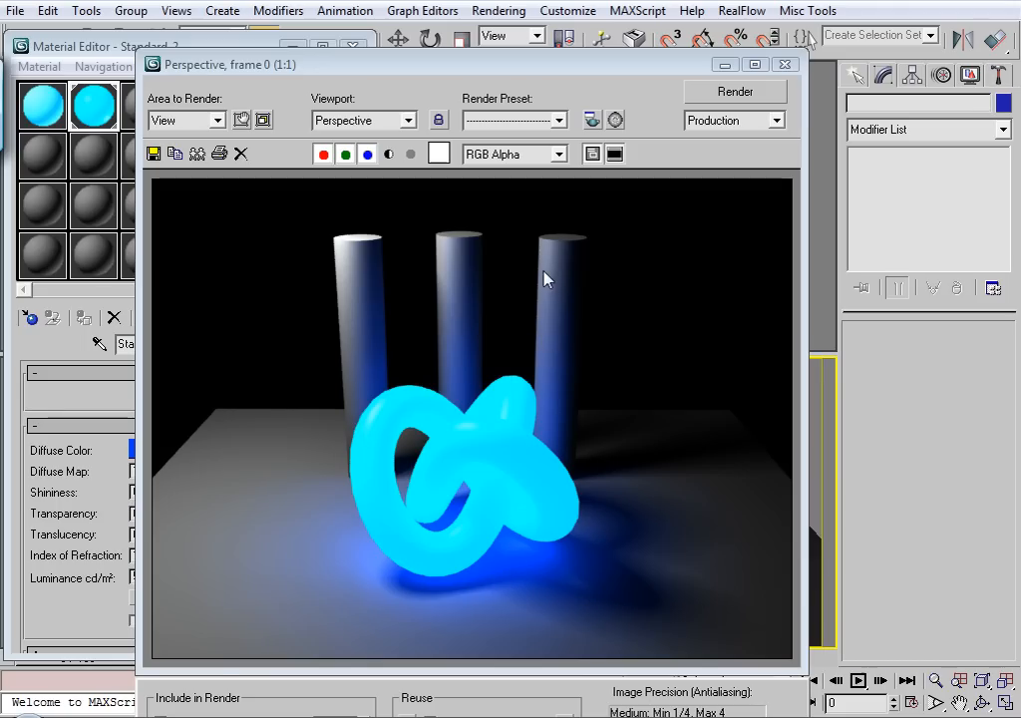
mouse_move(499, 12)
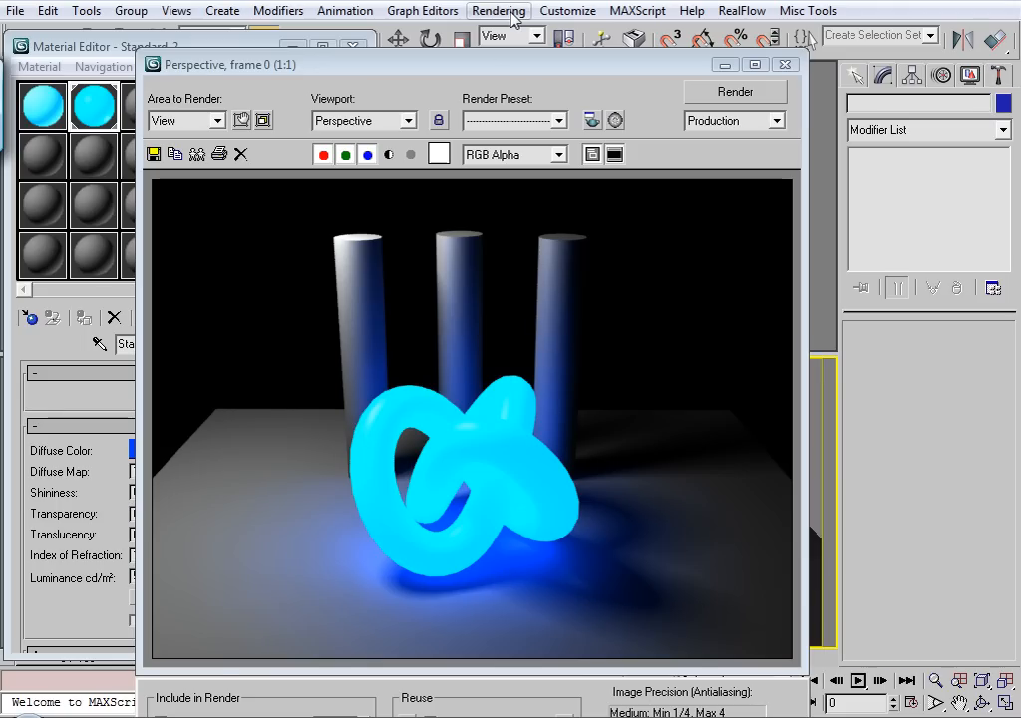
mouse_move(754, 63)
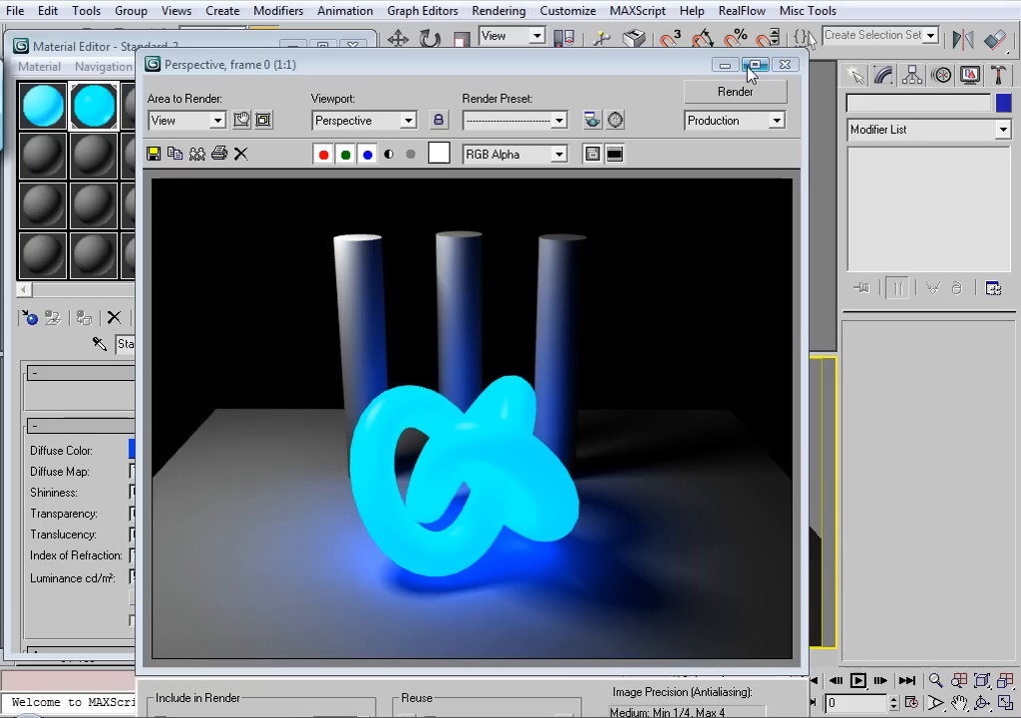
- Close the render preview and spin the Architectural luminance down to 4800 cd/m²
click(786, 64)
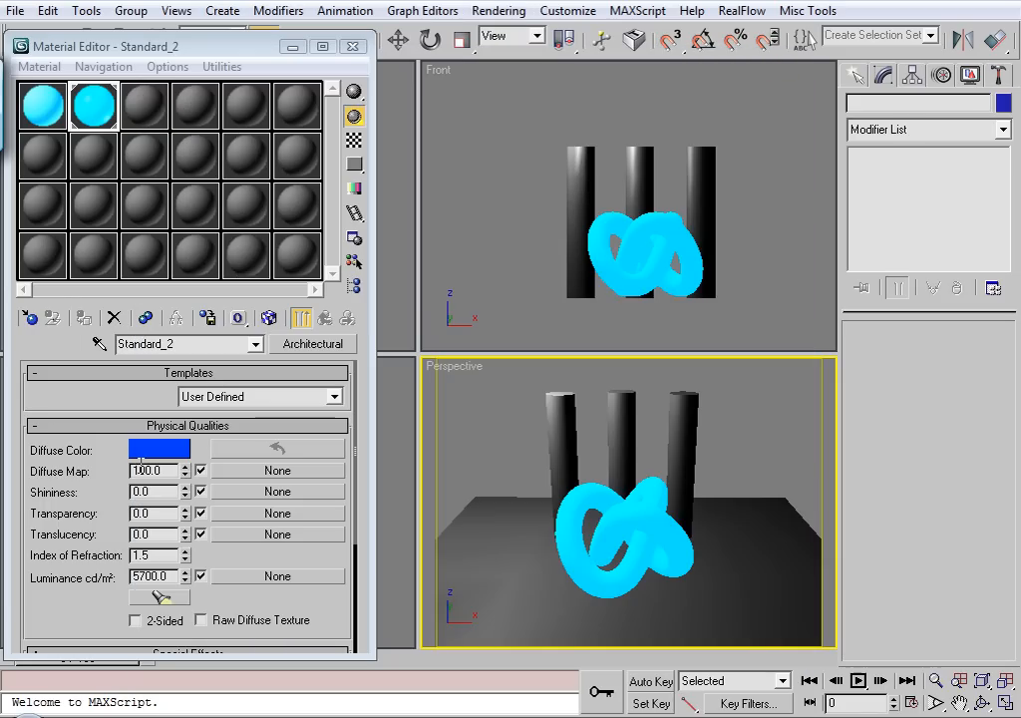
click(189, 580)
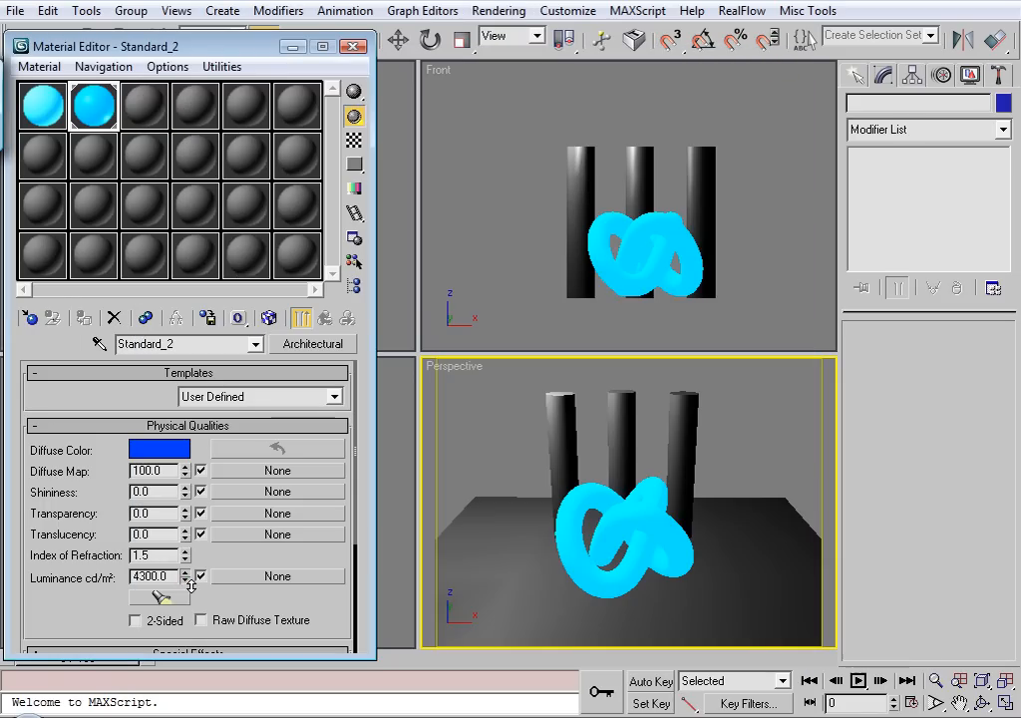
click(499, 12)
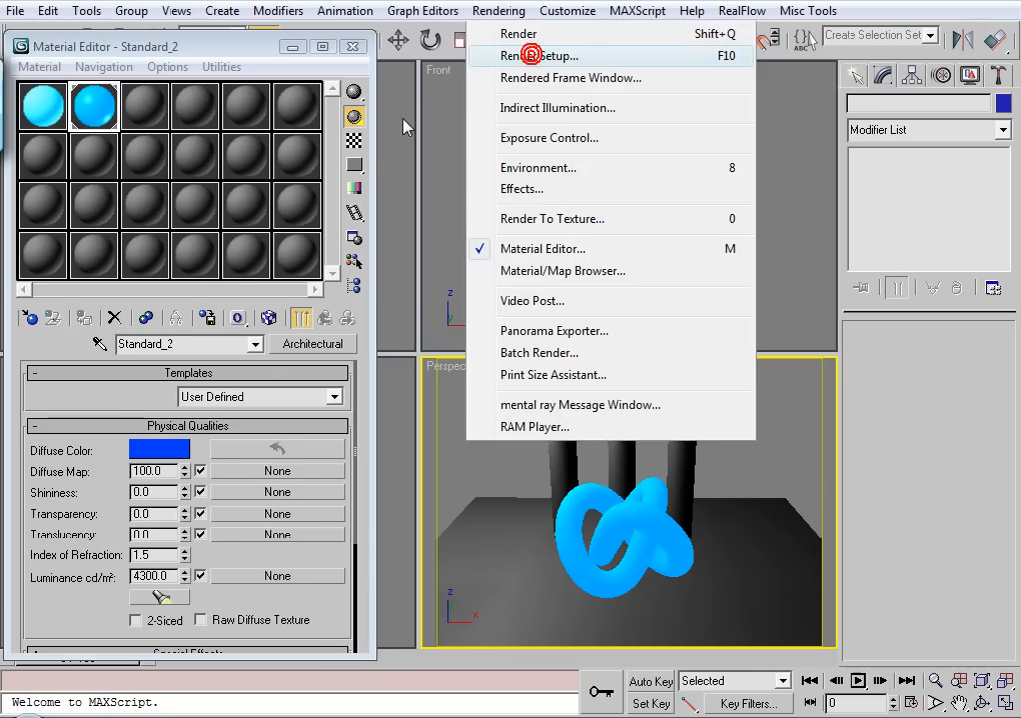
- Assign a Glare shader to the mental ray camera Output slot and instance it into the Material Editor
click(543, 55)
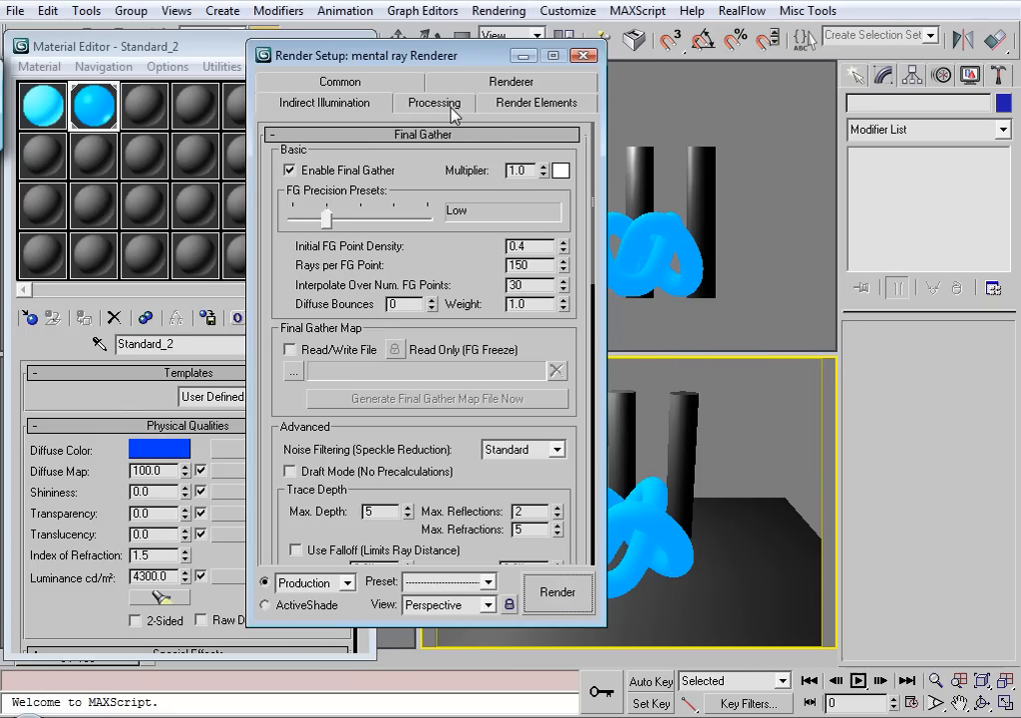
click(510, 81)
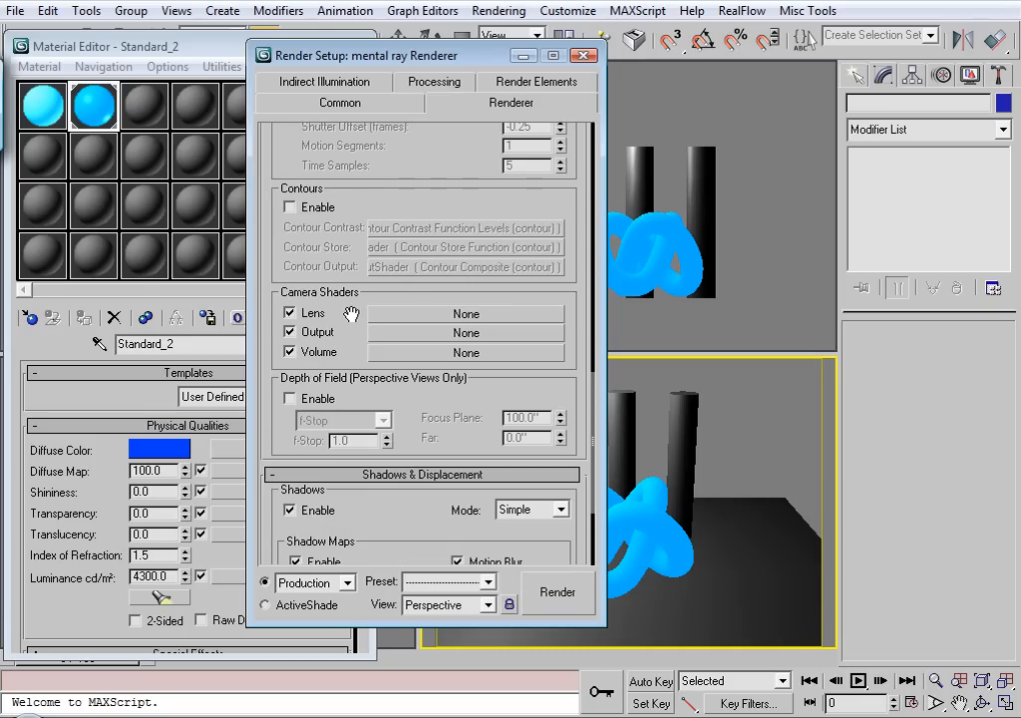
mouse_move(407, 349)
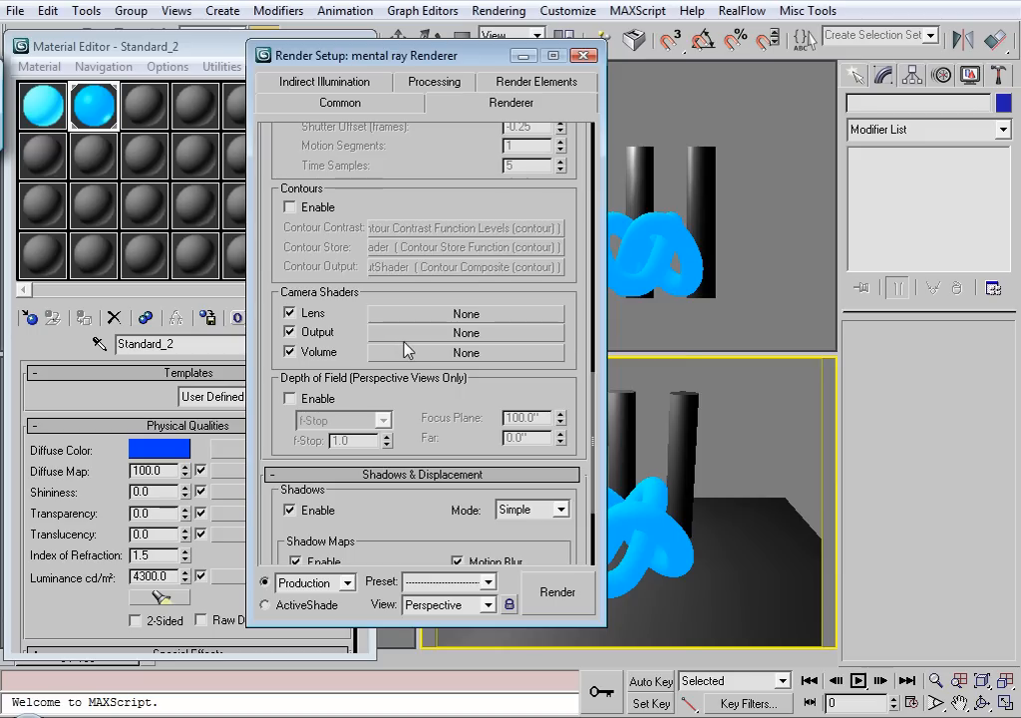
click(467, 331)
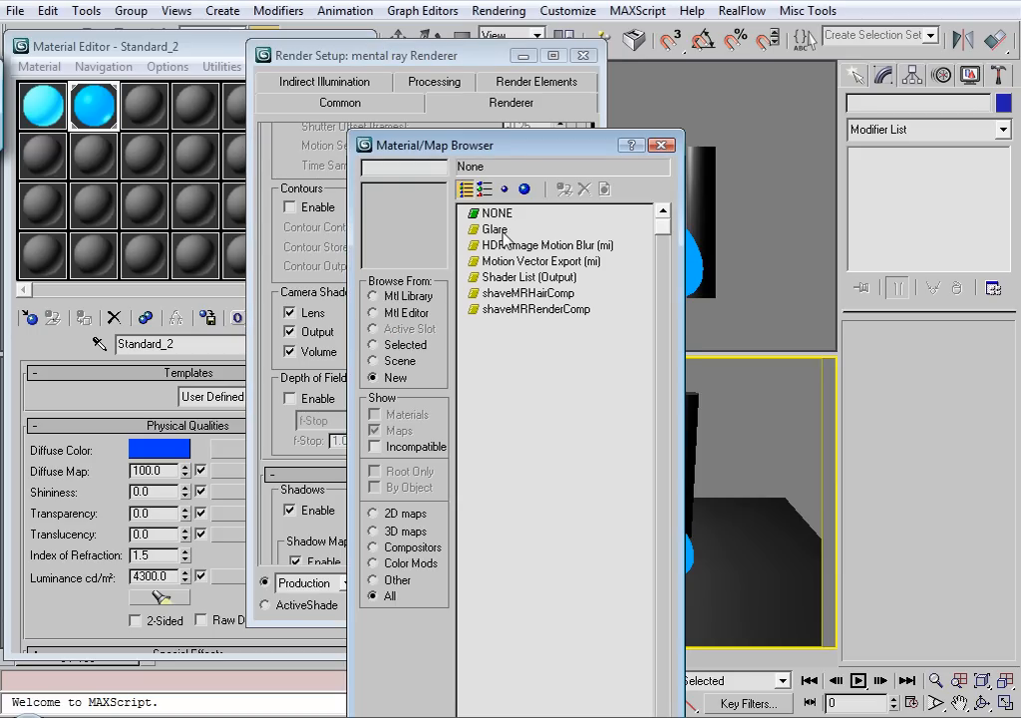
click(494, 229)
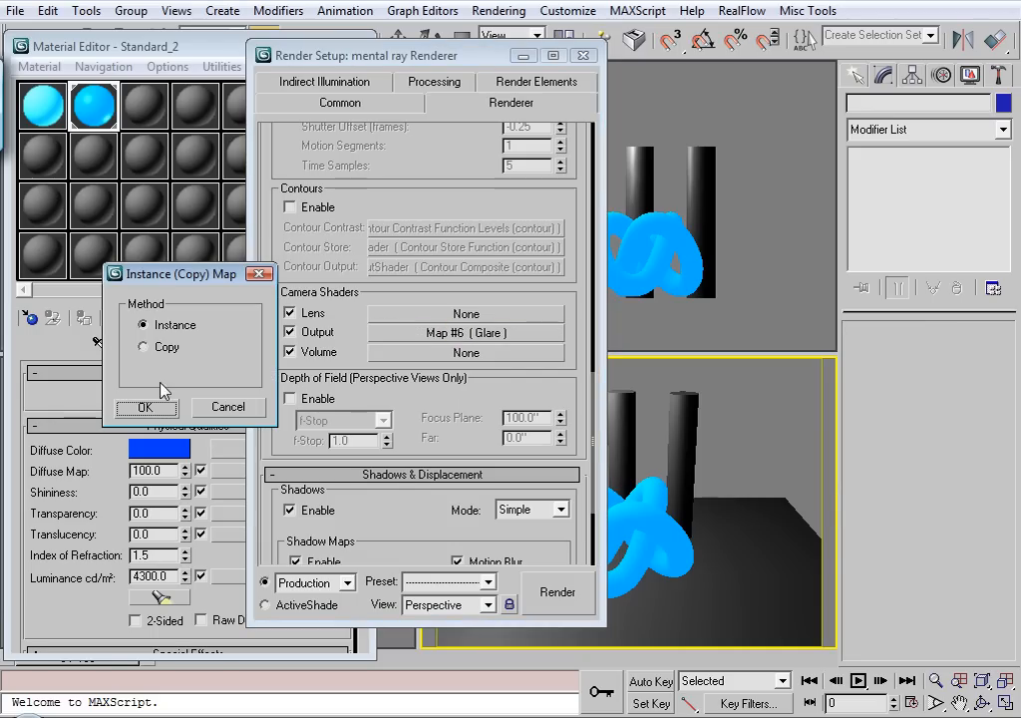
click(146, 406)
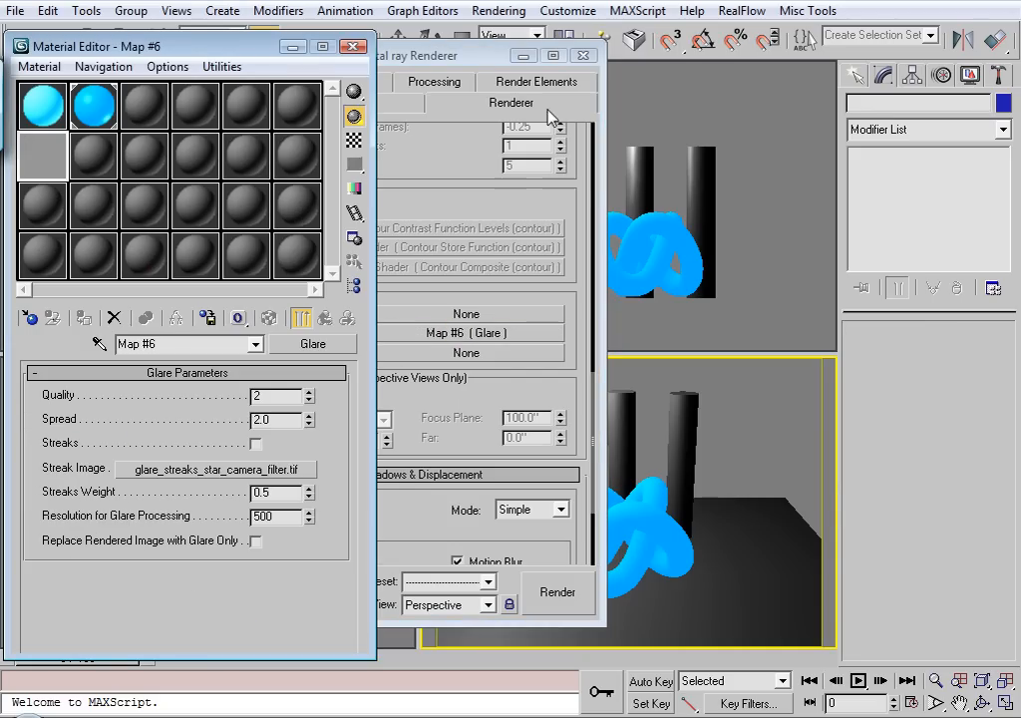
click(582, 56)
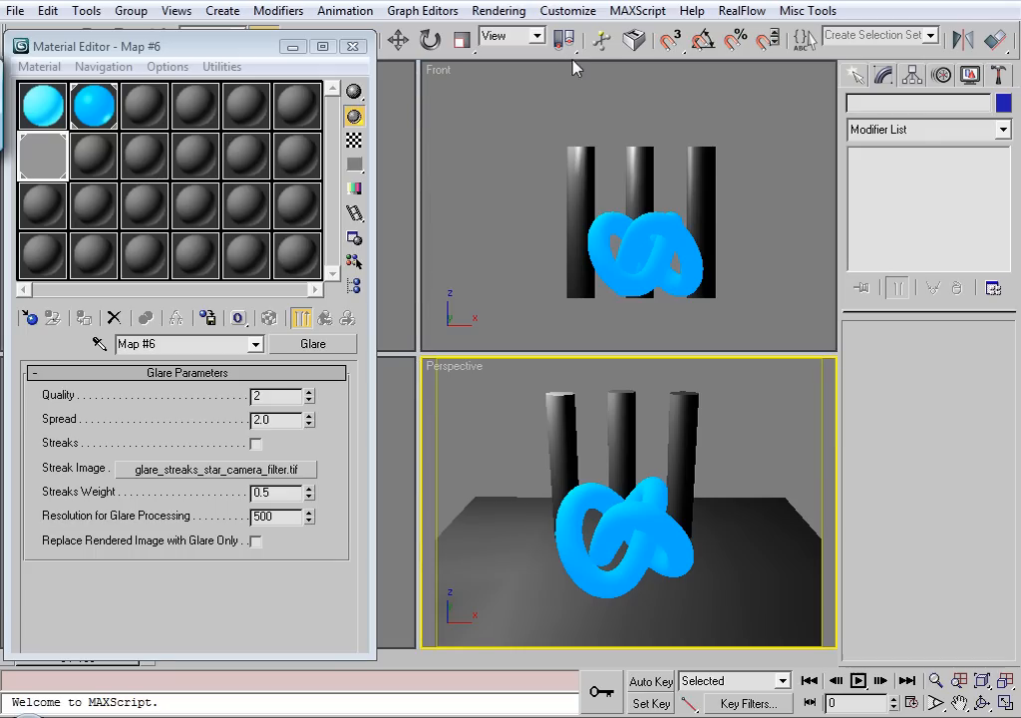
mouse_move(491, 432)
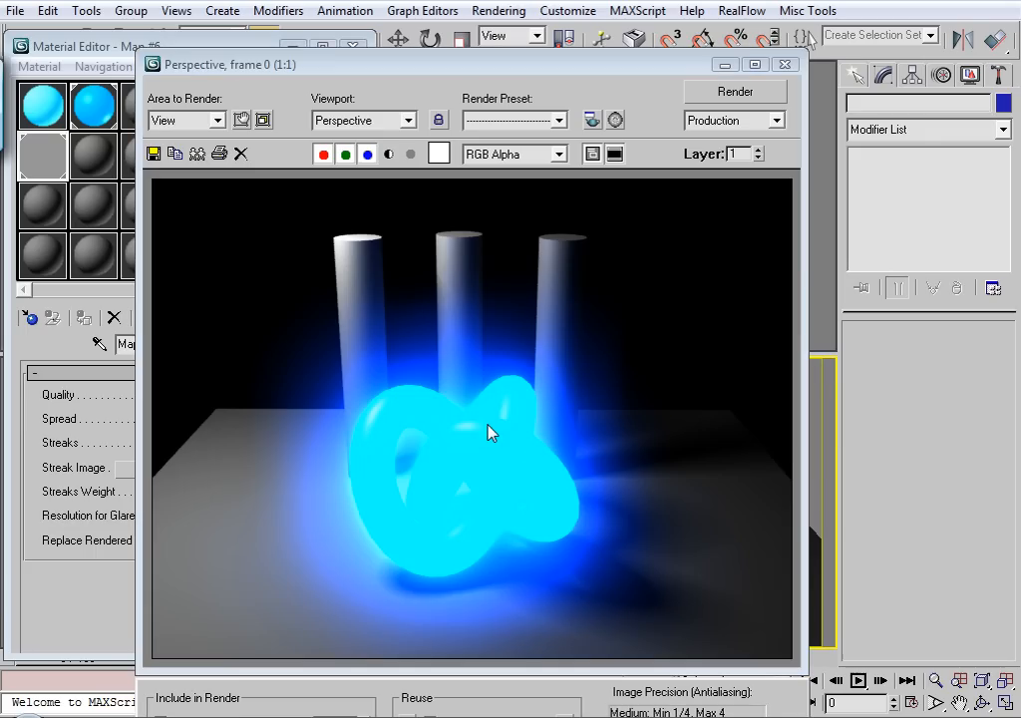
mouse_move(343, 449)
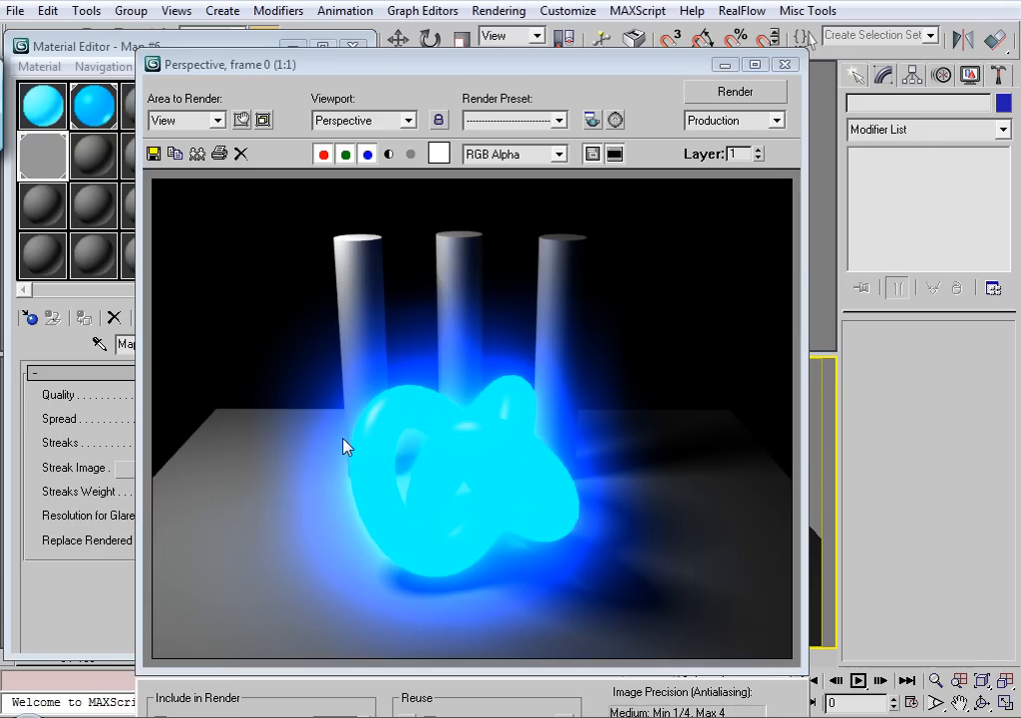
mouse_move(434, 490)
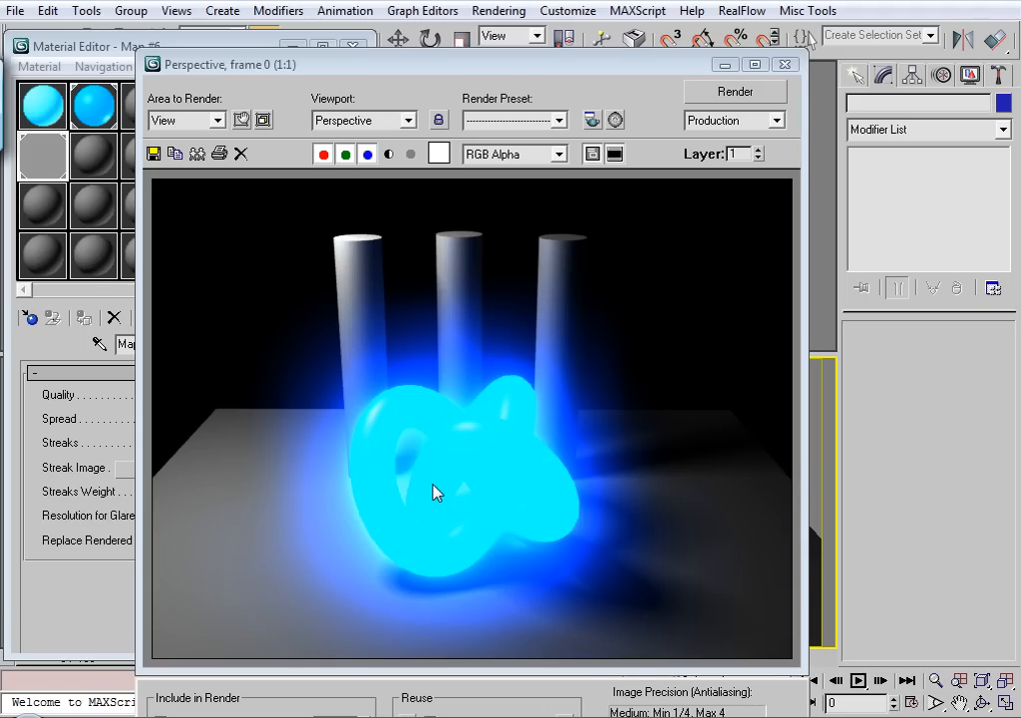
mouse_move(486, 448)
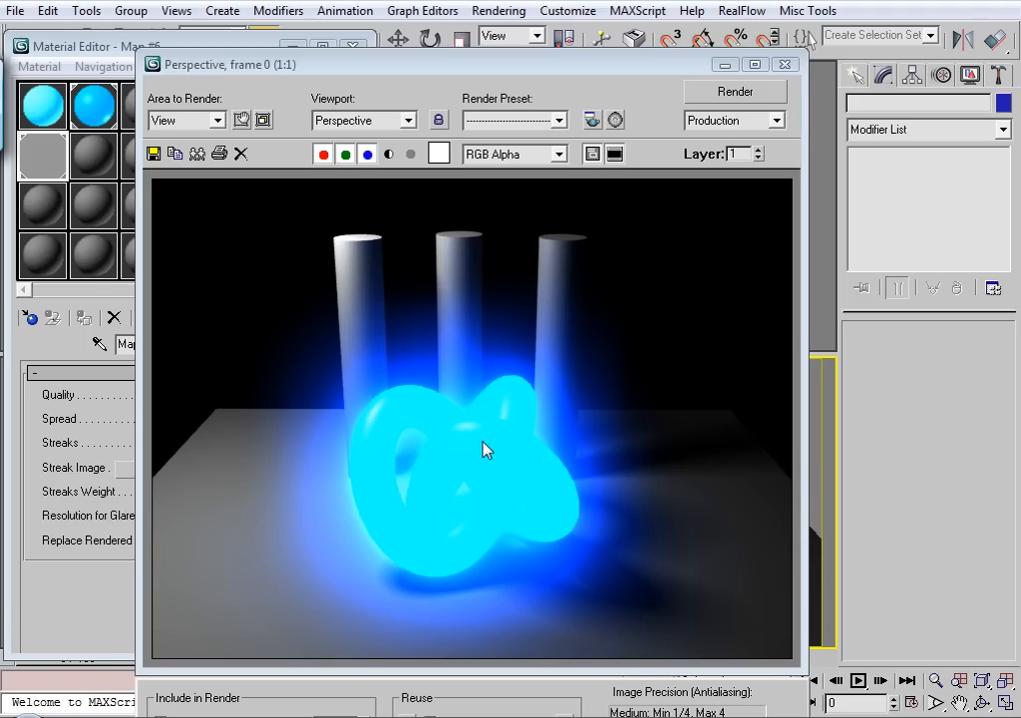
- Close the Rendered Frame Window after reviewing the knot's soft blue glare
click(785, 63)
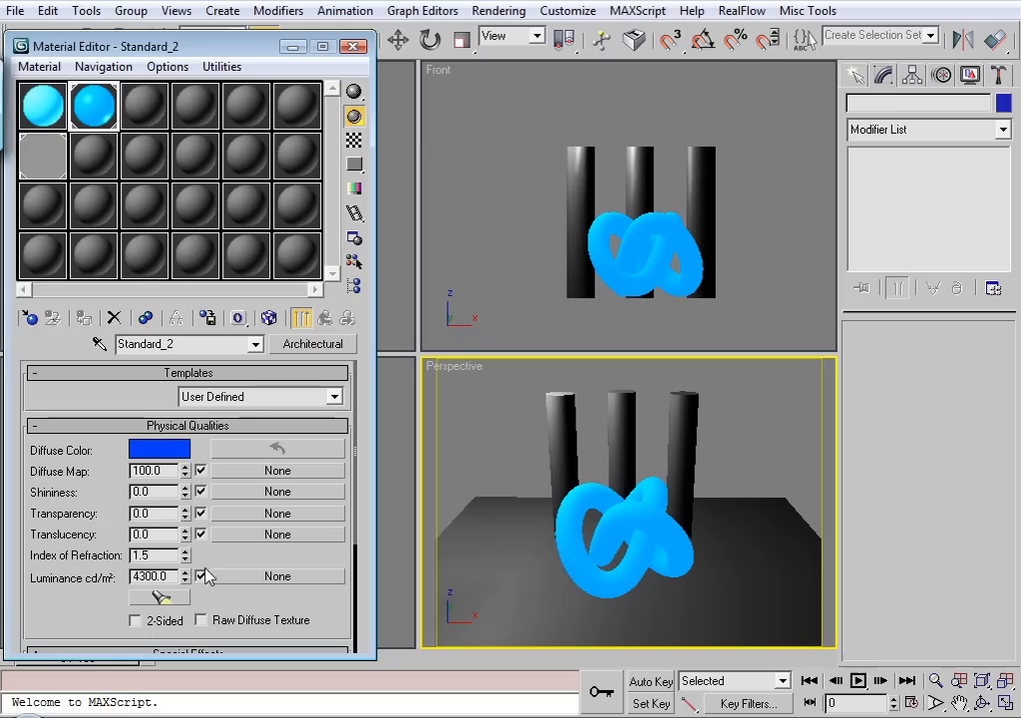
- Lower the Architectural material's luminance to 2800 cd/m² and re-render to compare the glow
drag(184, 576, 183, 594)
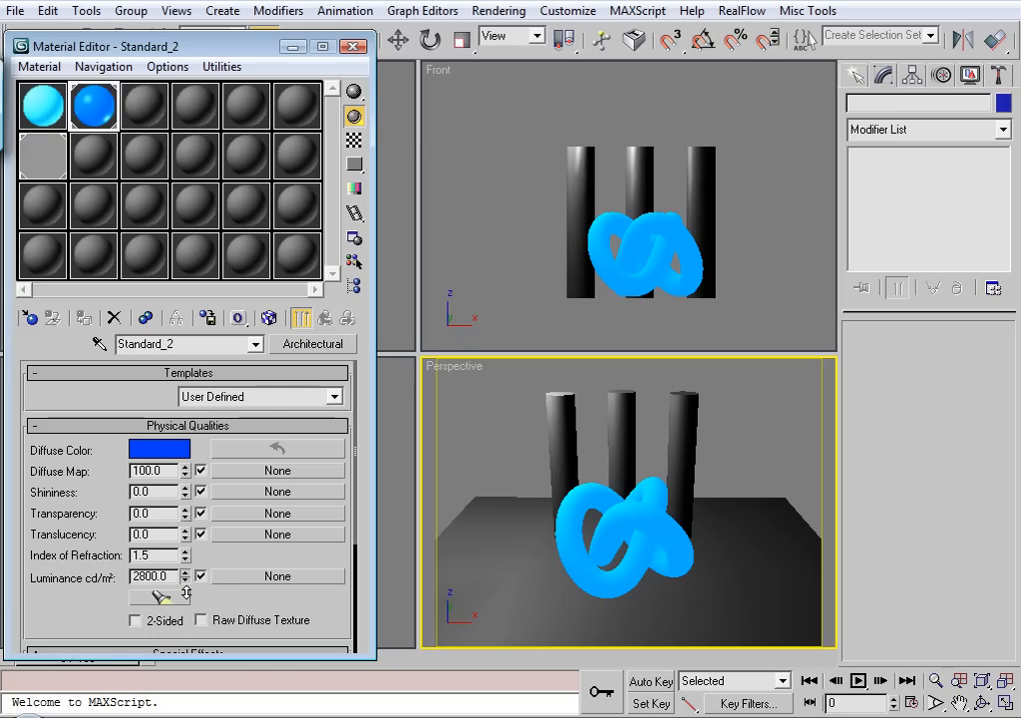
click(184, 570)
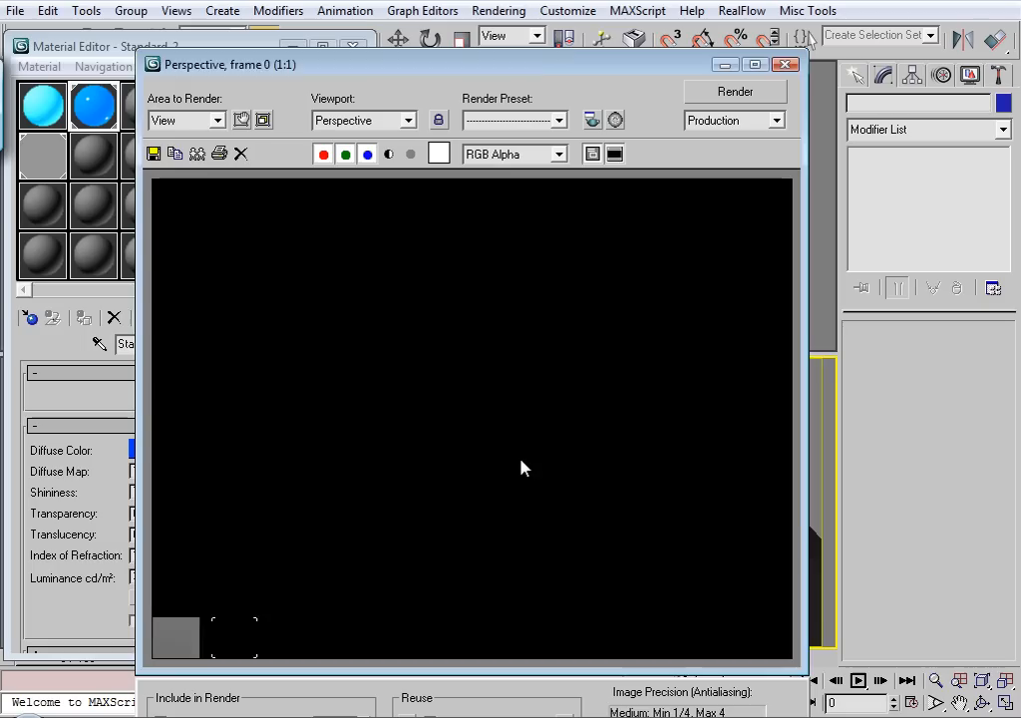
click(734, 92)
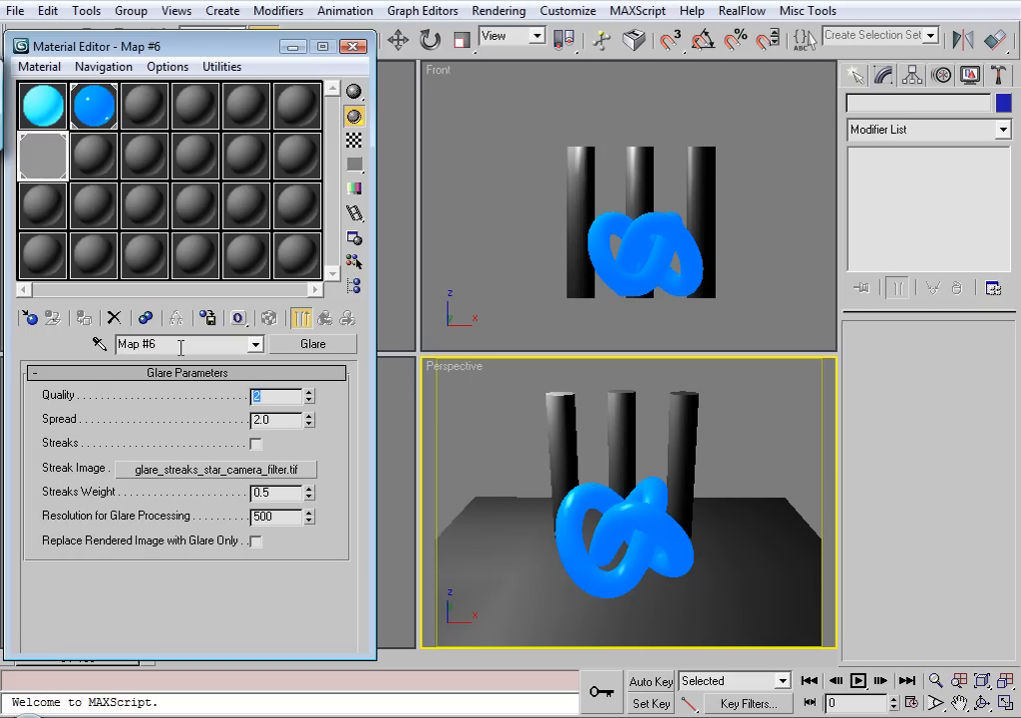
mouse_move(311, 401)
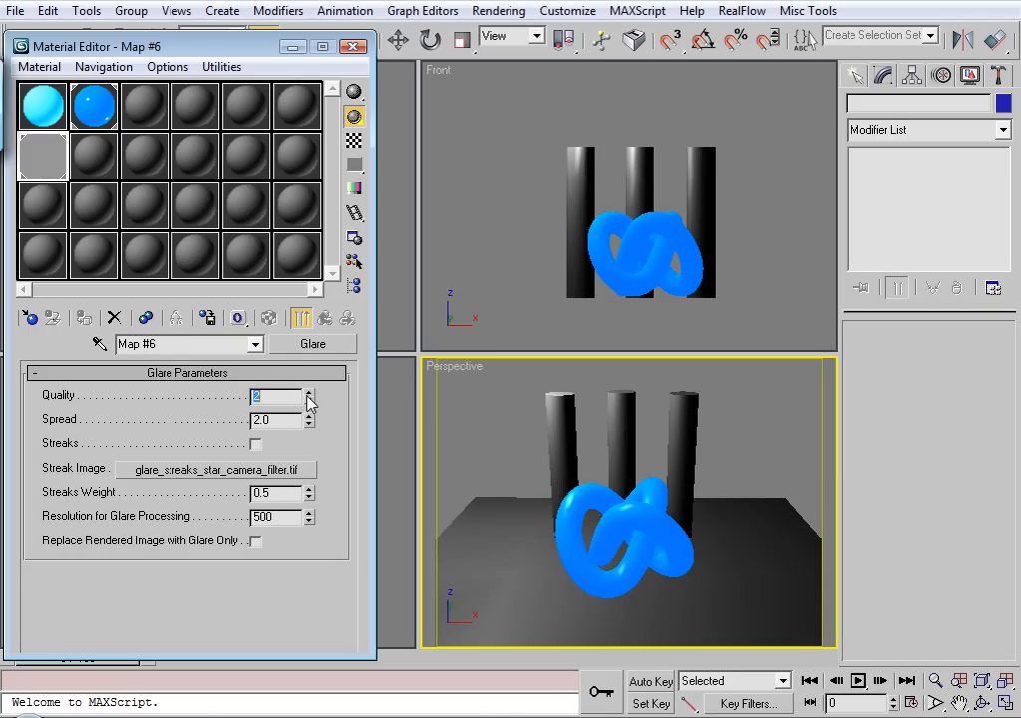
- Lower the Glare shader's Quality to 2 and its Spread, reviewing a render in between
click(309, 391)
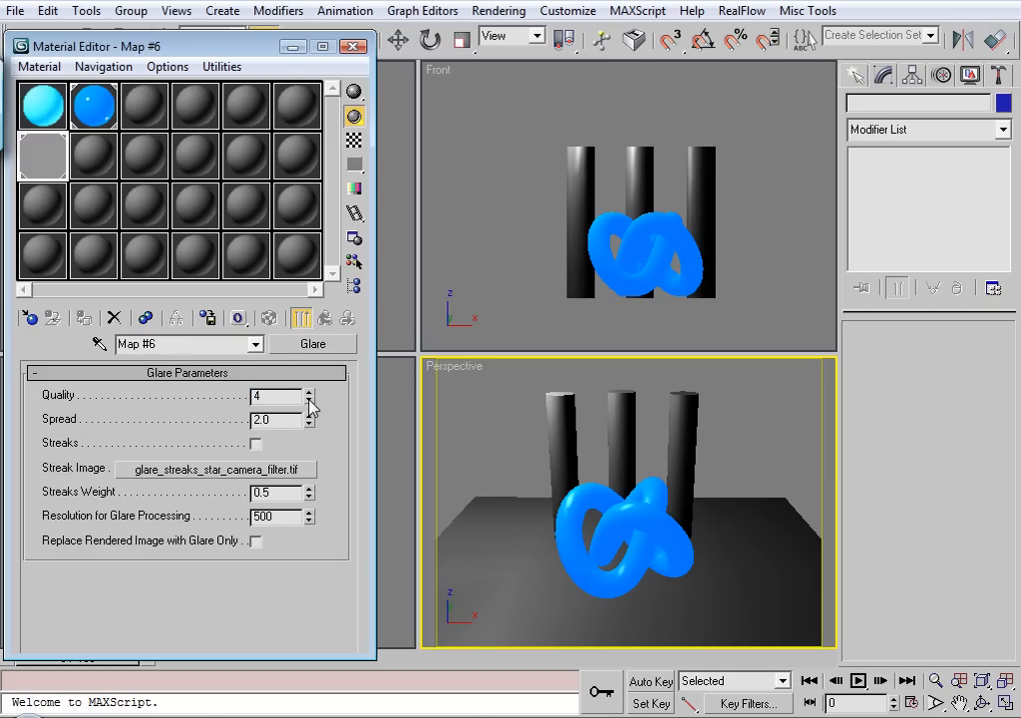
click(311, 399)
text(6)
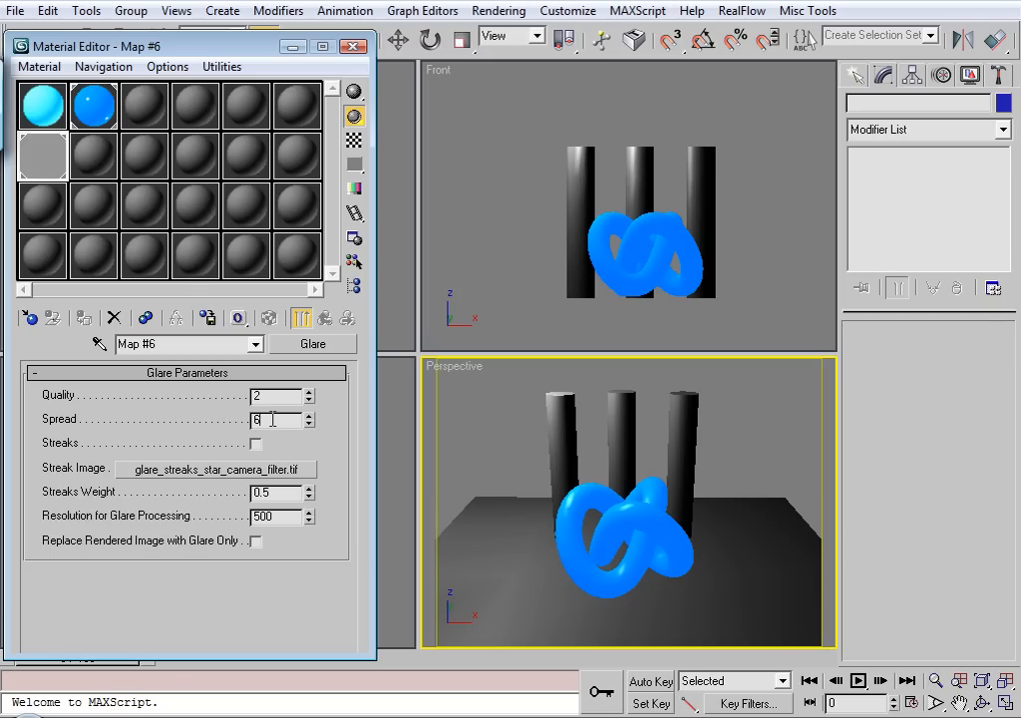
mouse_move(471, 578)
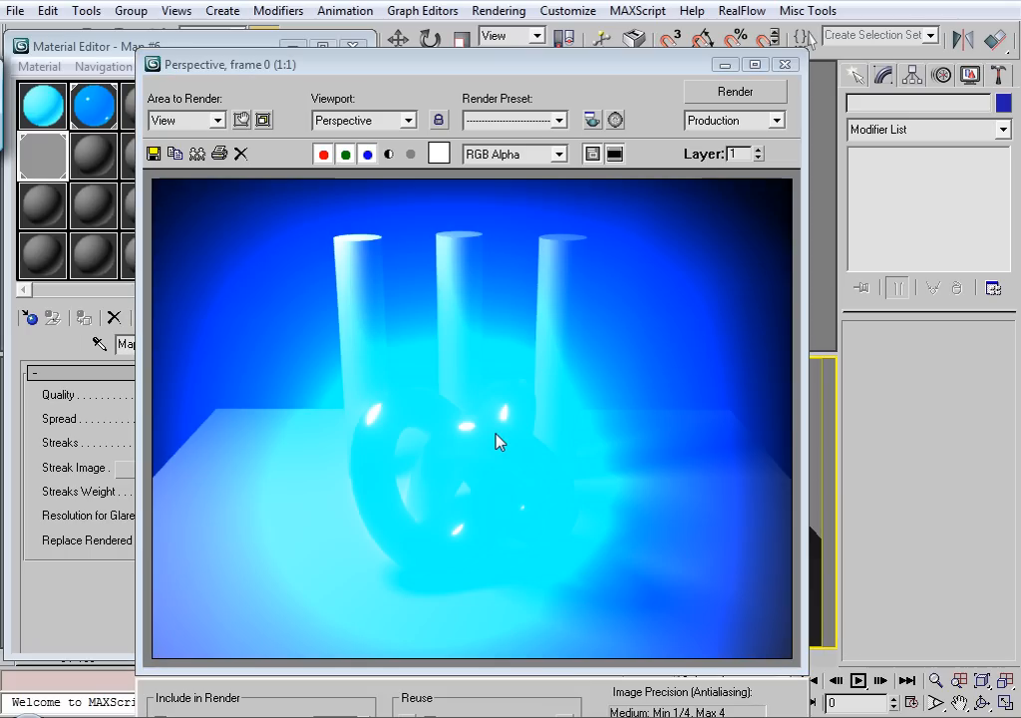
mouse_move(554, 459)
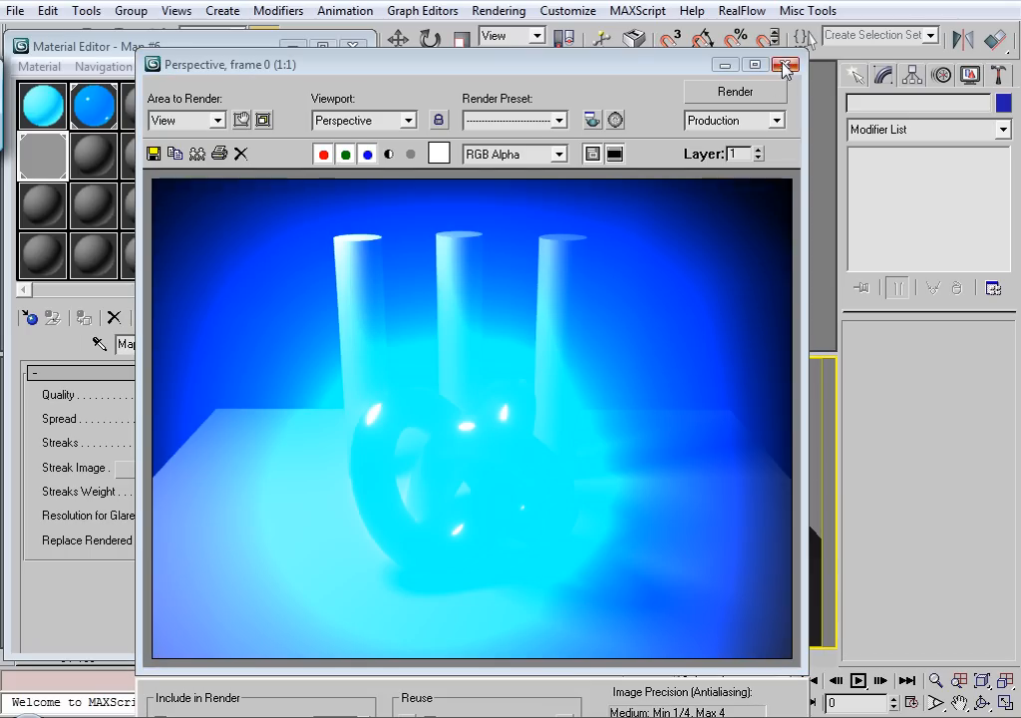
click(785, 63)
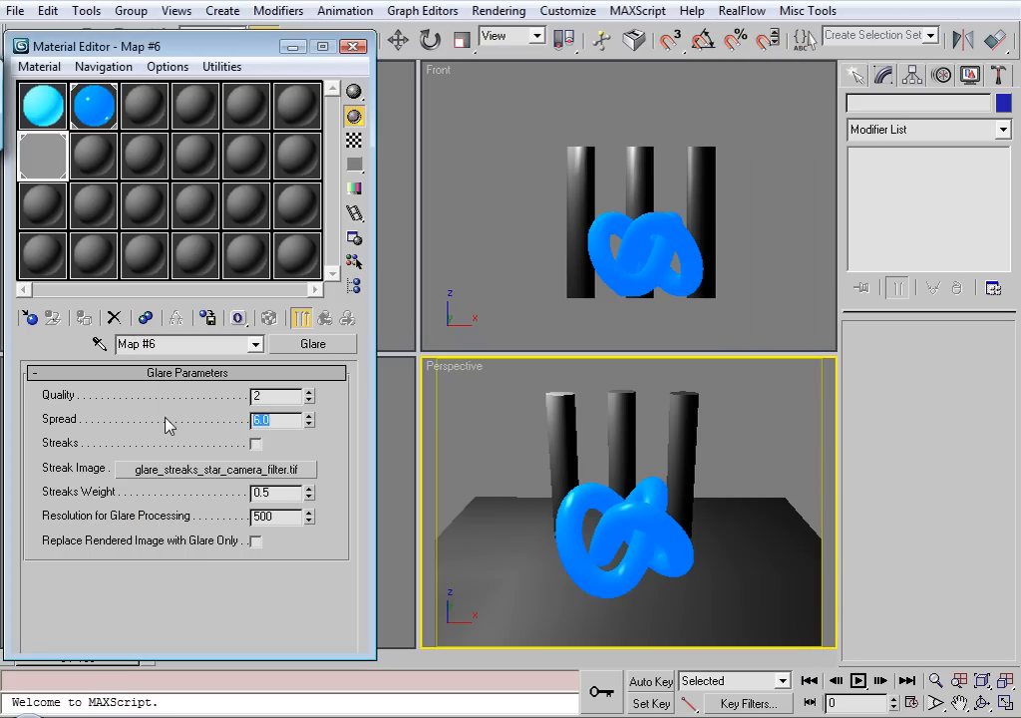
click(91, 108)
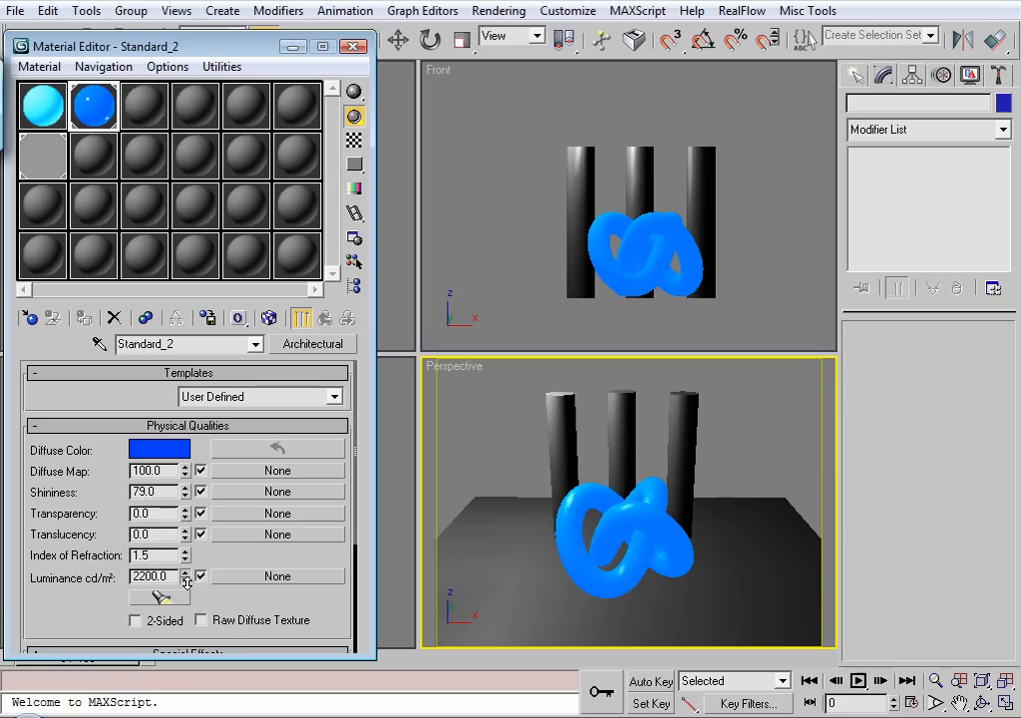
- Set the knot material's luminance to 1500 cd/m² and render the Perspective view to check the tighter glow
click(185, 580)
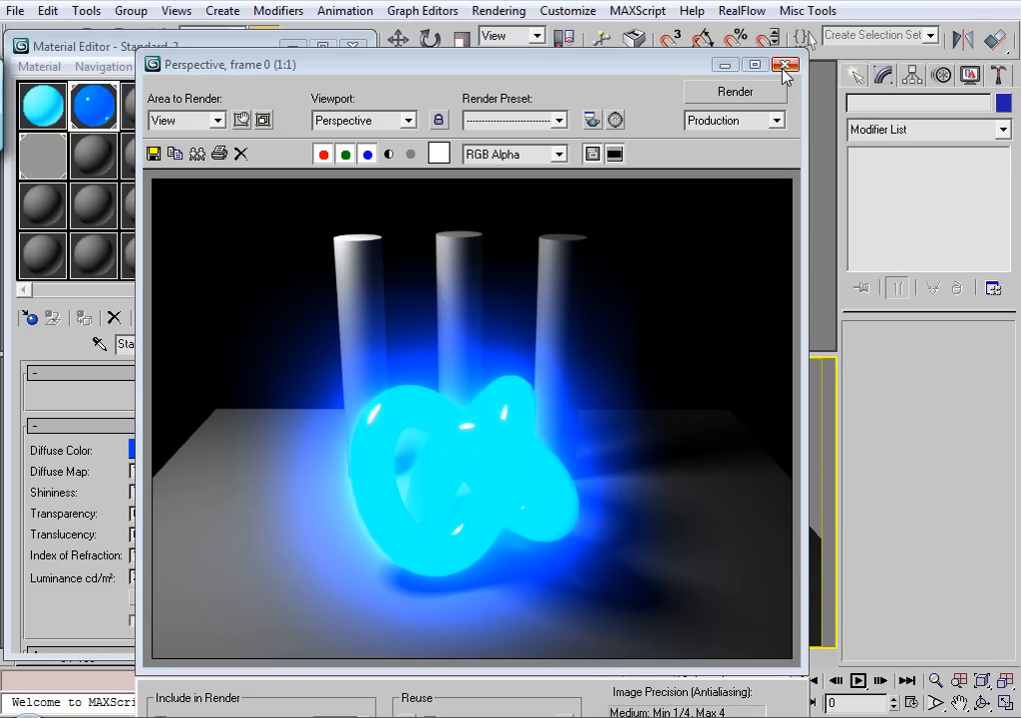
click(785, 64)
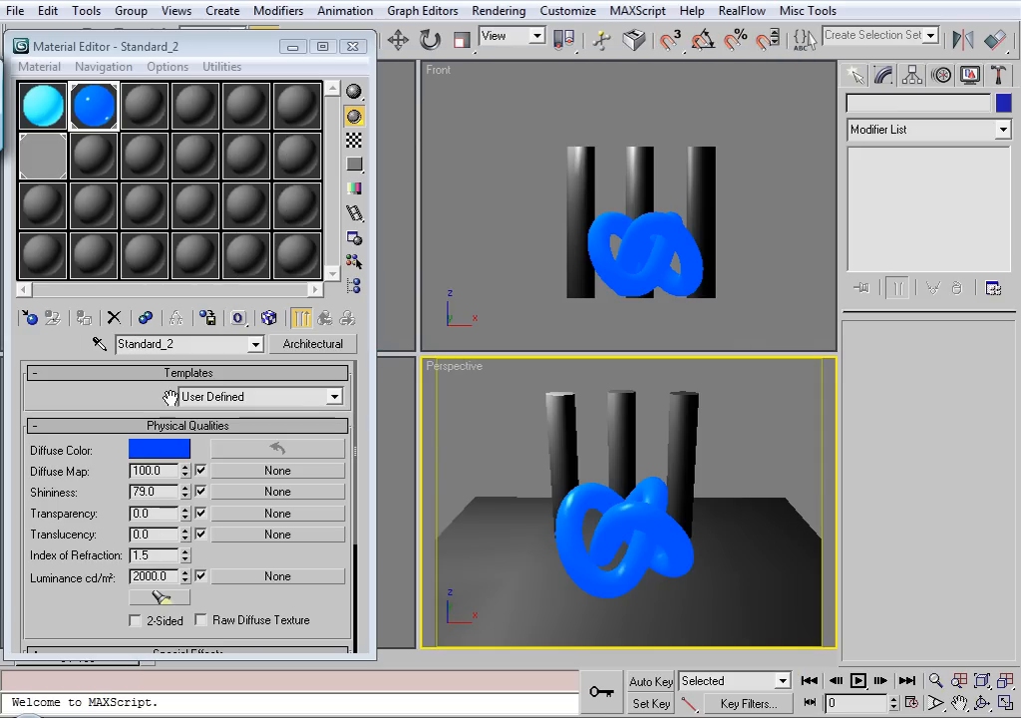
click(187, 580)
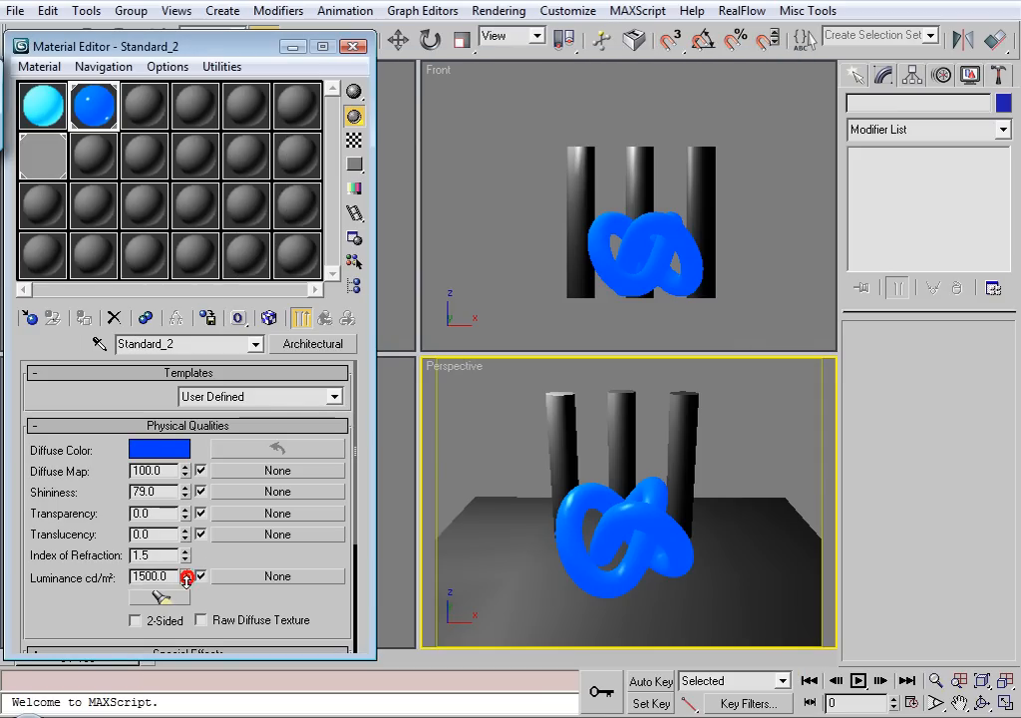
click(188, 580)
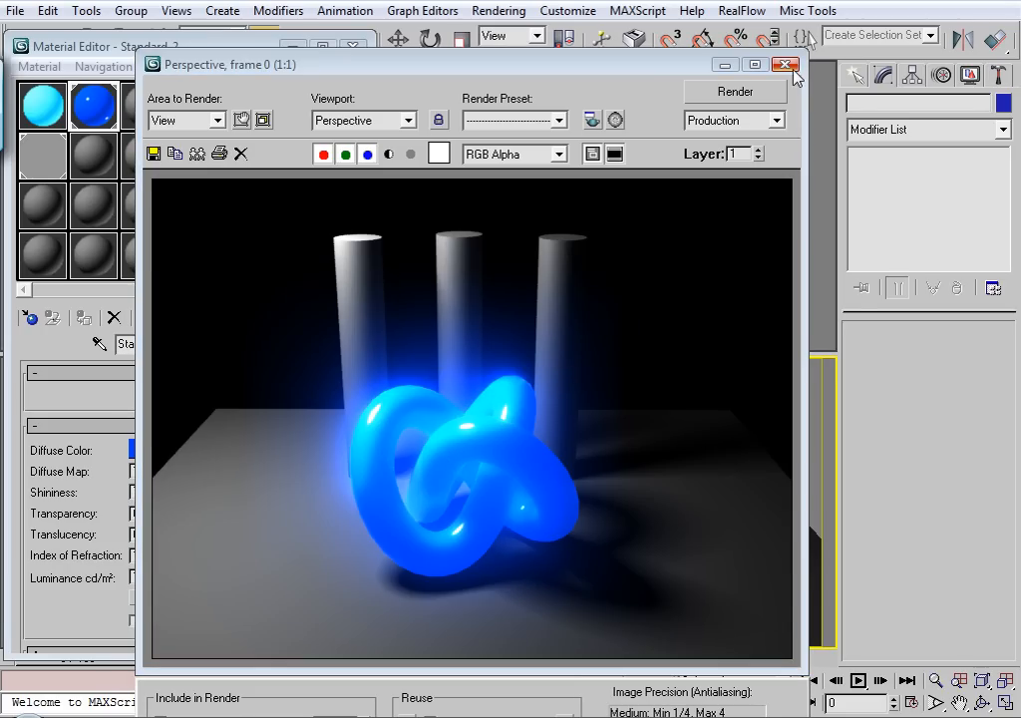
click(786, 64)
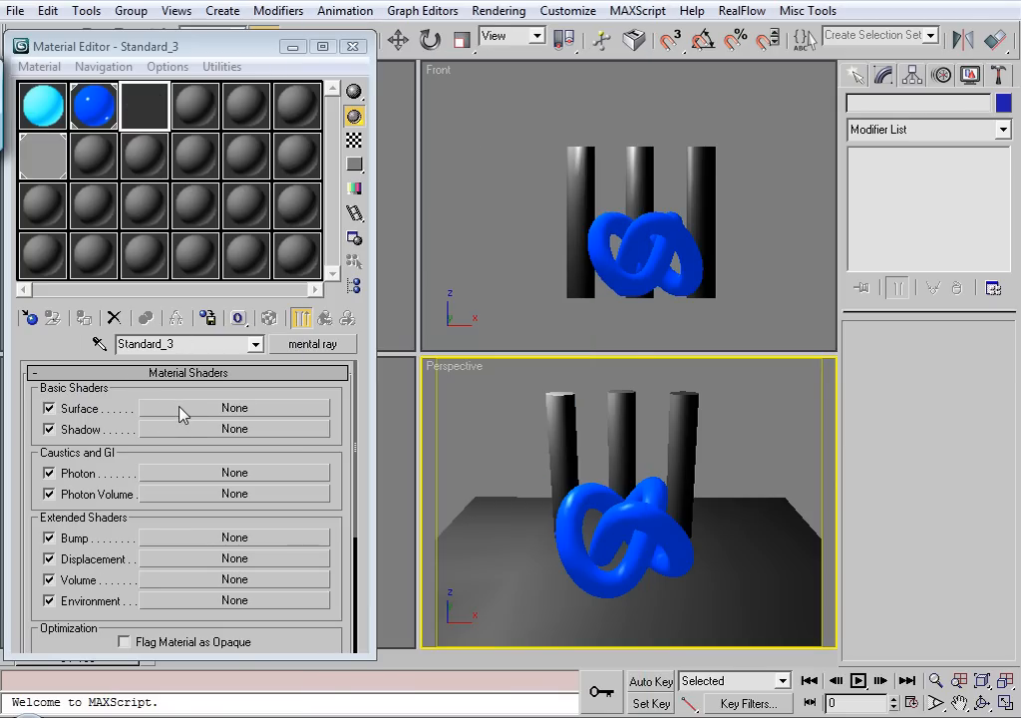
- Assign a Glow (lume) surface shader to the new mental ray material and set its glow colour to blue
click(235, 407)
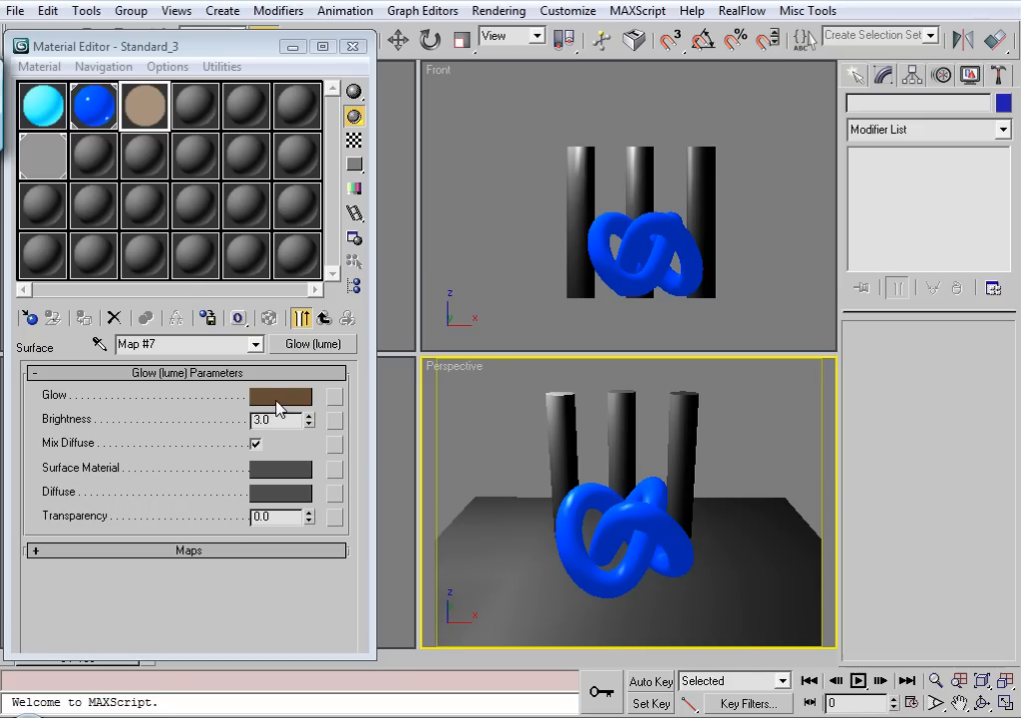
click(281, 394)
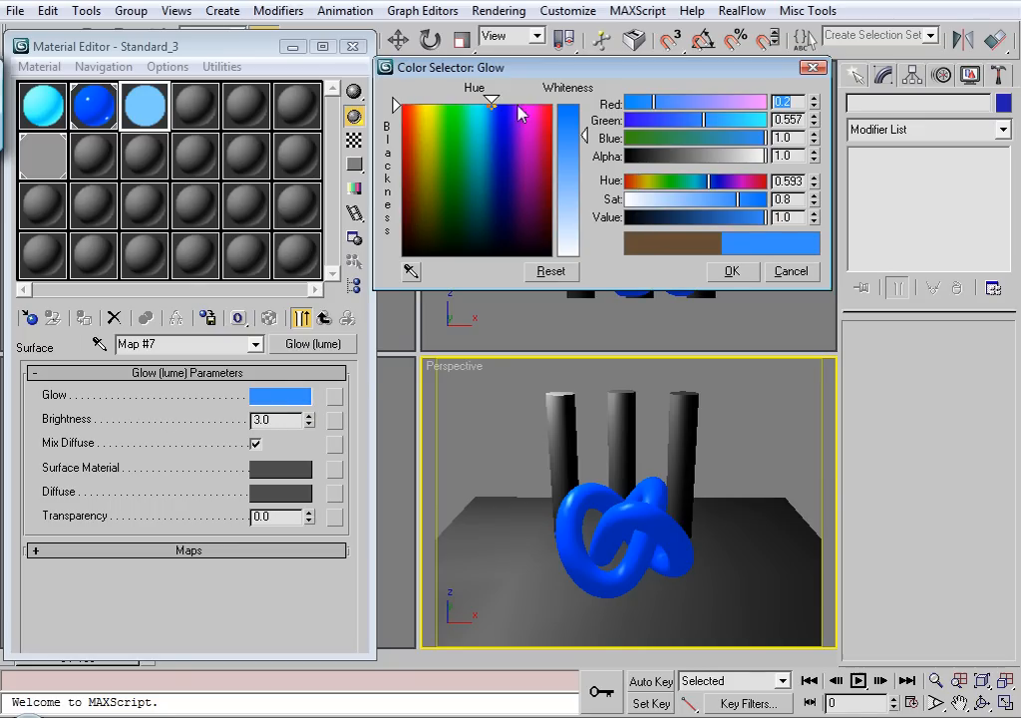
click(731, 271)
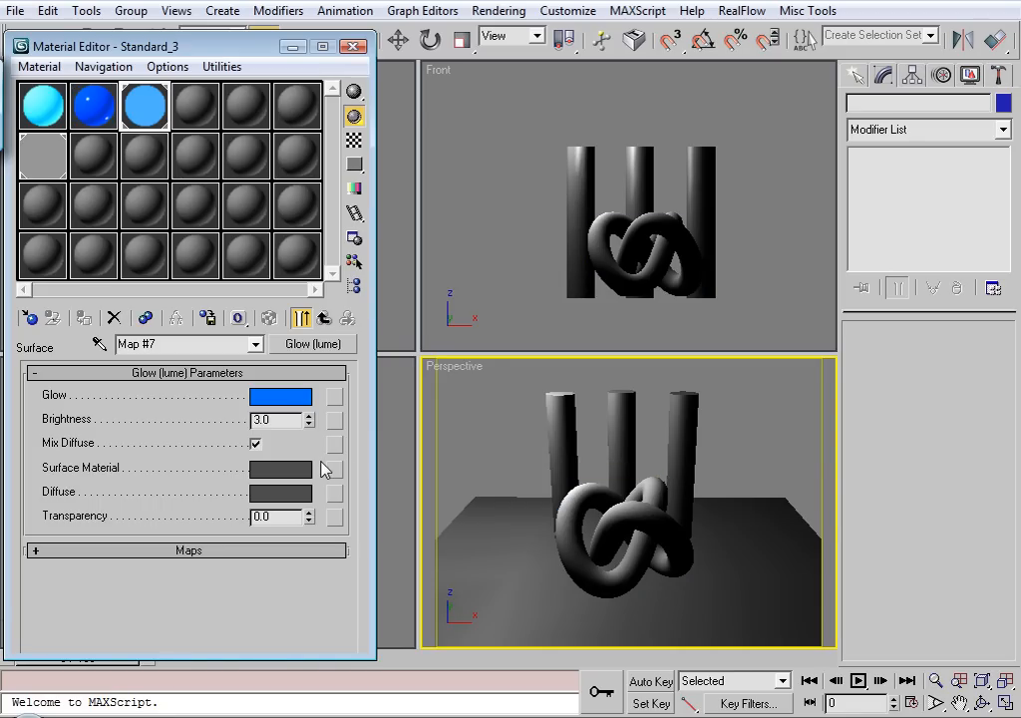
mouse_move(447, 466)
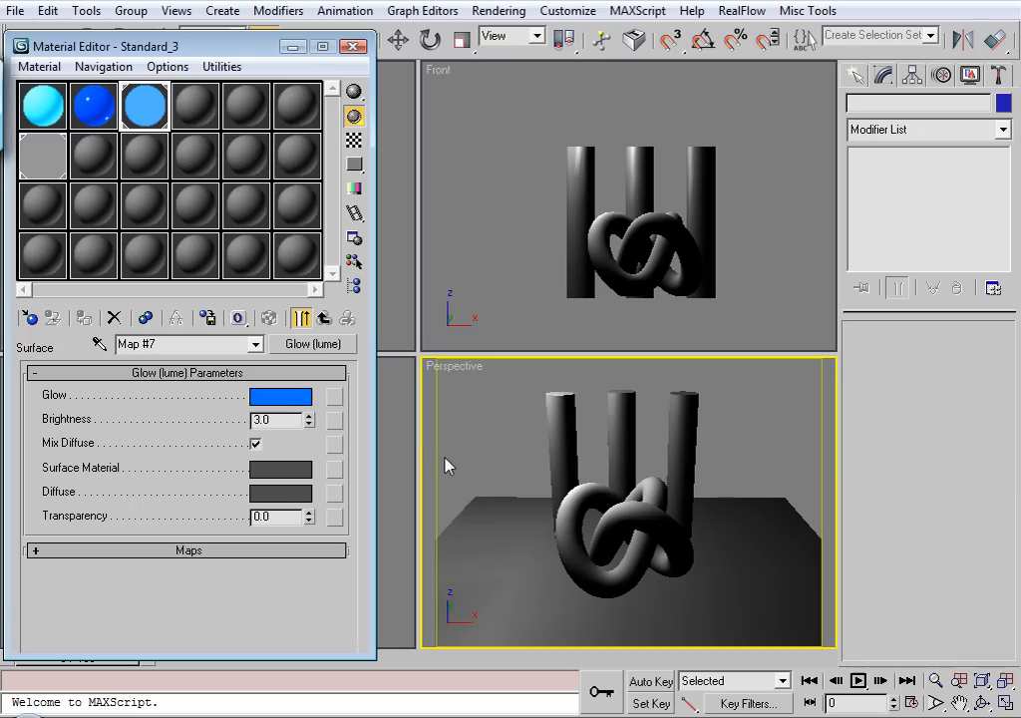
mouse_move(261, 287)
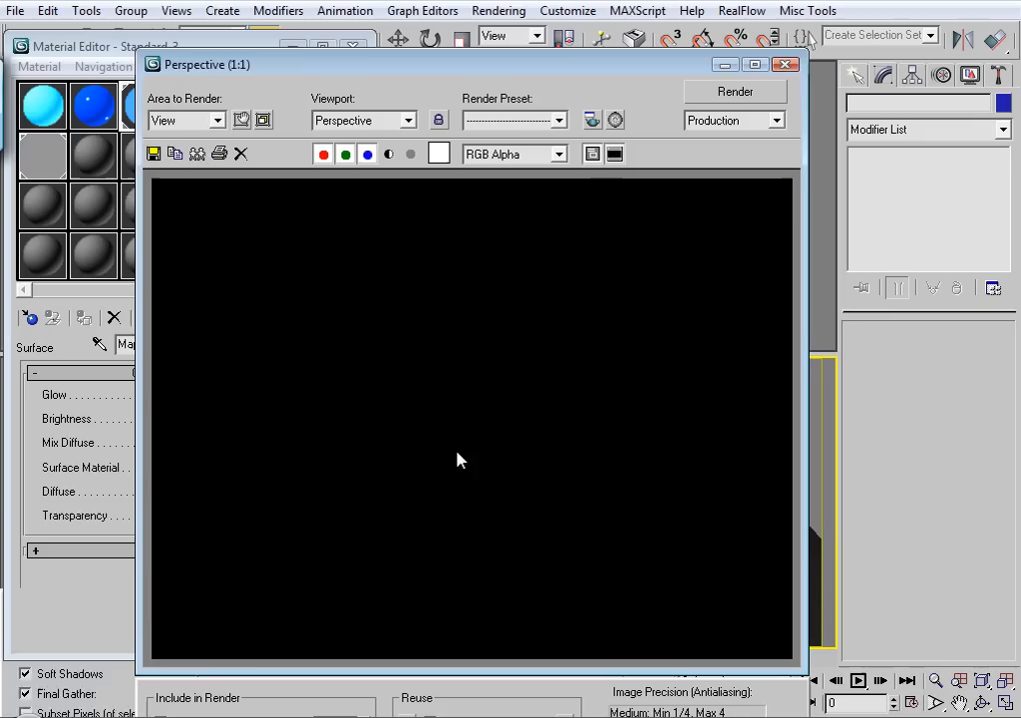
- Render the knot with the Glow (lume) material, then load the Glare output shader into a Material Editor slot
click(733, 92)
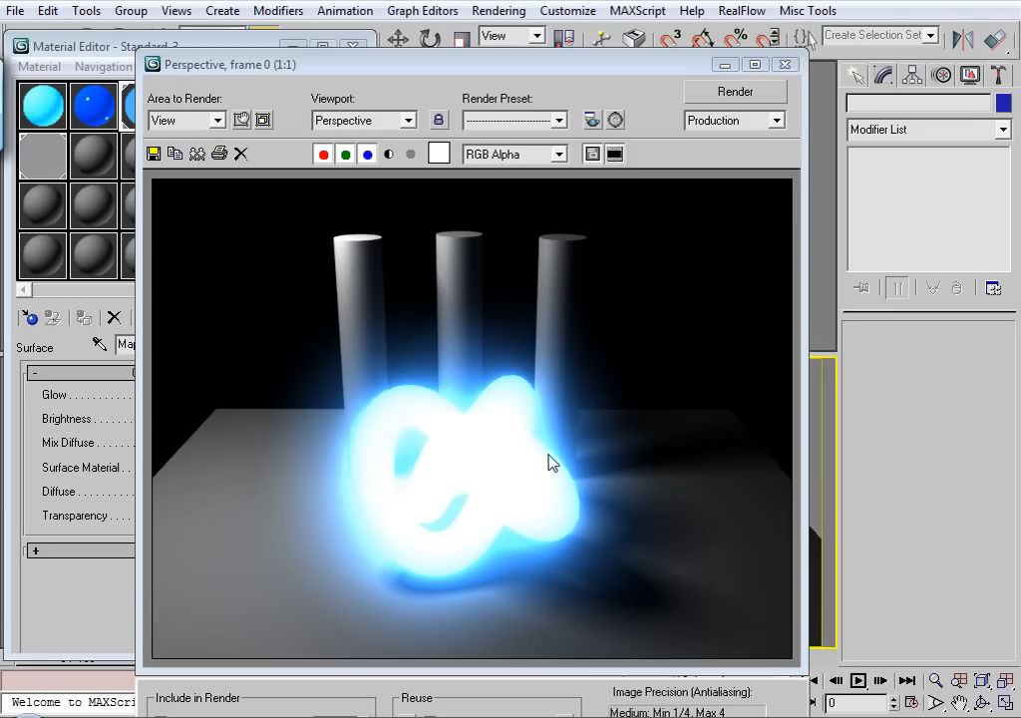
mouse_move(686, 323)
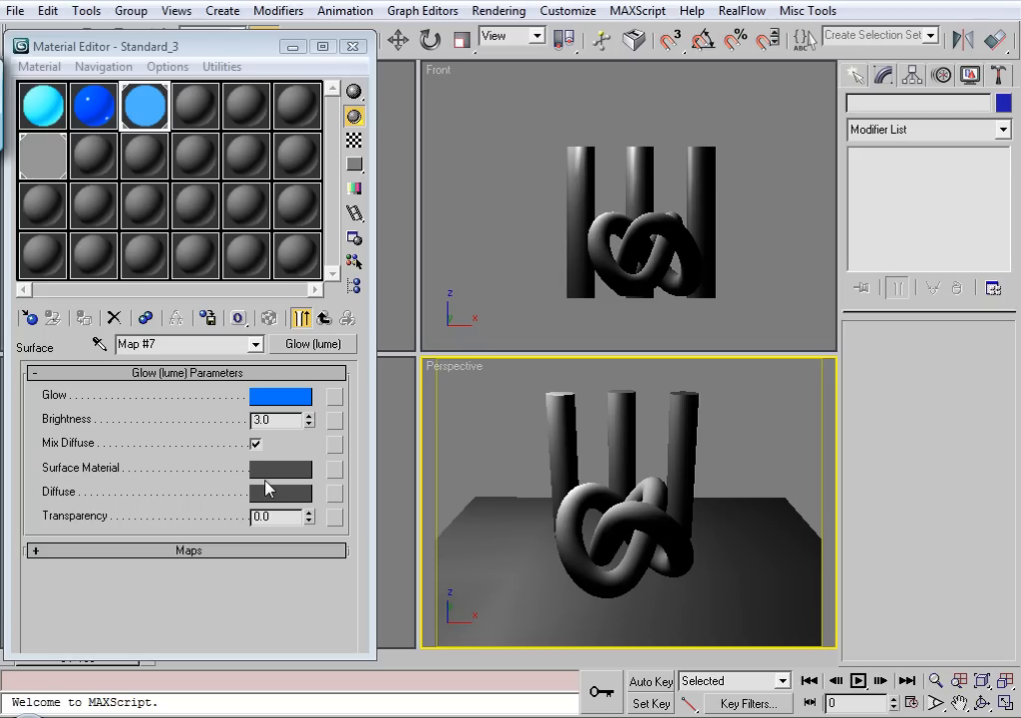
mouse_move(273, 480)
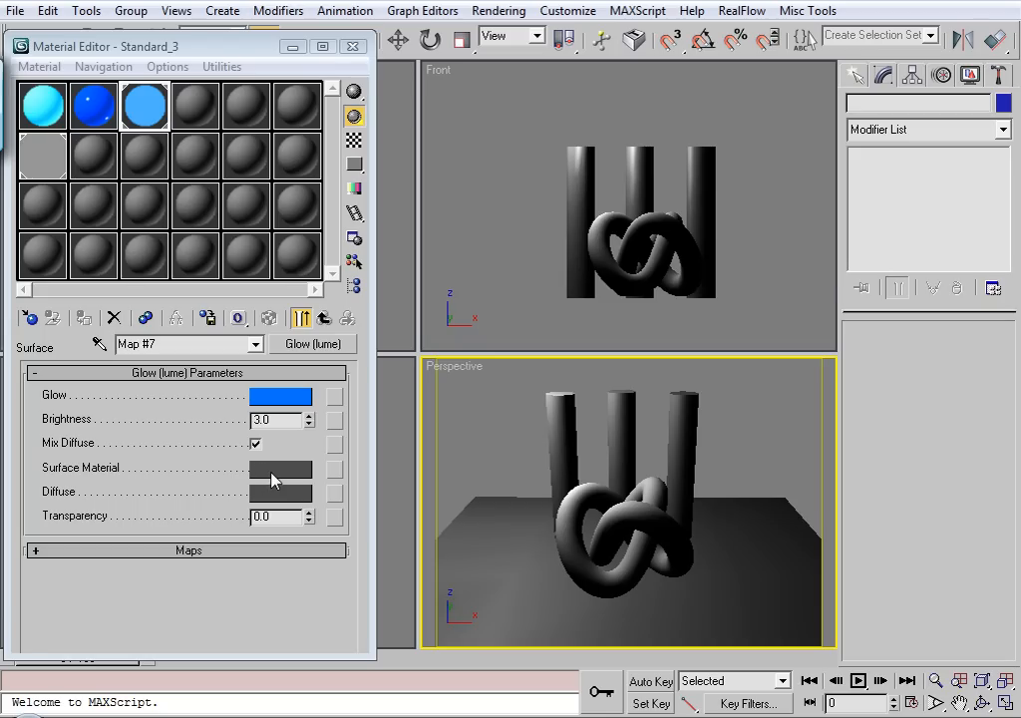
click(279, 469)
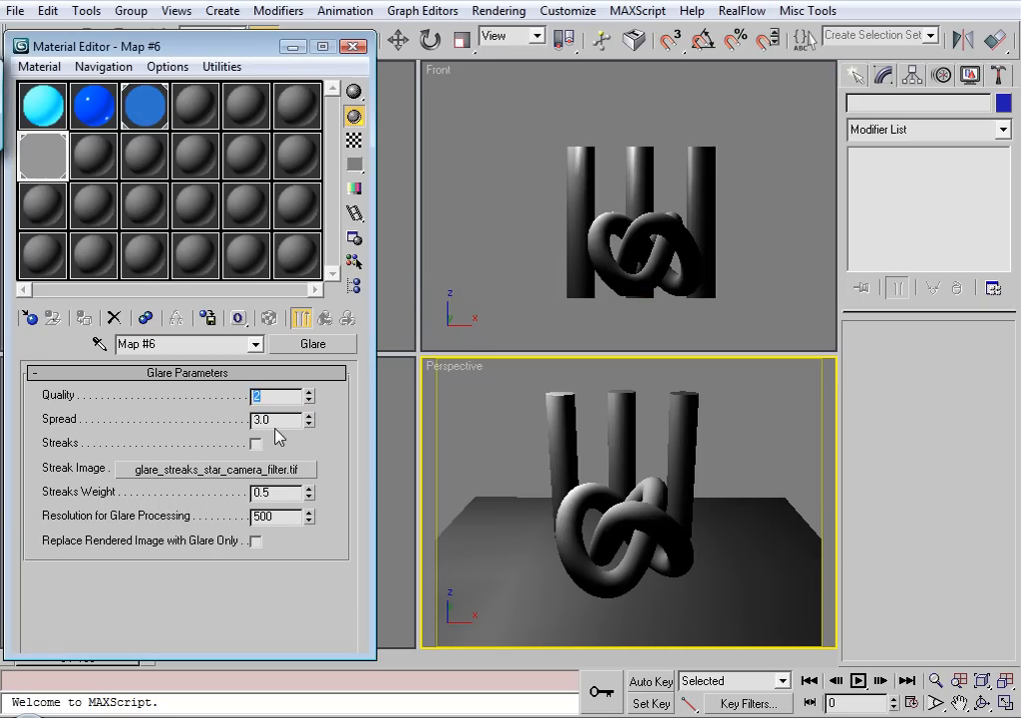
- Render with the glare applied, reduce the Glare Spread, and render the Perspective view again
click(307, 423)
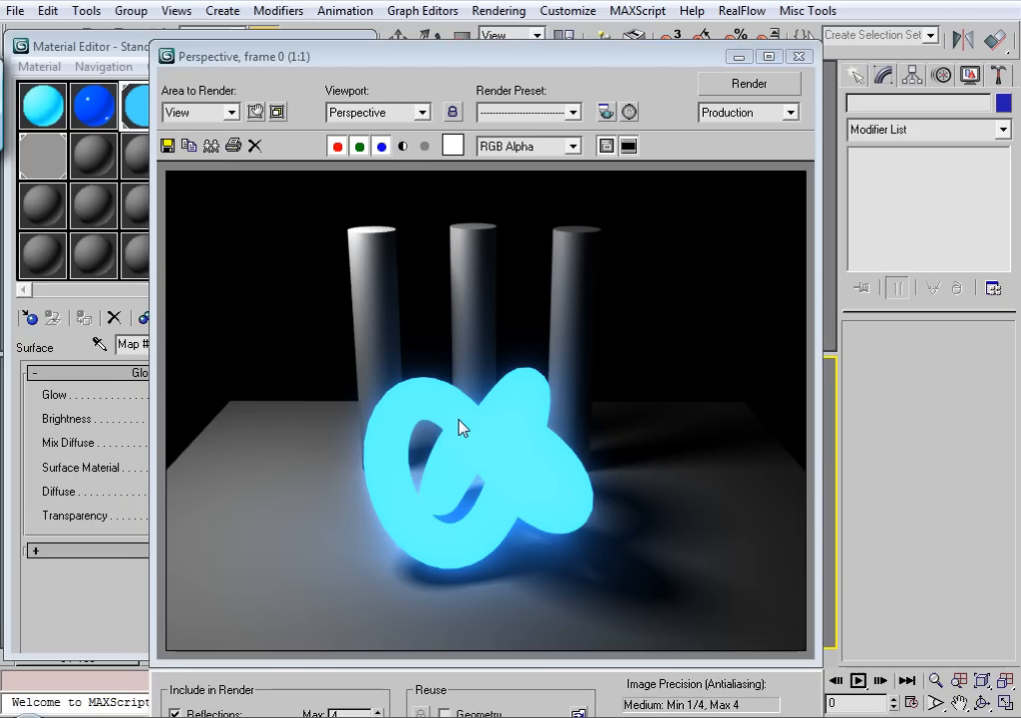
mouse_move(478, 426)
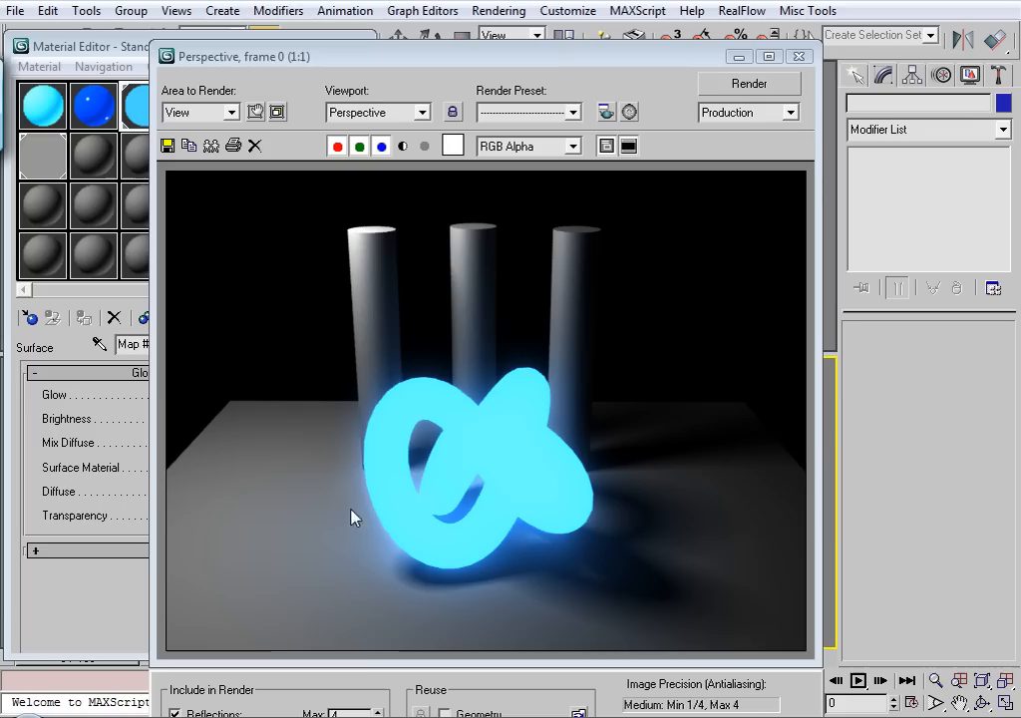
mouse_move(574, 375)
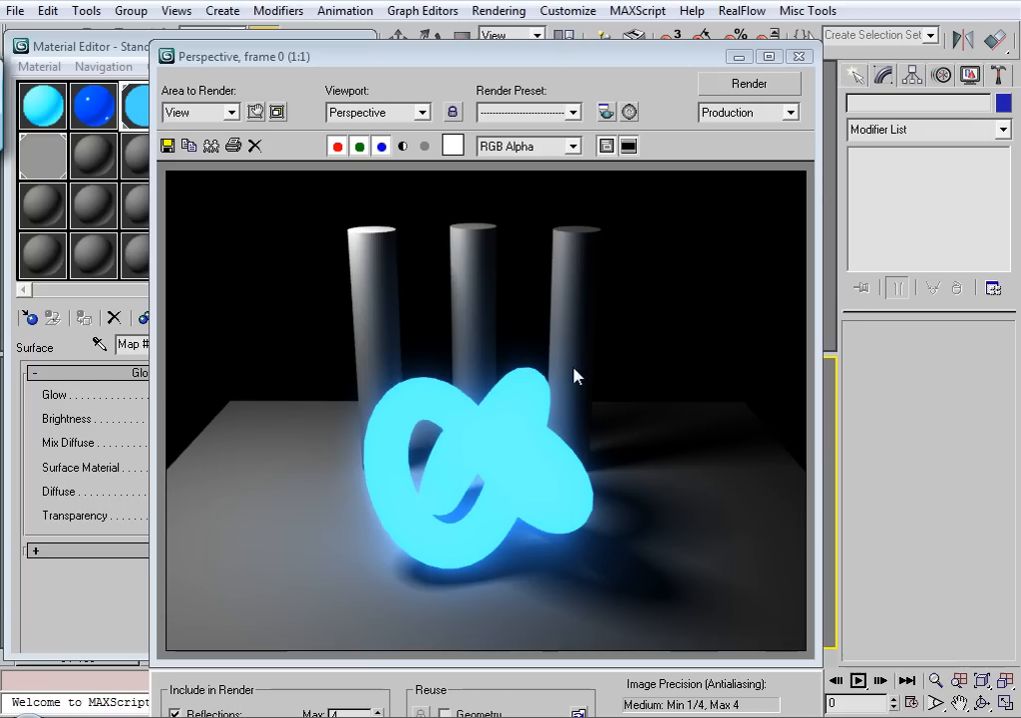
click(798, 56)
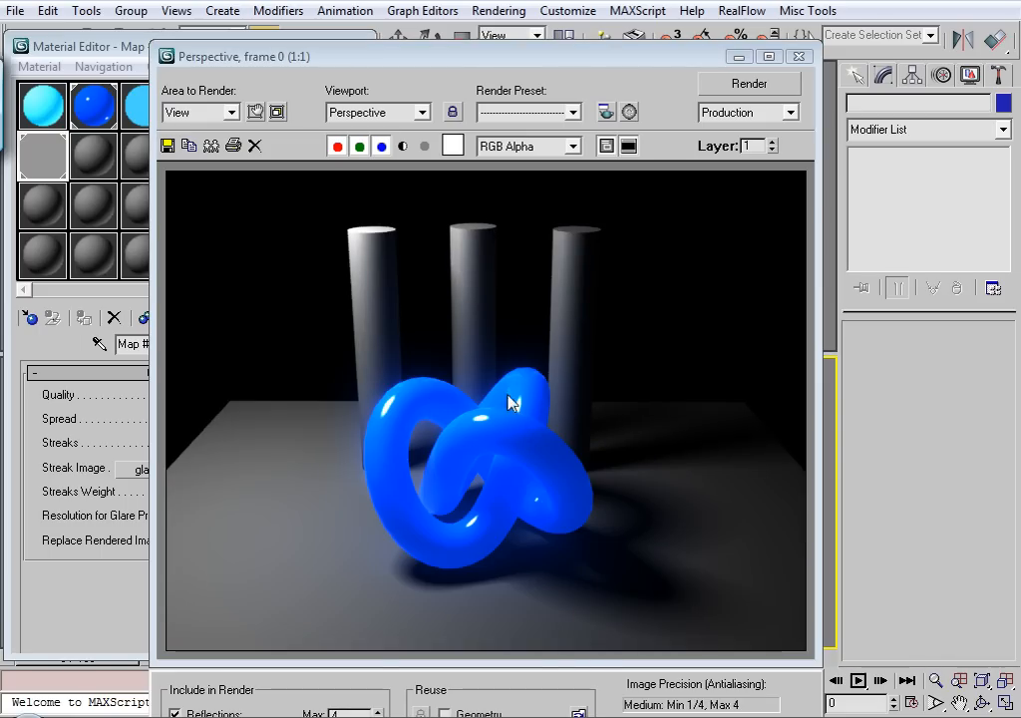
mouse_move(495, 369)
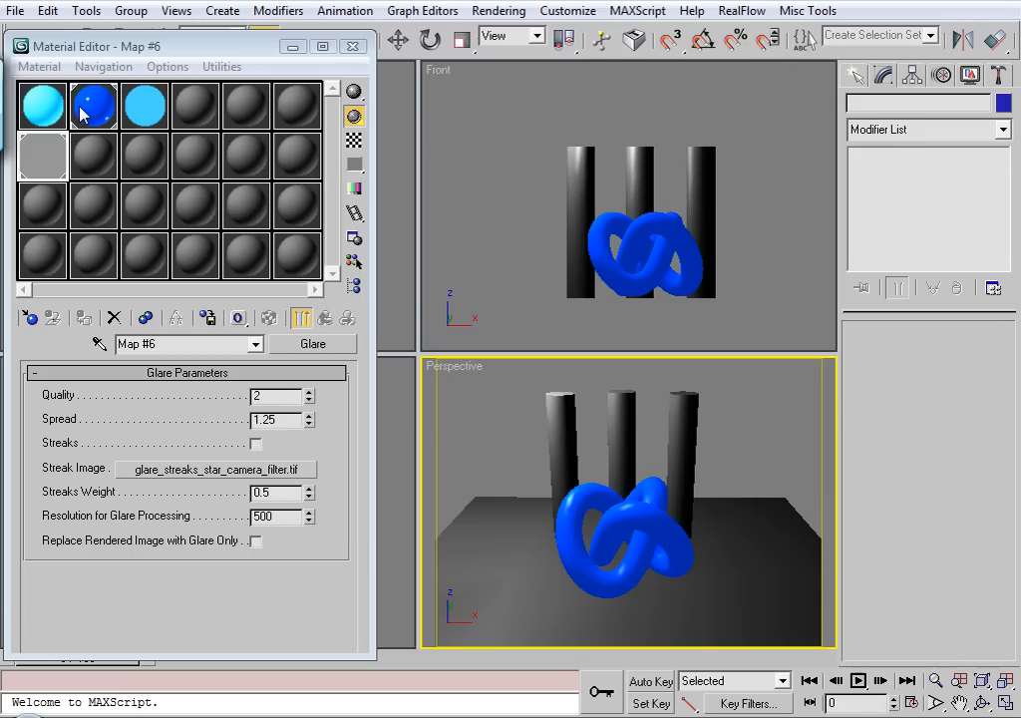
- Revisit the Standard_2, Standard_3 and Map #6 Glare slots, ending on the Standard_1 cyan Blinn material
click(93, 104)
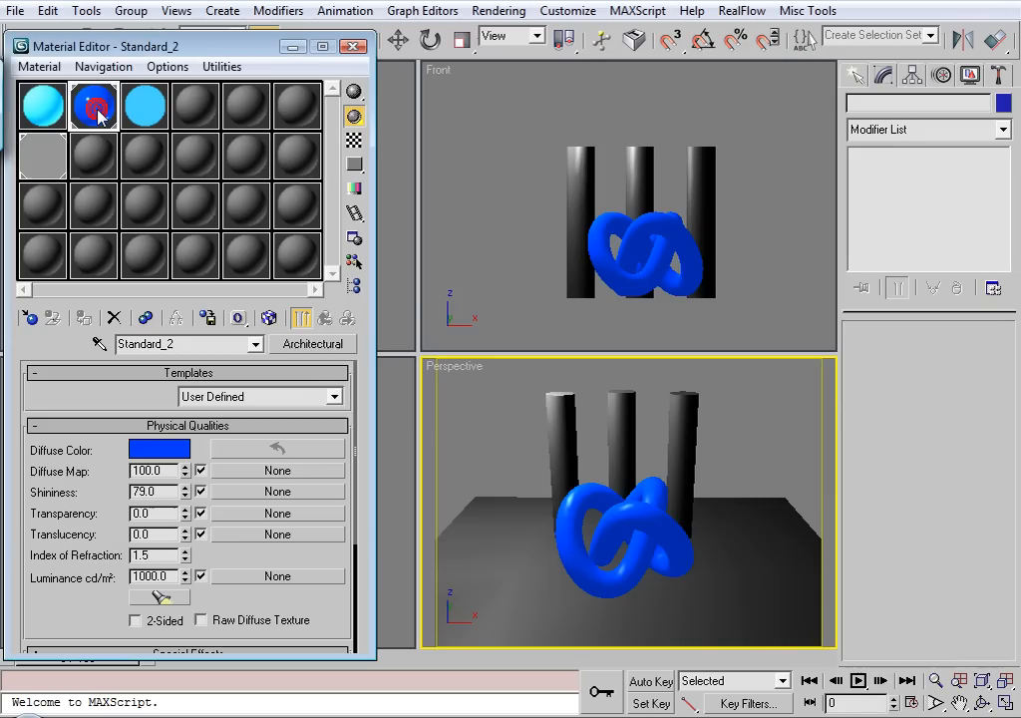
click(144, 104)
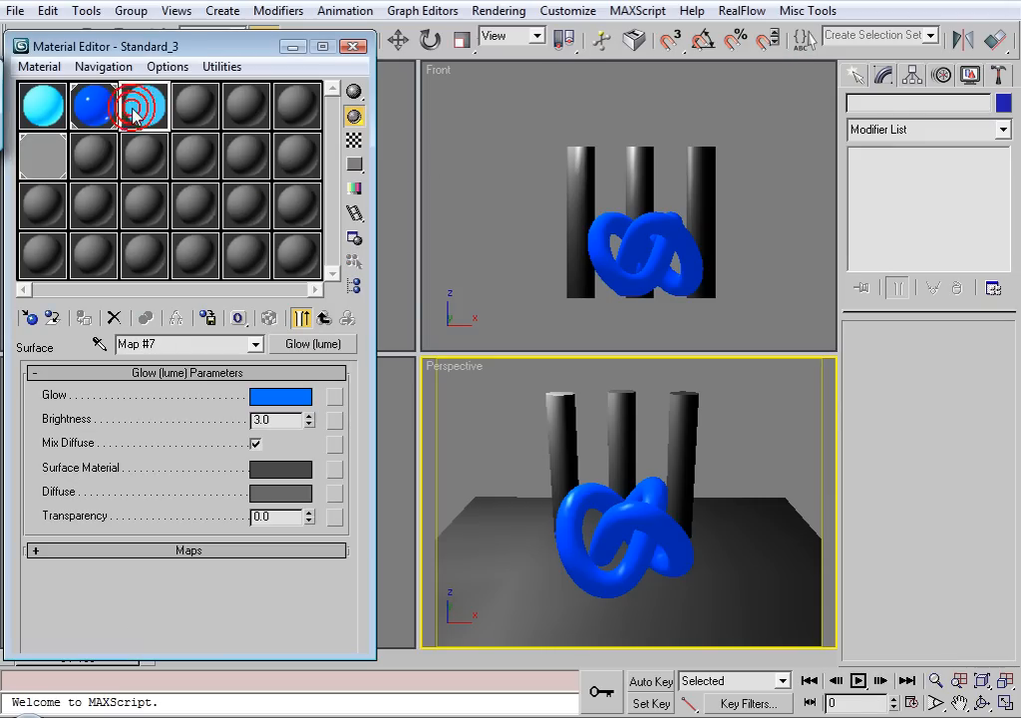
click(91, 104)
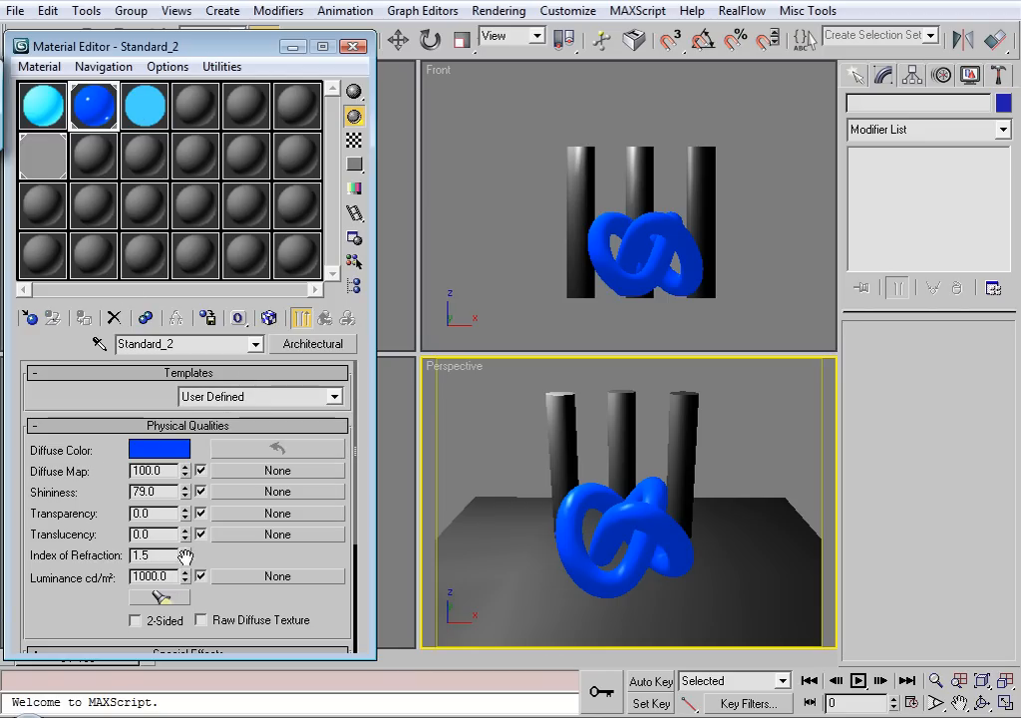
click(499, 12)
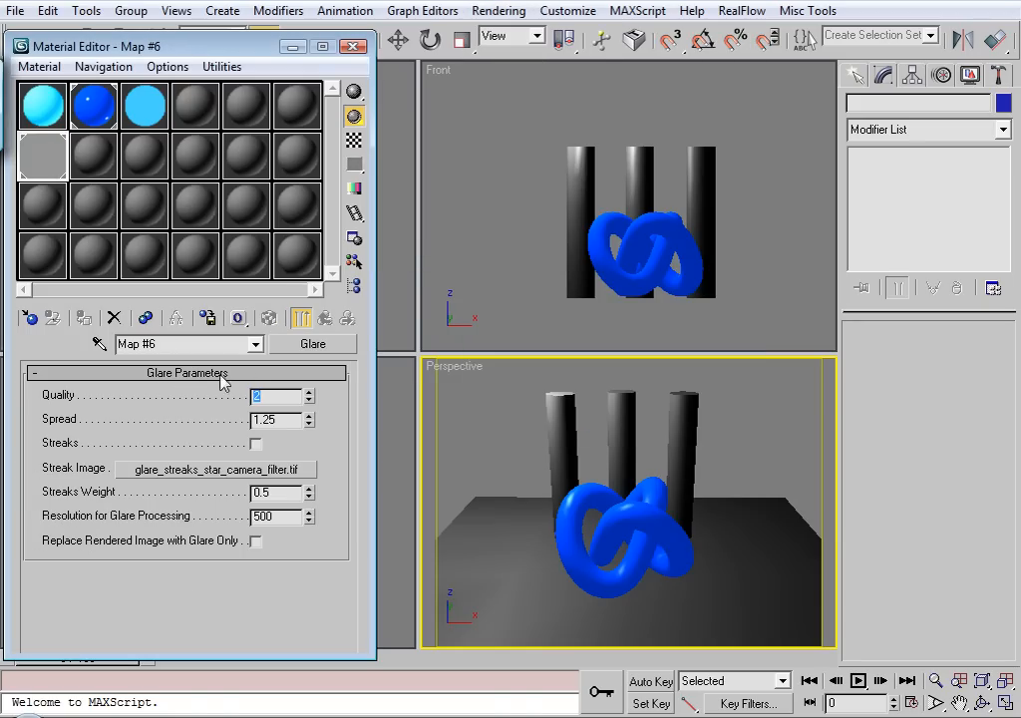
mouse_move(216, 387)
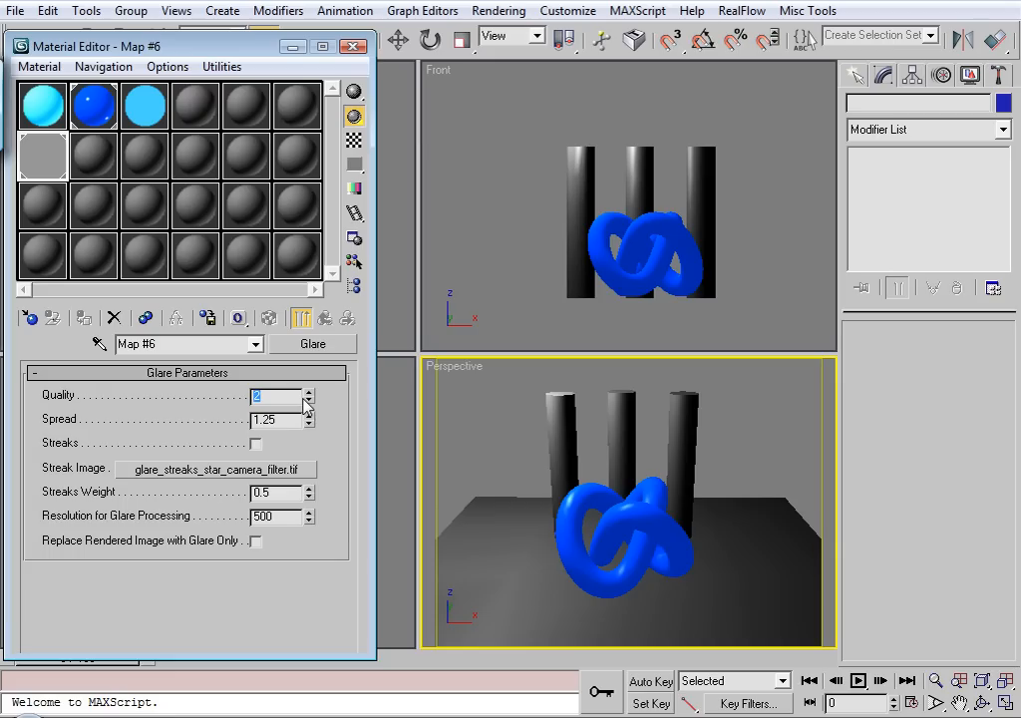
mouse_move(313, 434)
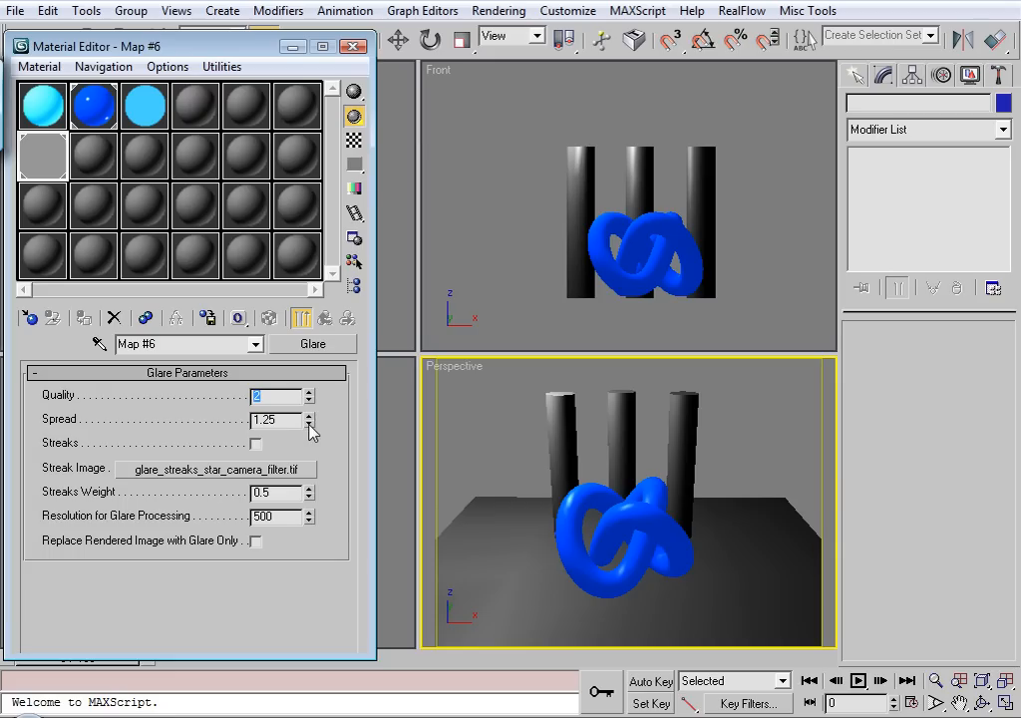
click(42, 103)
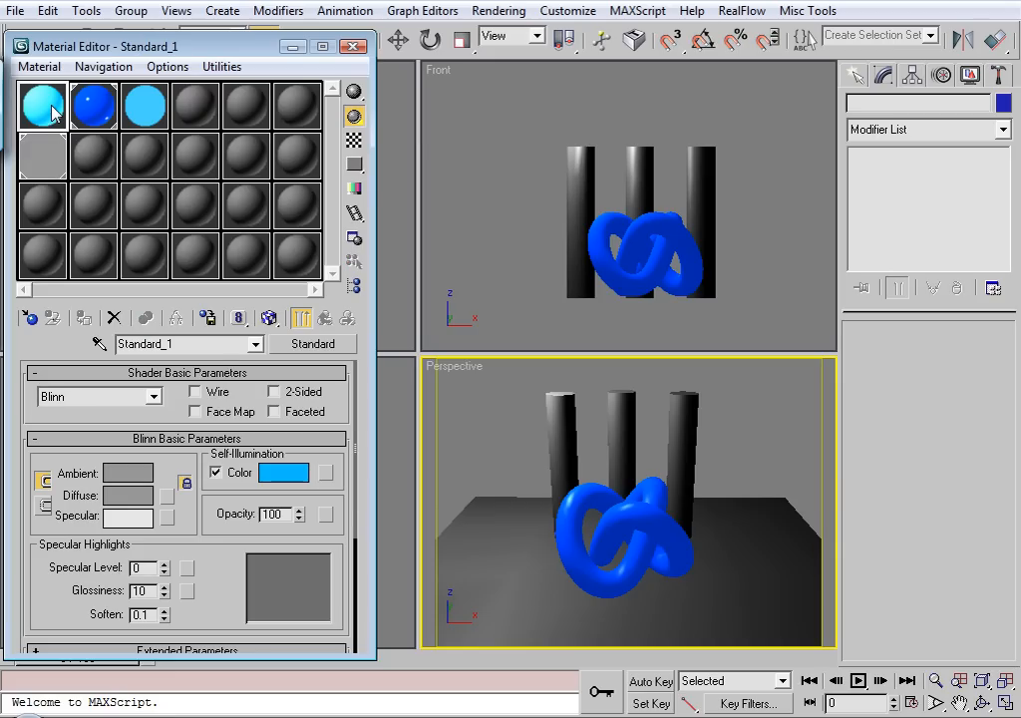
- Add a Lens Effects Glow in Environment and Effects via the Rendering menu, then close the dialog
click(498, 12)
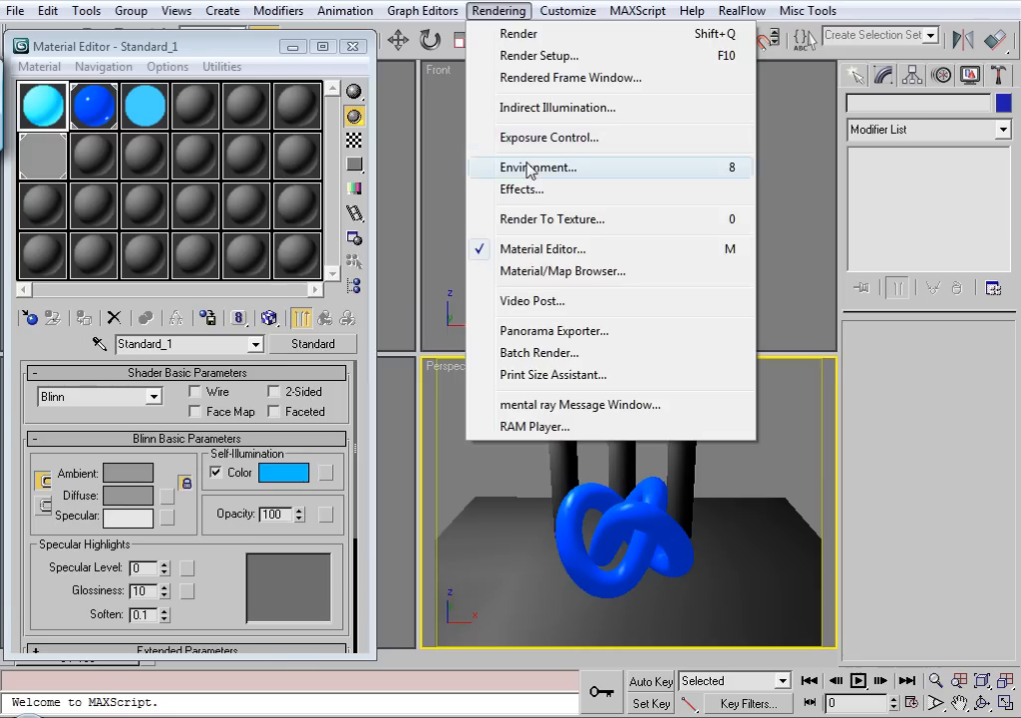
click(538, 167)
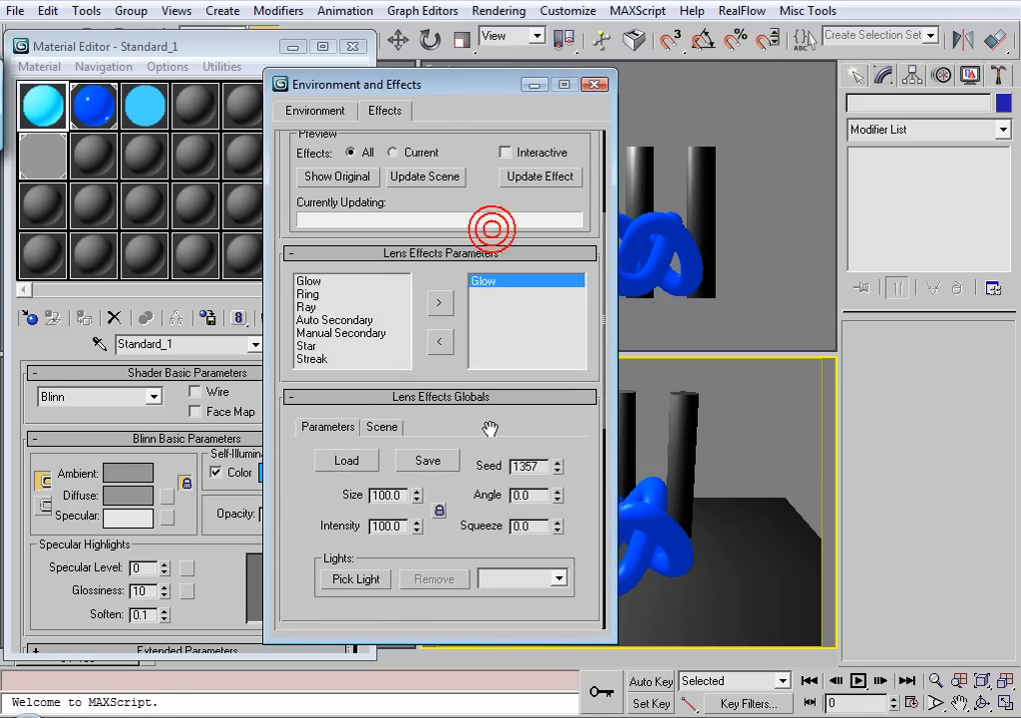
click(594, 84)
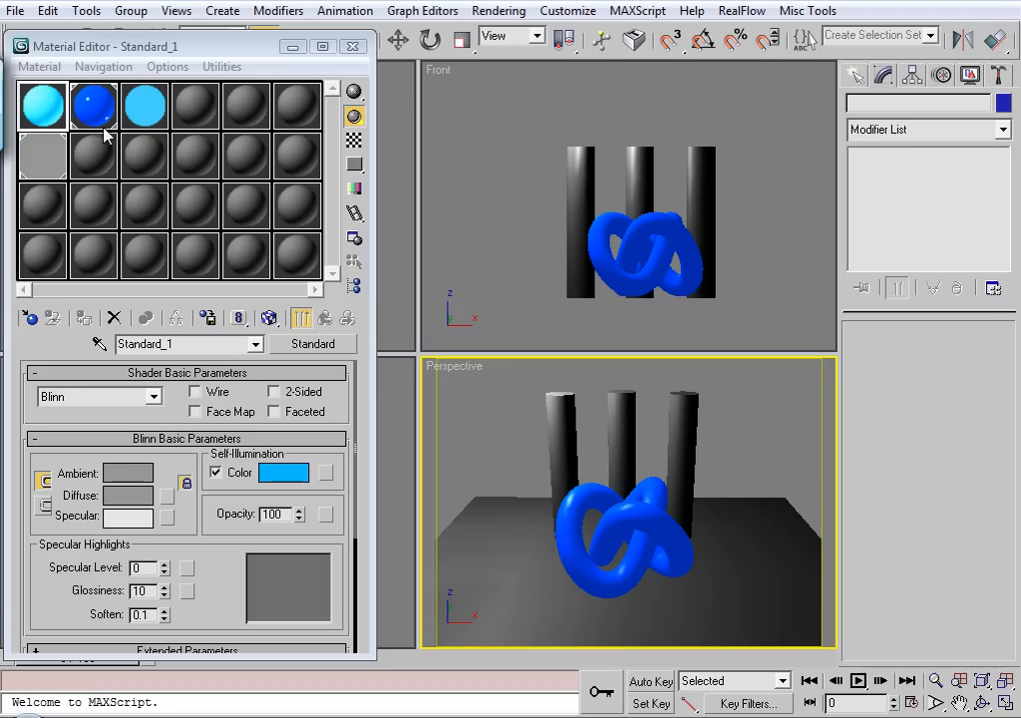
mouse_move(497, 407)
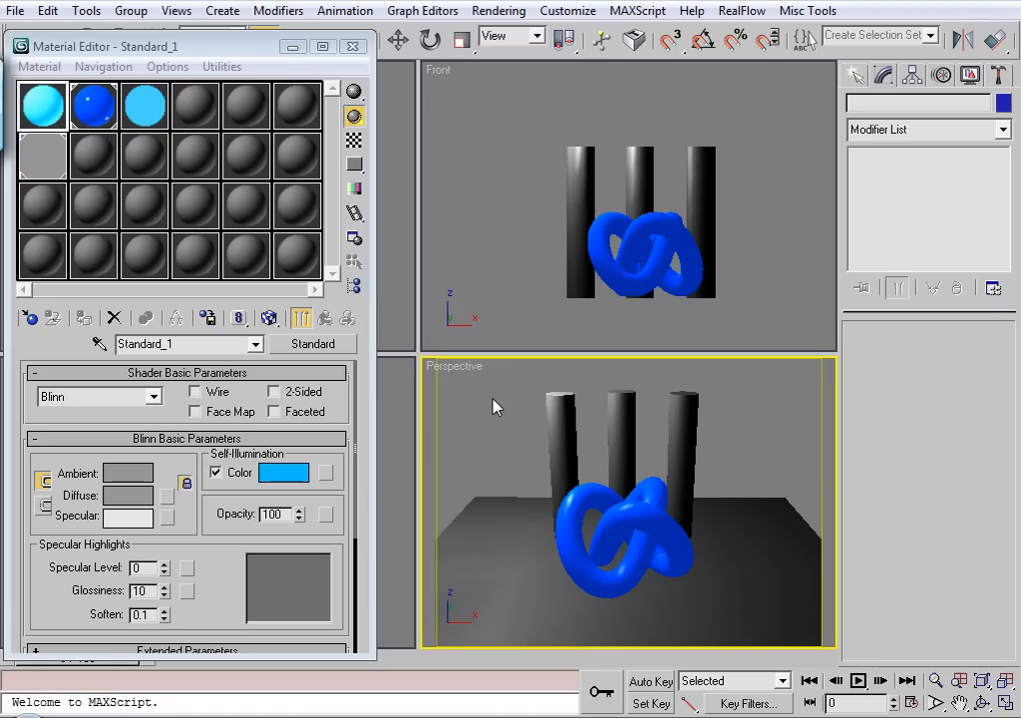